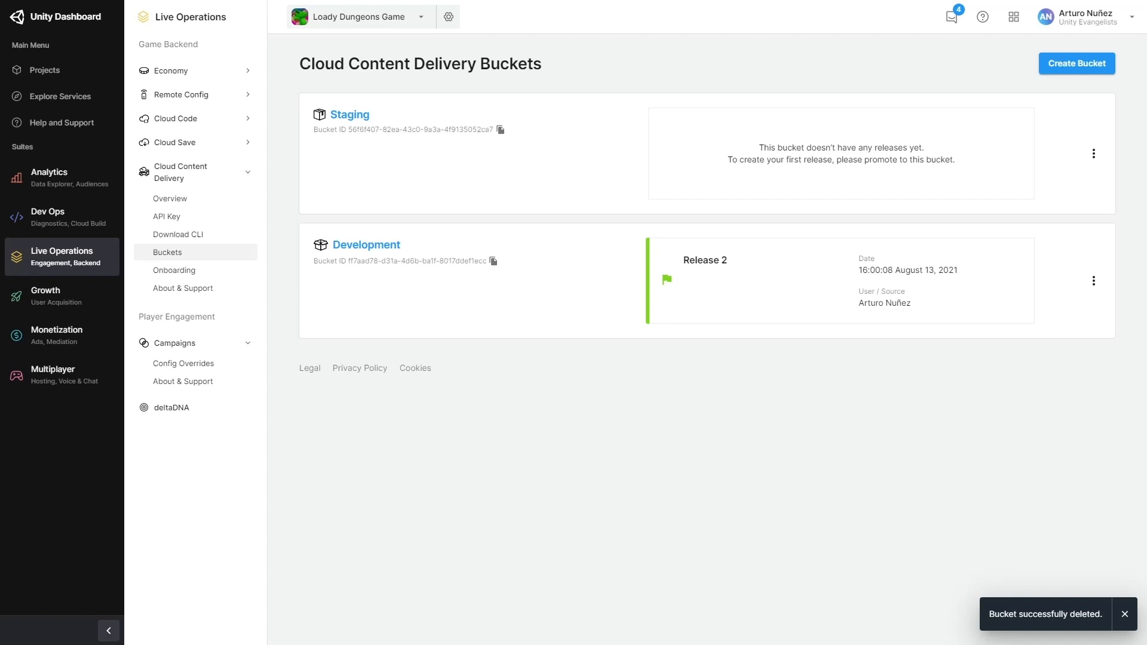
Create a promotion-only CCD bucket named Production alongside Staging and Development.
left_click(1093, 154)
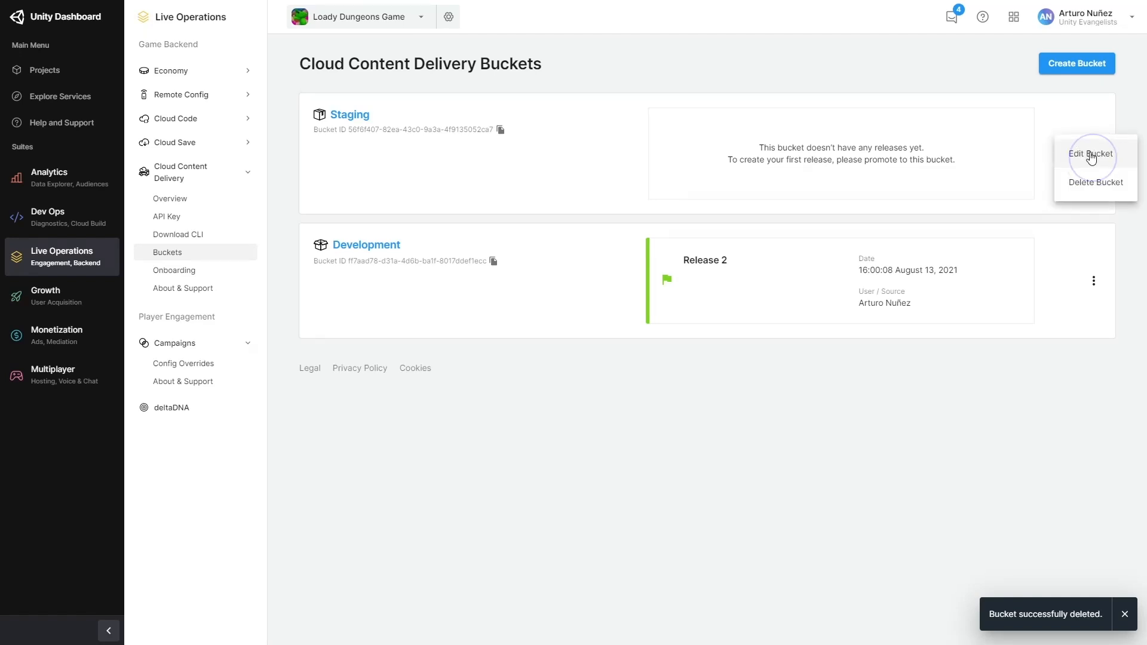
left_click(1091, 154)
type("Producti")
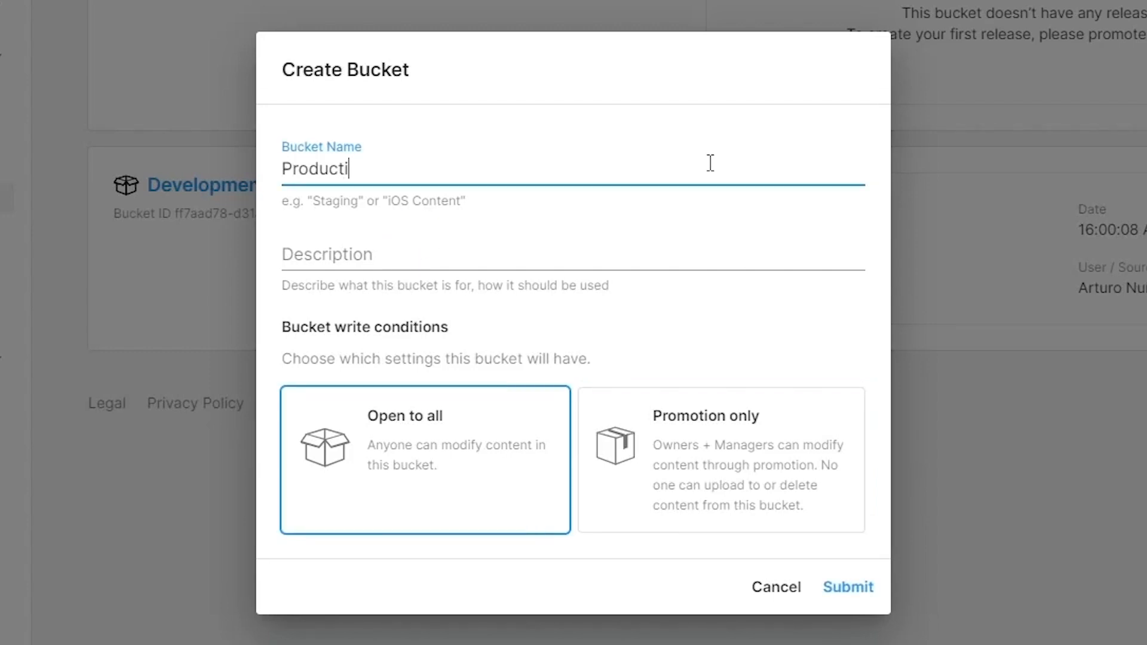
left_click(719, 459)
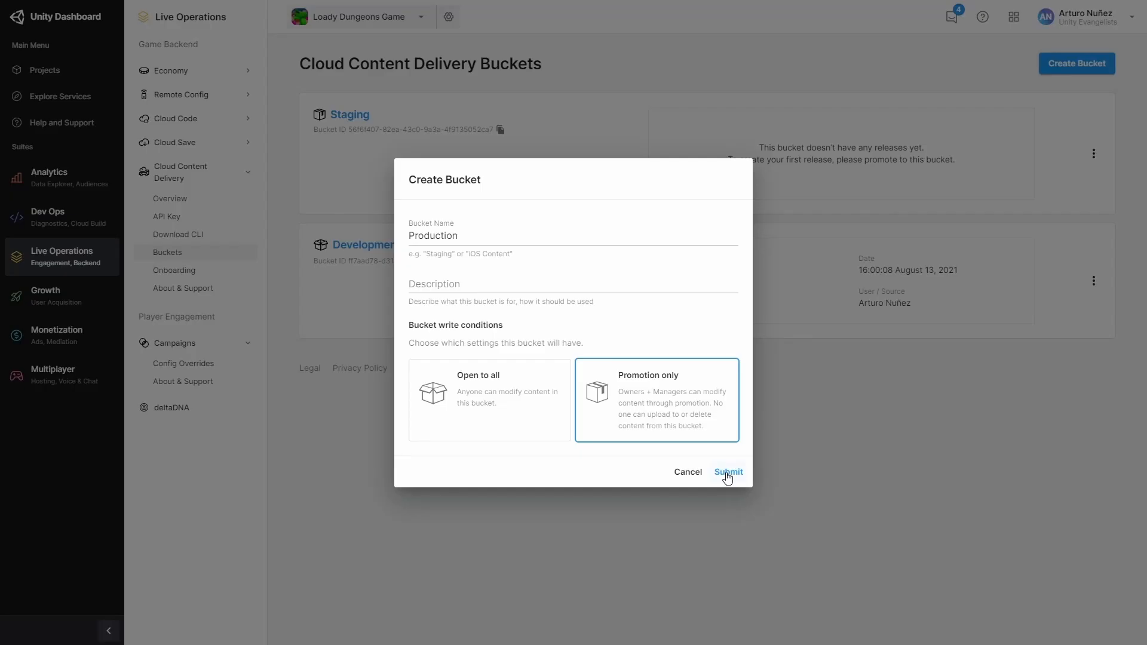
left_click(728, 472)
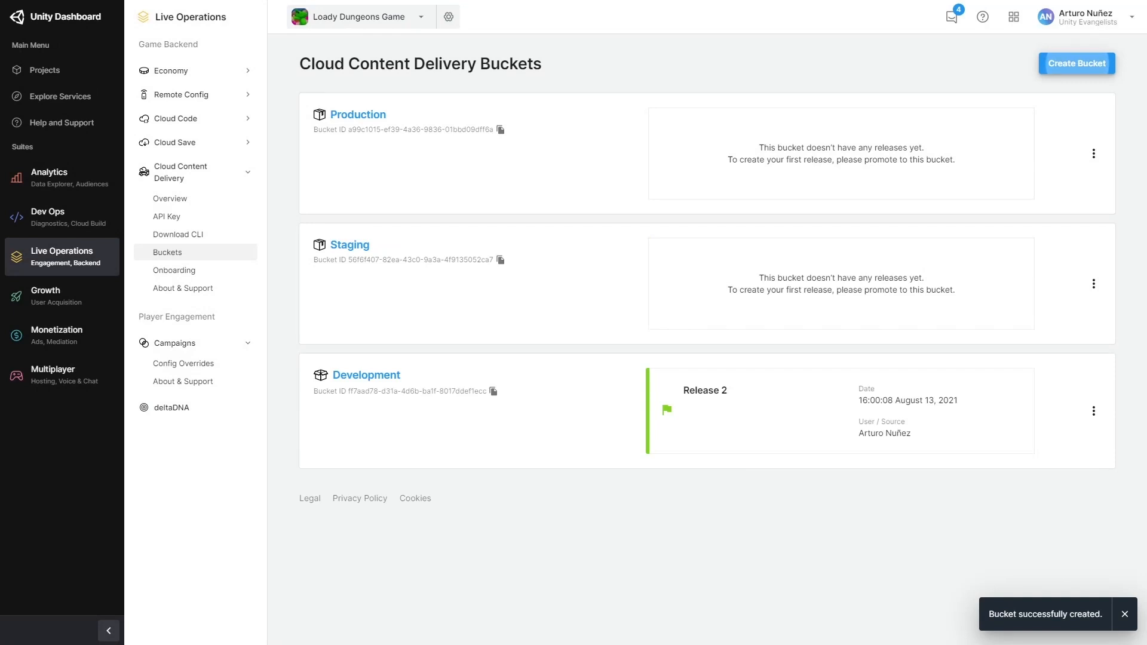
mouse_move(365, 375)
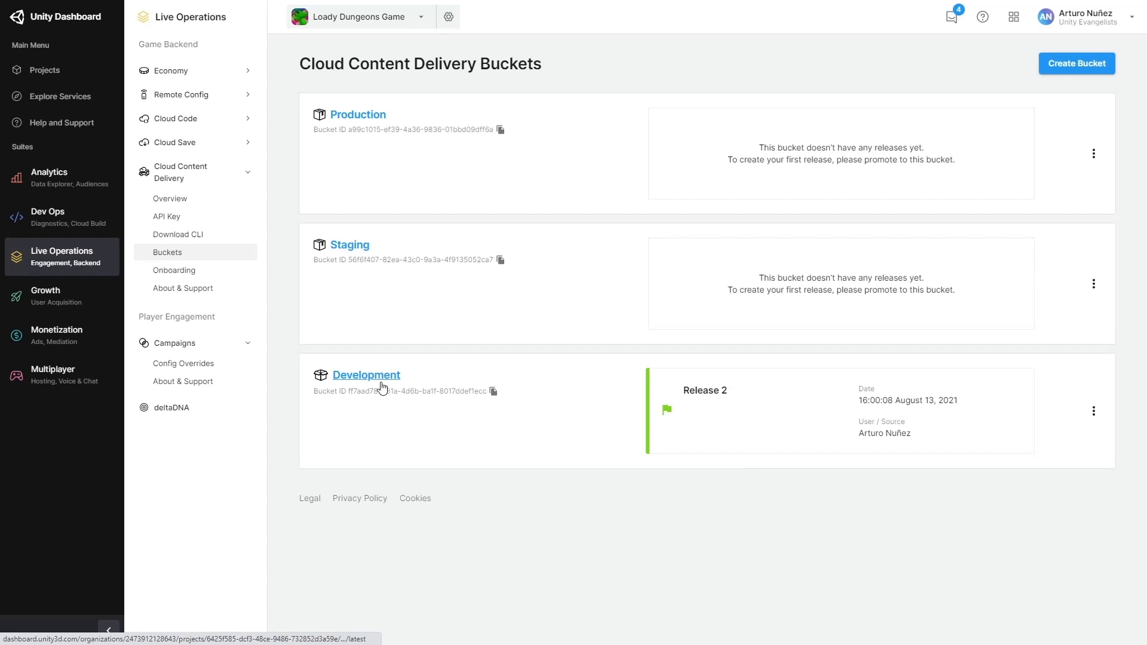
Promote Release 2 from the Development bucket into the Staging bucket.
left_click(365, 374)
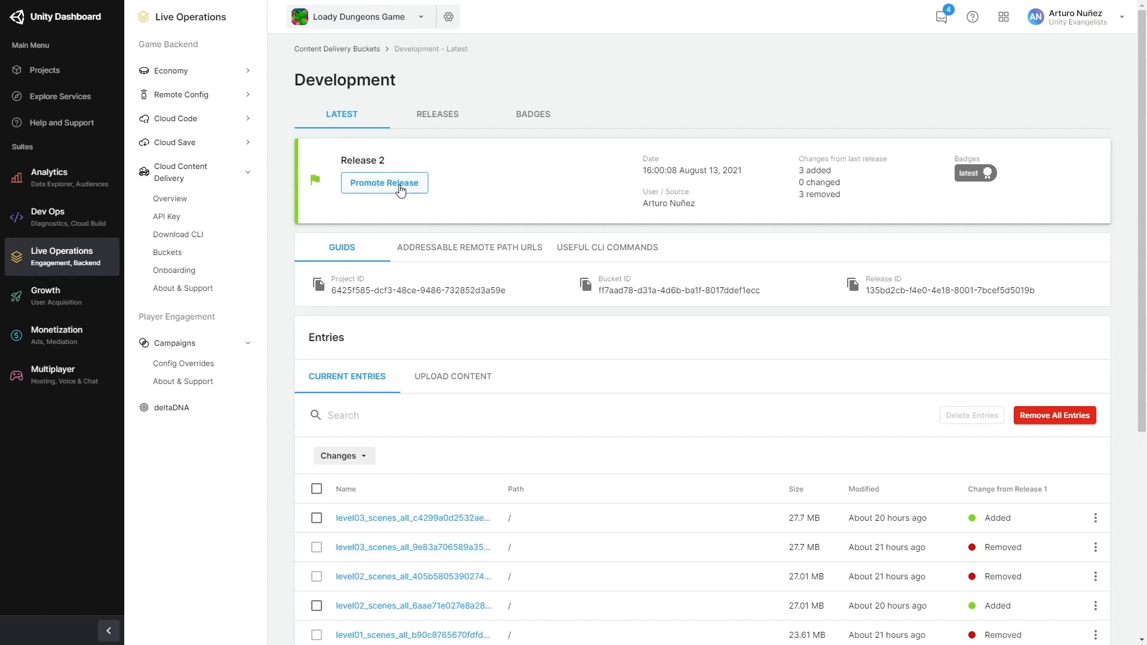
left_click(384, 182)
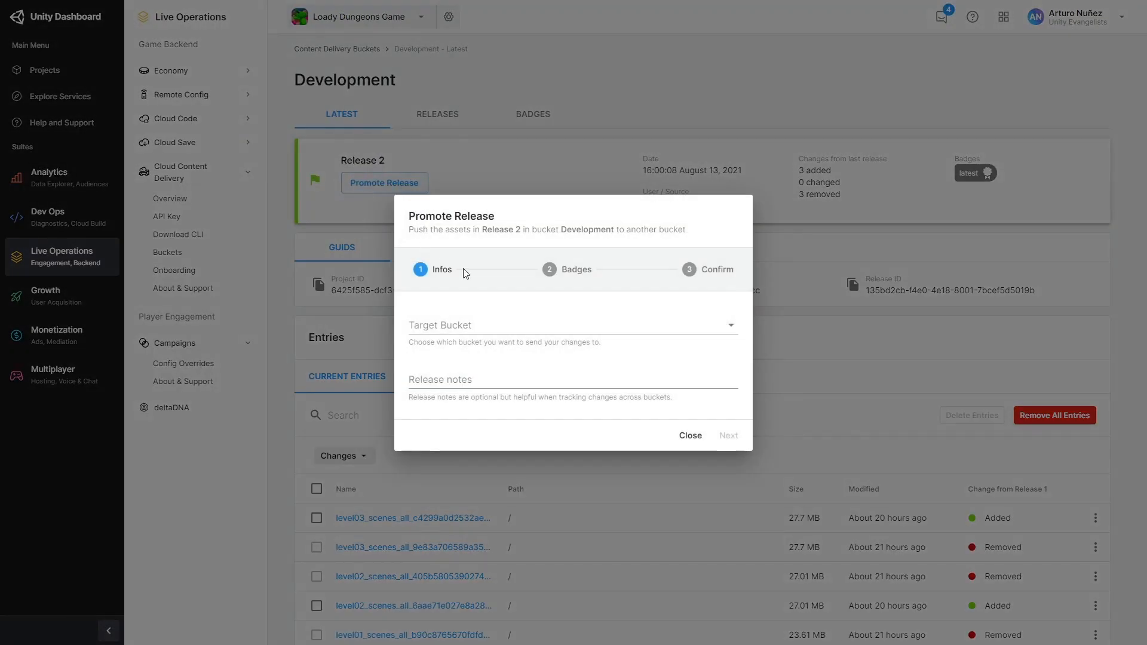
left_click(573, 325)
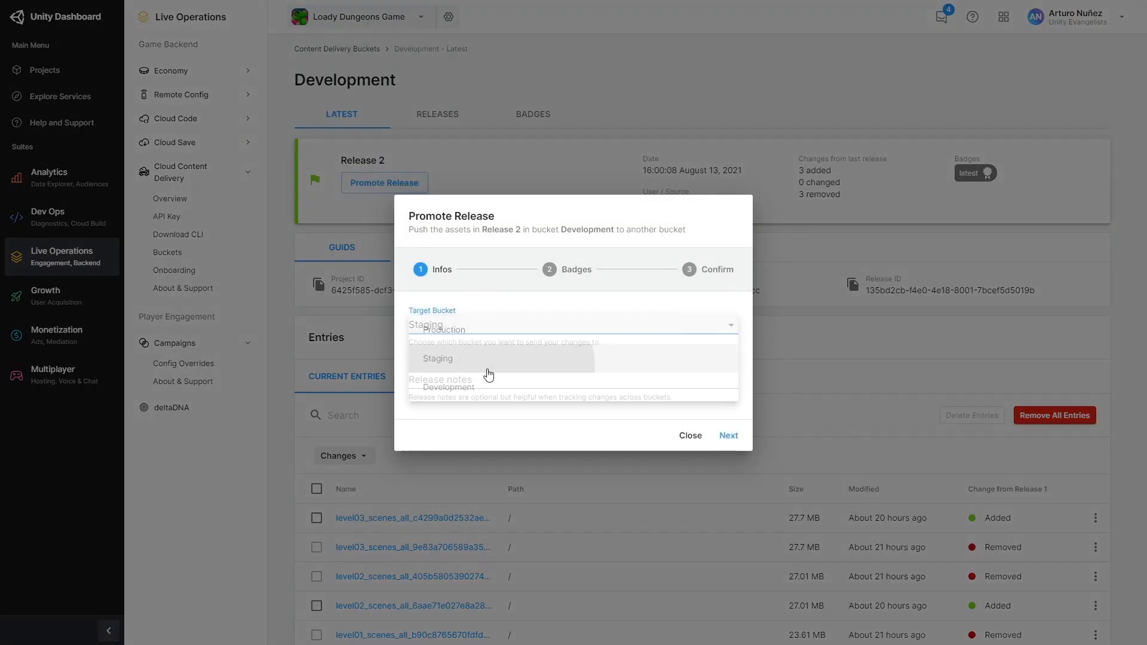
left_click(438, 358)
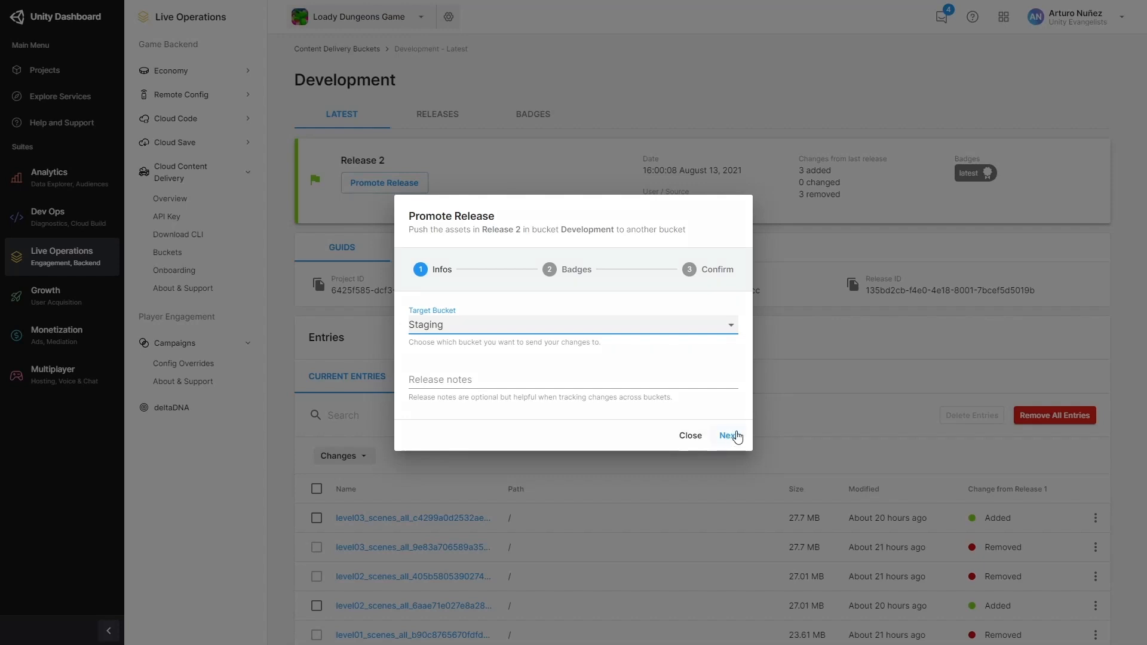
left_click(729, 435)
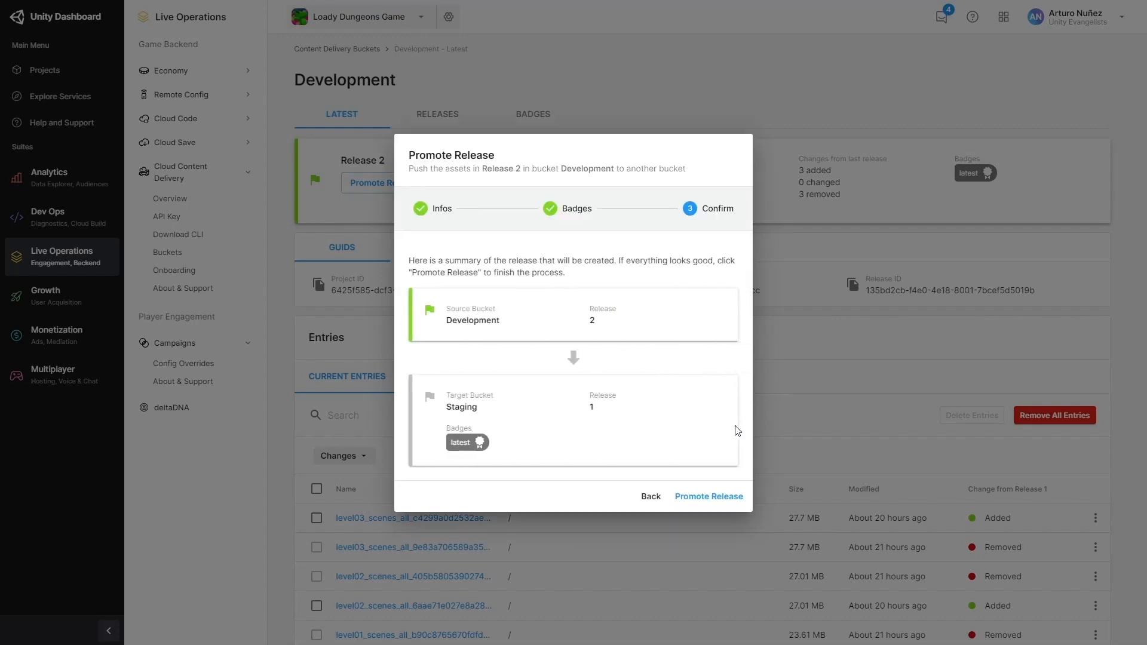
left_click(707, 496)
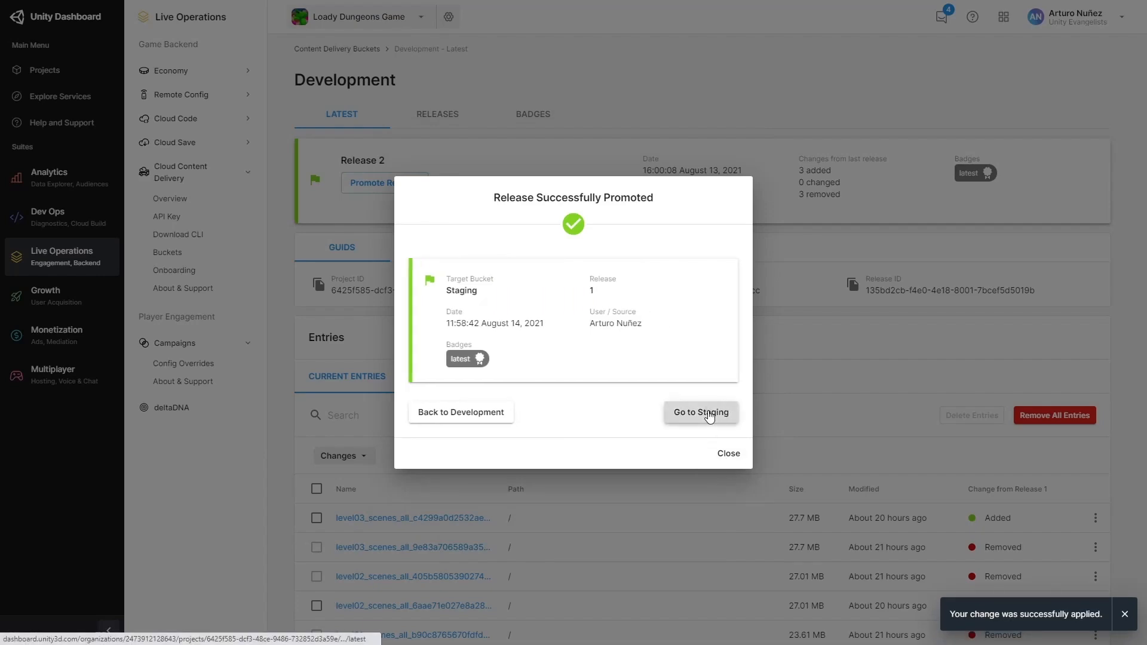
Promote Staging's Release 1 into the Production bucket and dismiss the success message.
left_click(699, 412)
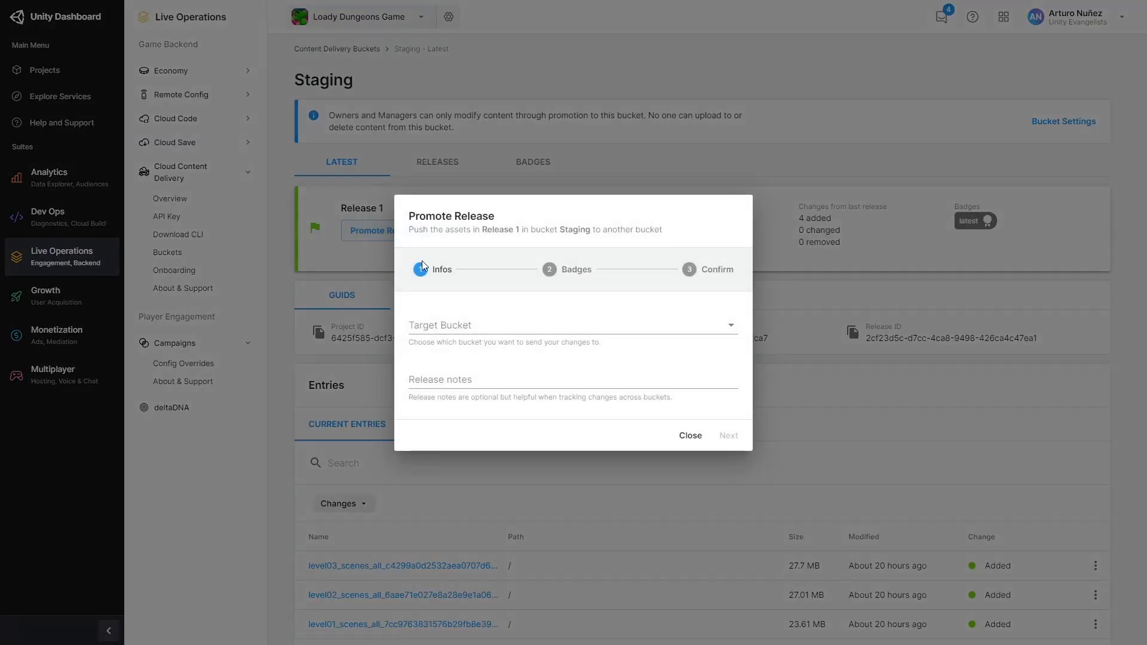
left_click(572, 325)
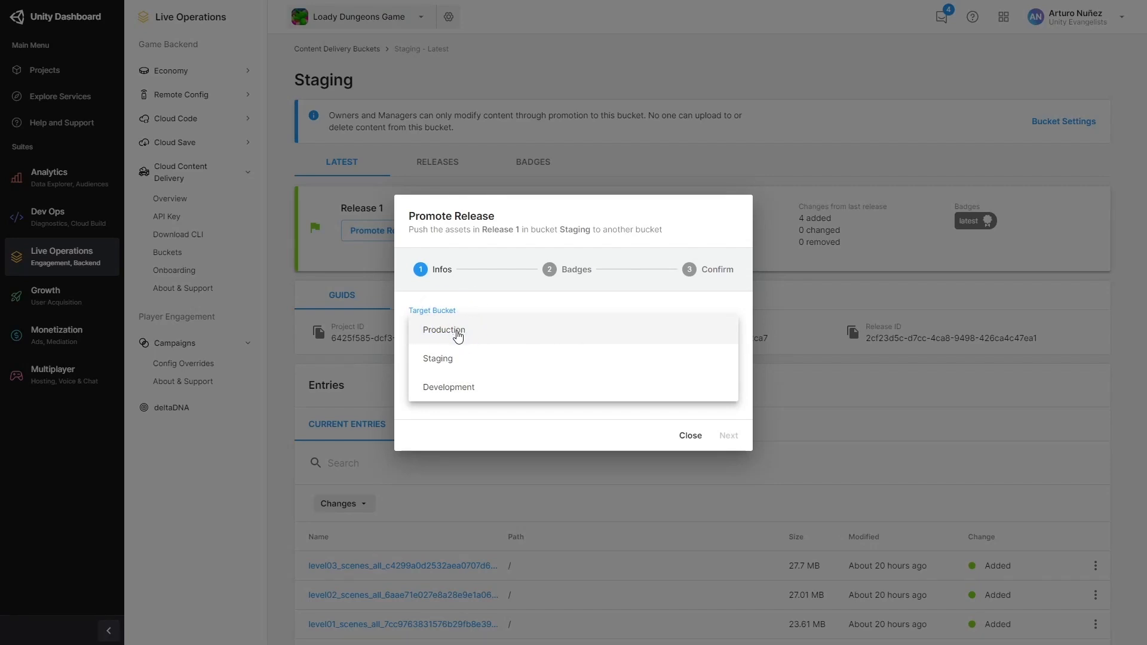
left_click(444, 330)
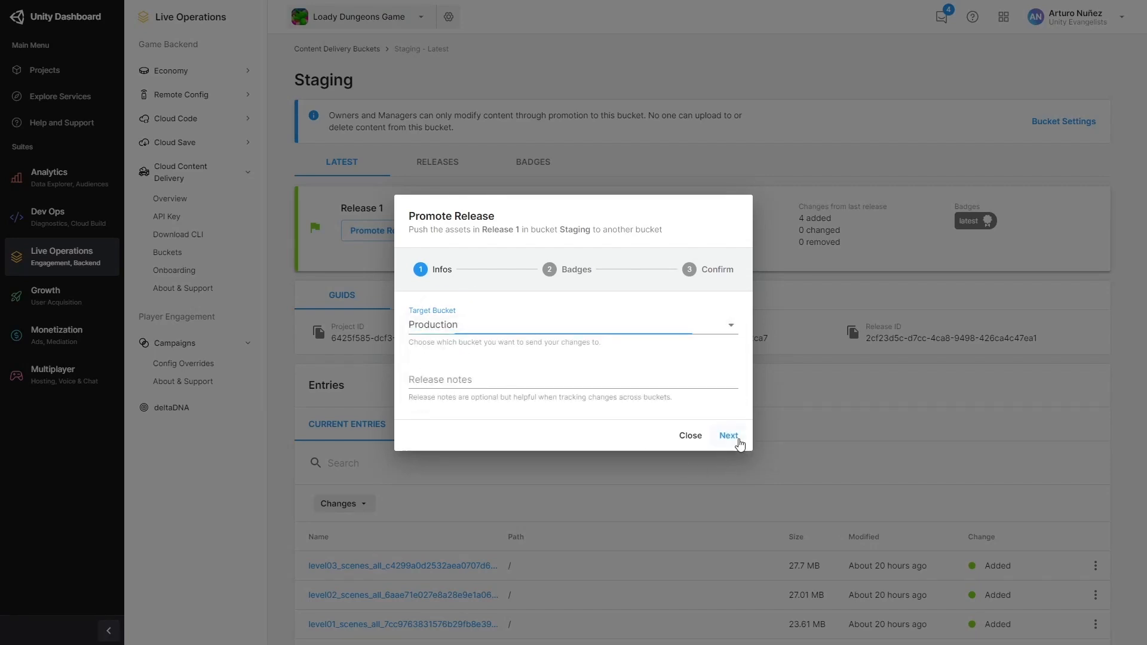
left_click(729, 435)
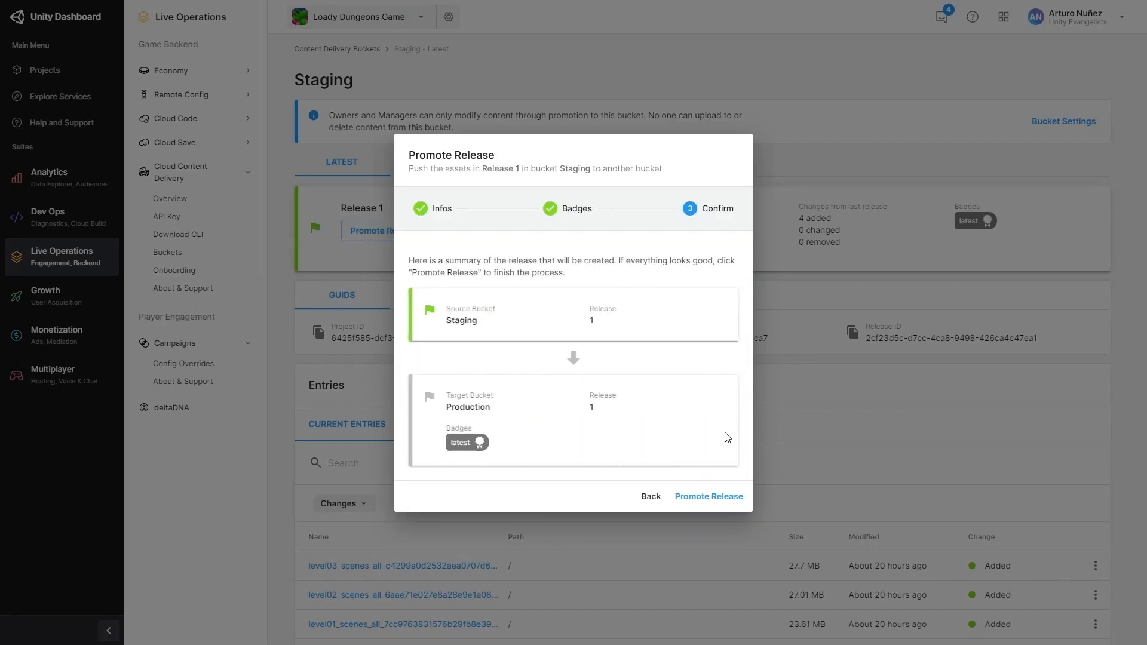
left_click(707, 496)
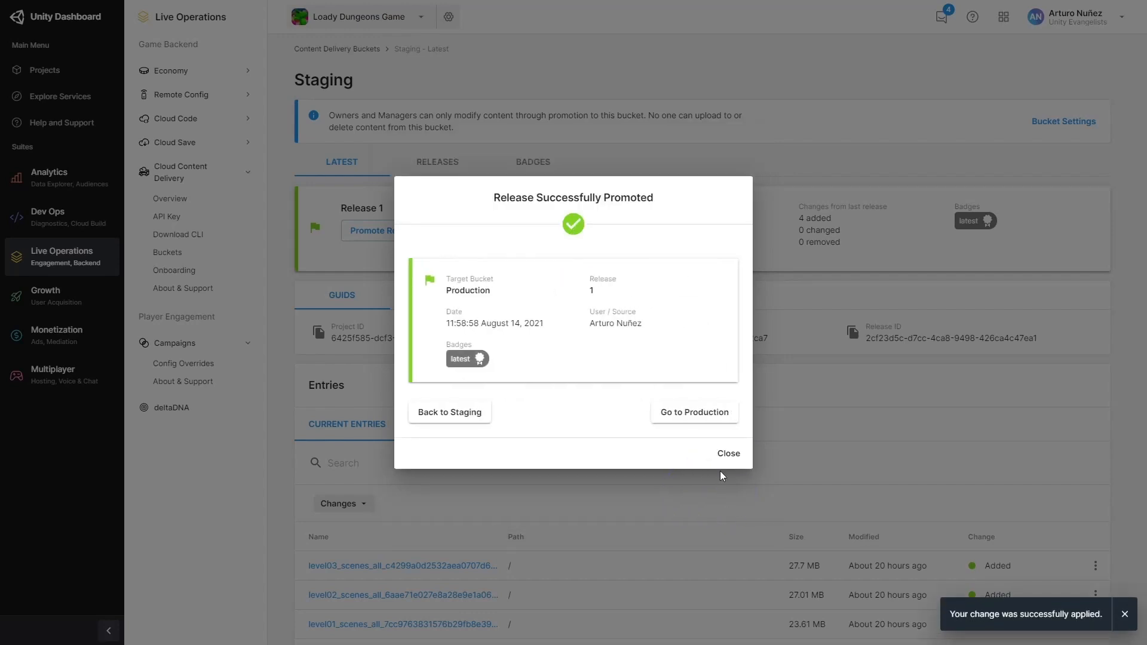
left_click(692, 412)
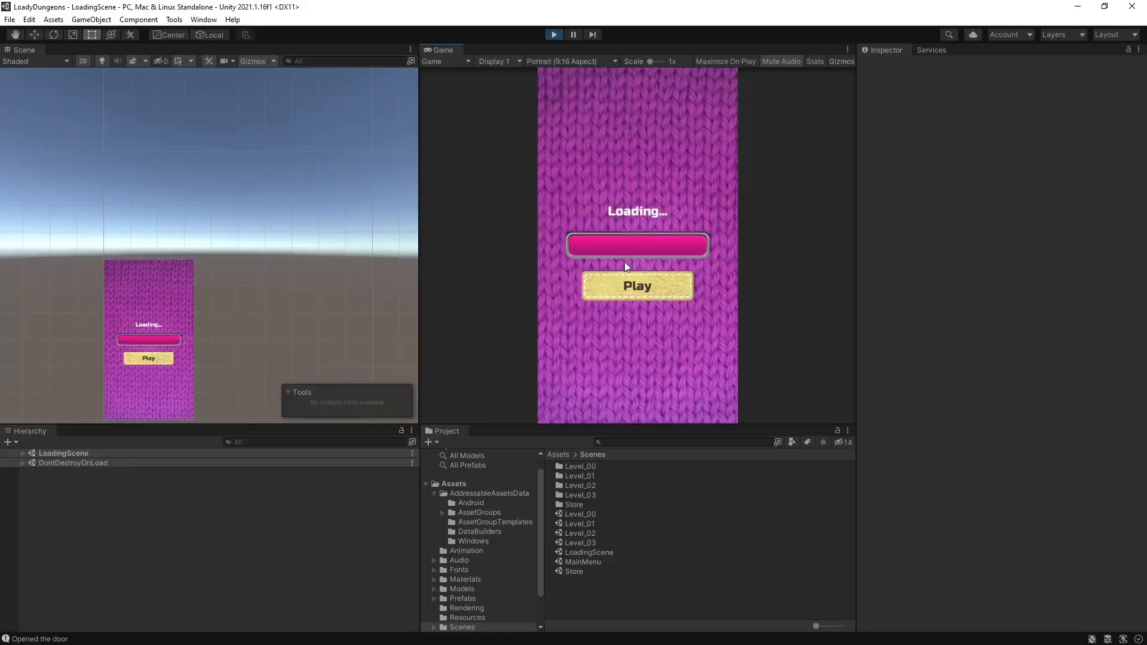
Open the Loady Dungeons MainMenu scene in the device simulator view.
left_click(636, 285)
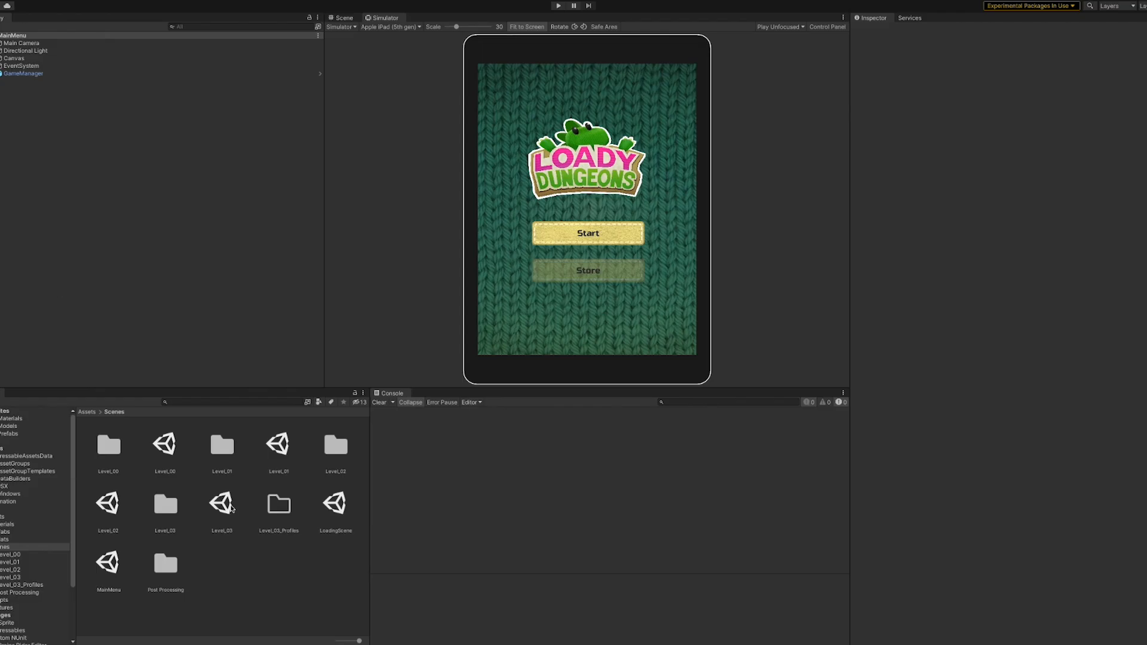
mouse_move(231, 510)
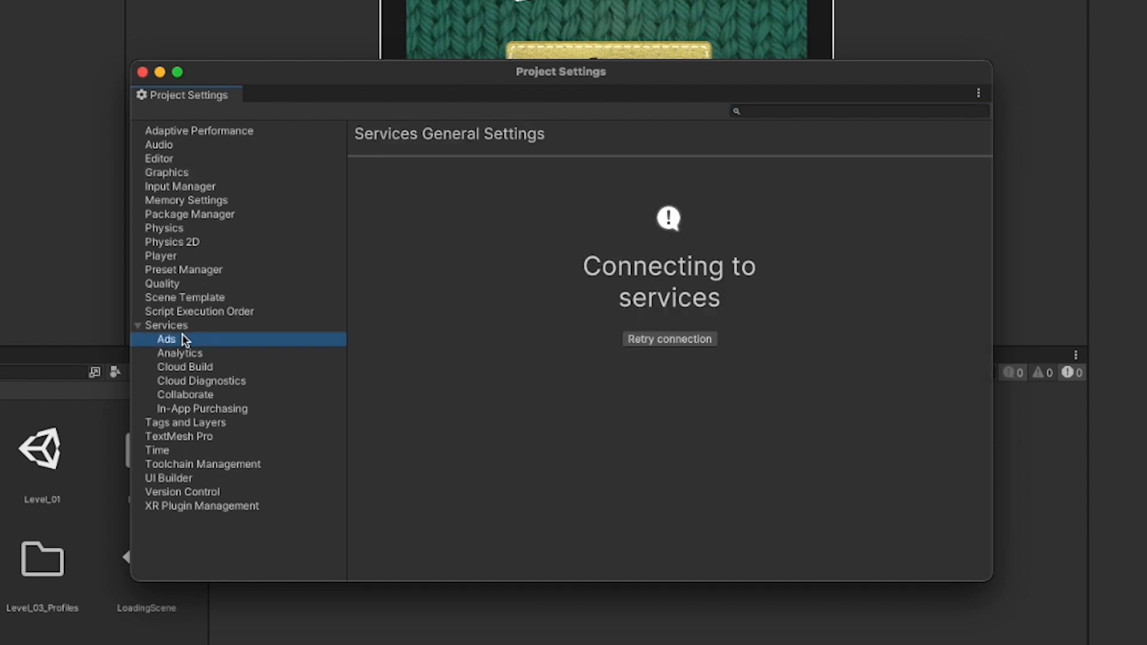
Link the project to the existing 'CCD Loady Dungeons LIVE!' project ID under Unity Evangelists.
left_click(166, 325)
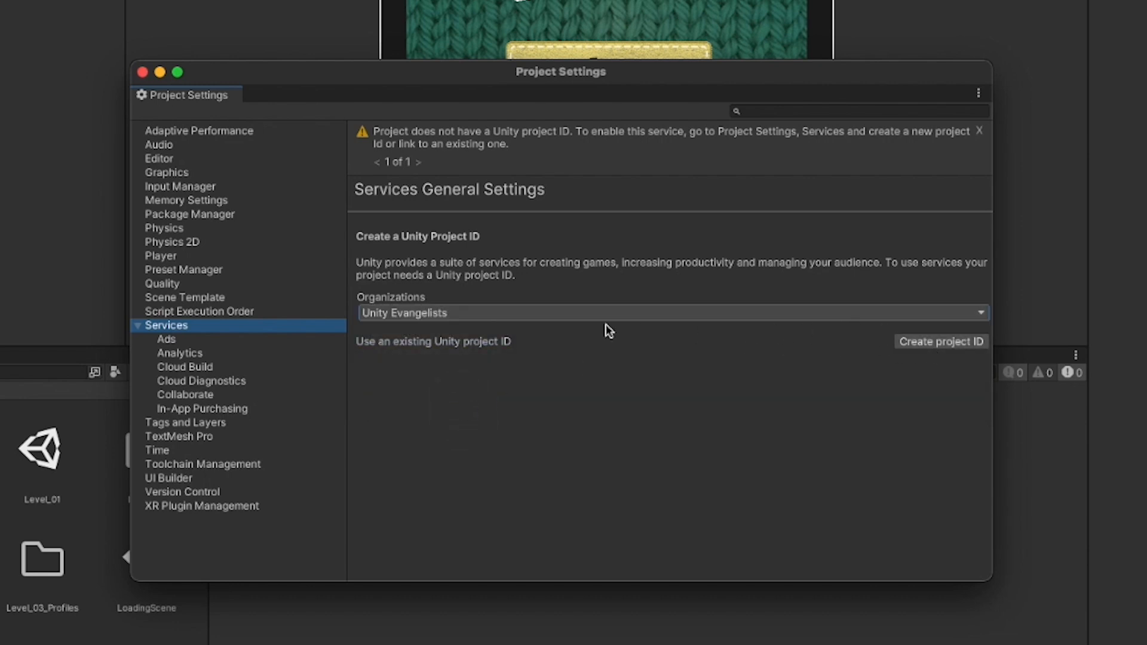
left_click(669, 312)
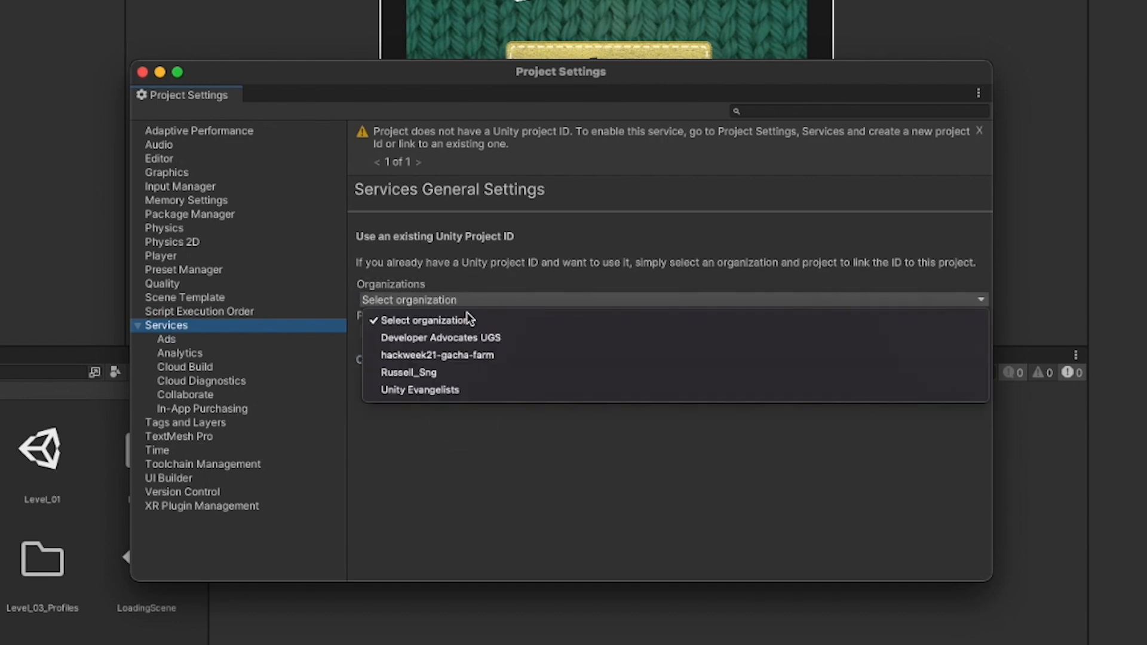
left_click(419, 390)
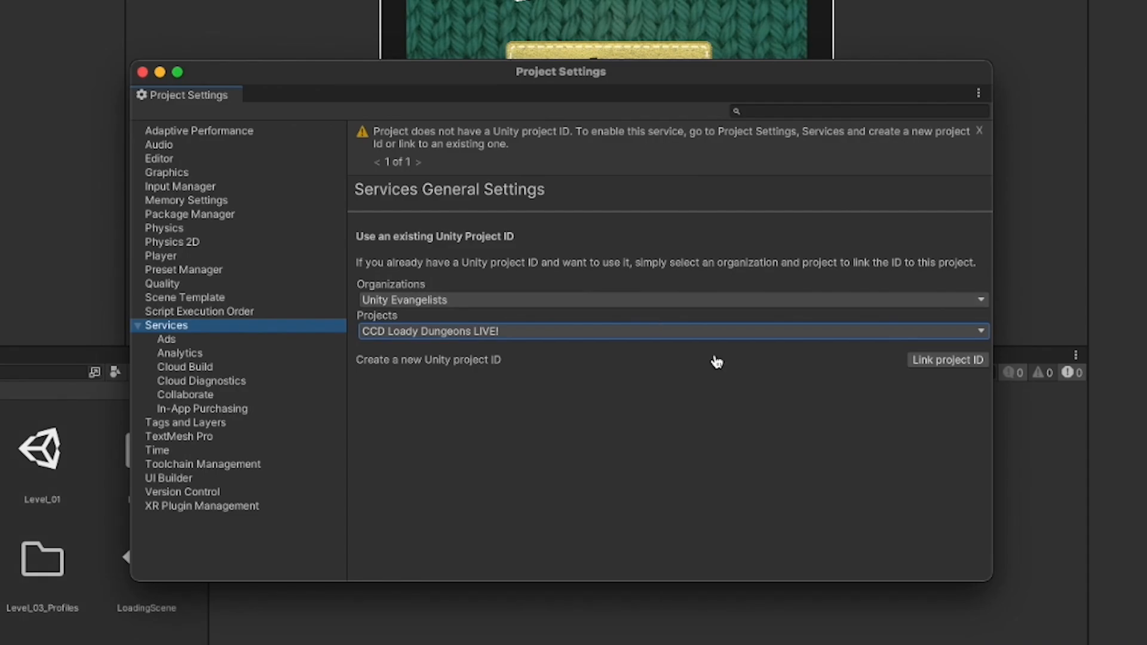
left_click(947, 359)
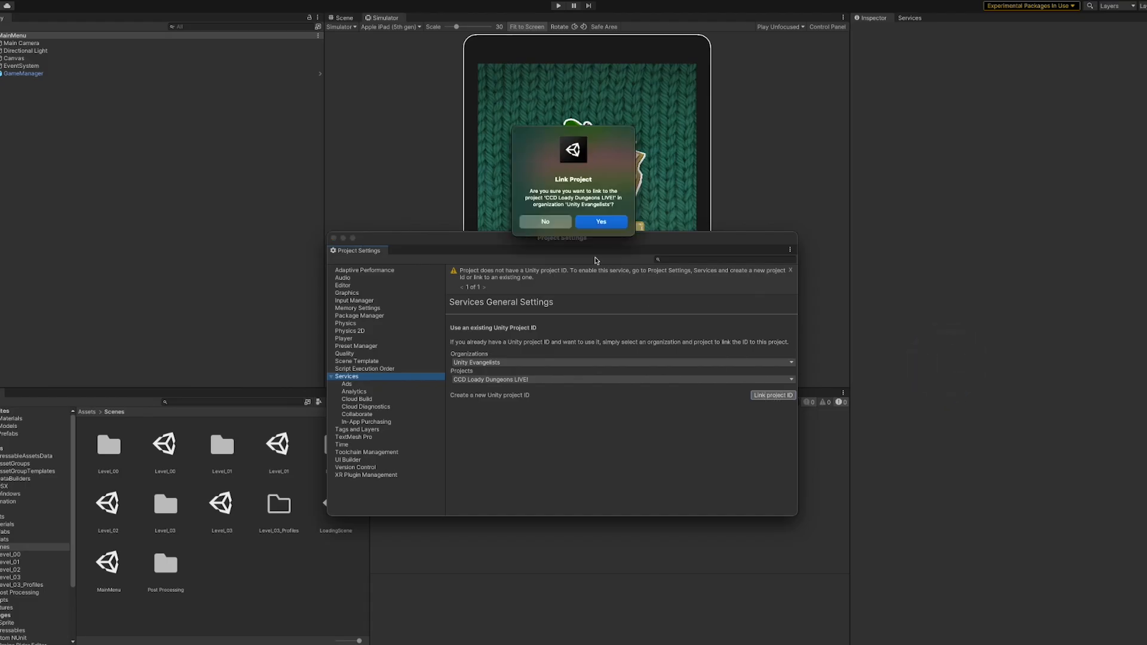
left_click(599, 222)
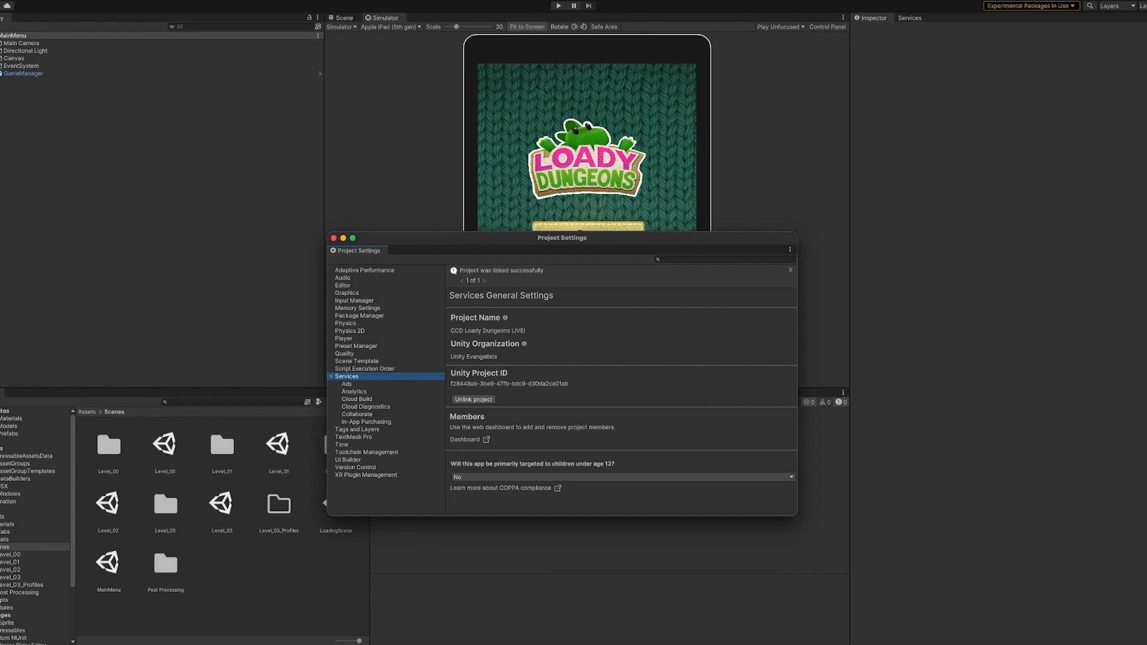
mouse_move(389, 367)
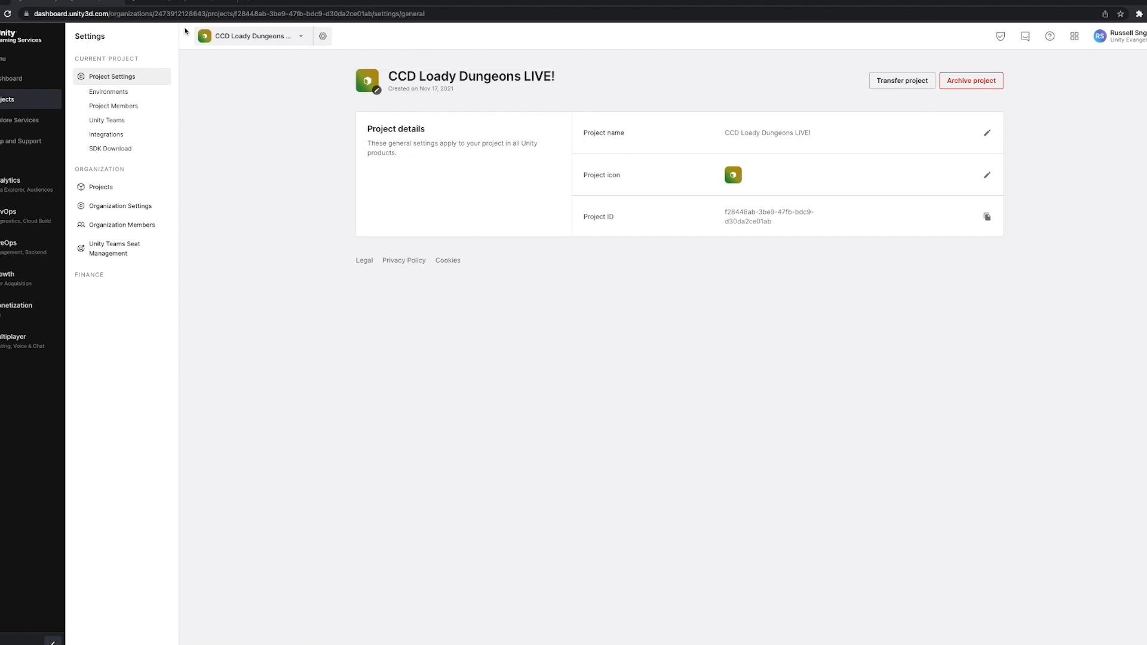
Open the project's LiveOps Cloud Content Delivery setup guide.
left_click(31, 246)
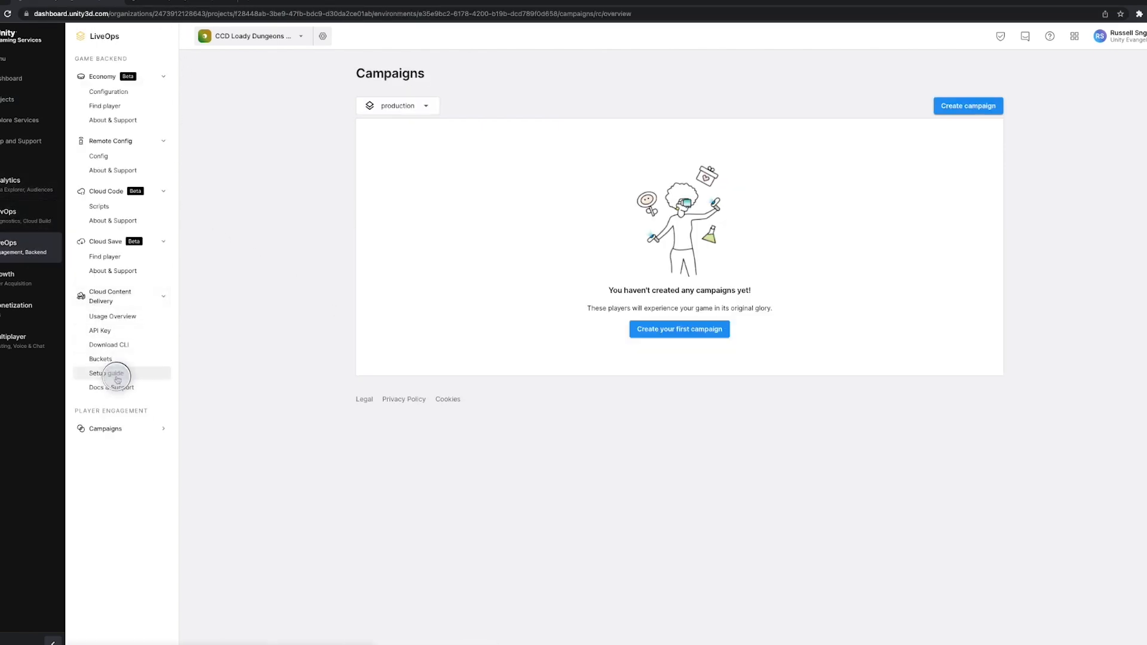
left_click(106, 373)
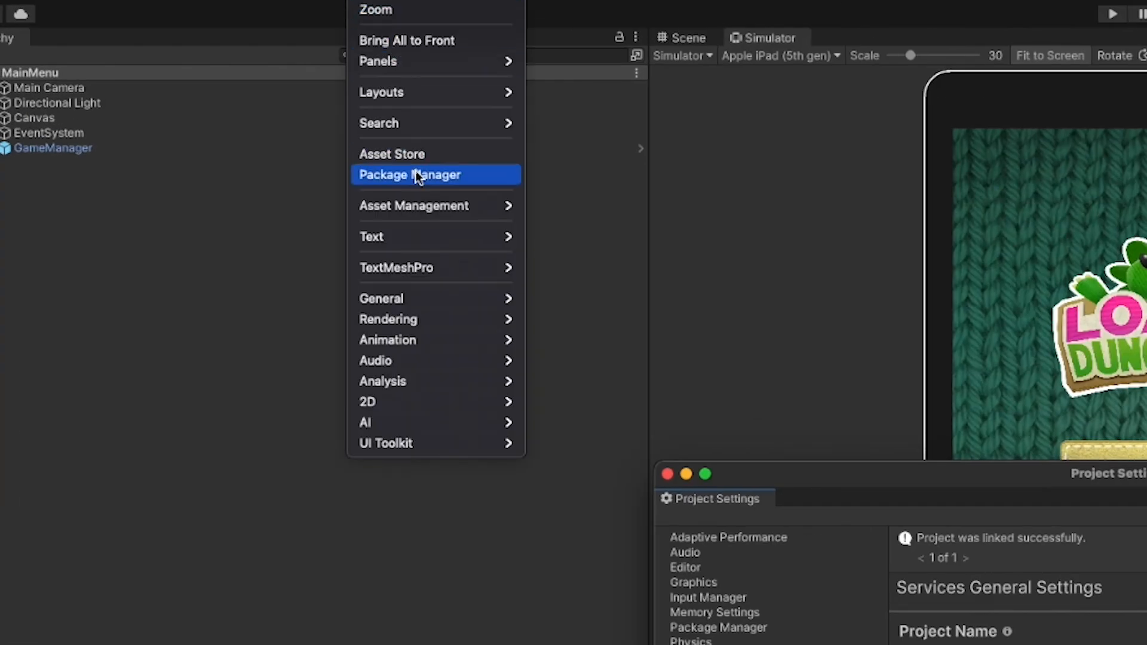
Show Addressables 1.18.19 in the Package Manager's installed packages list.
left_click(409, 174)
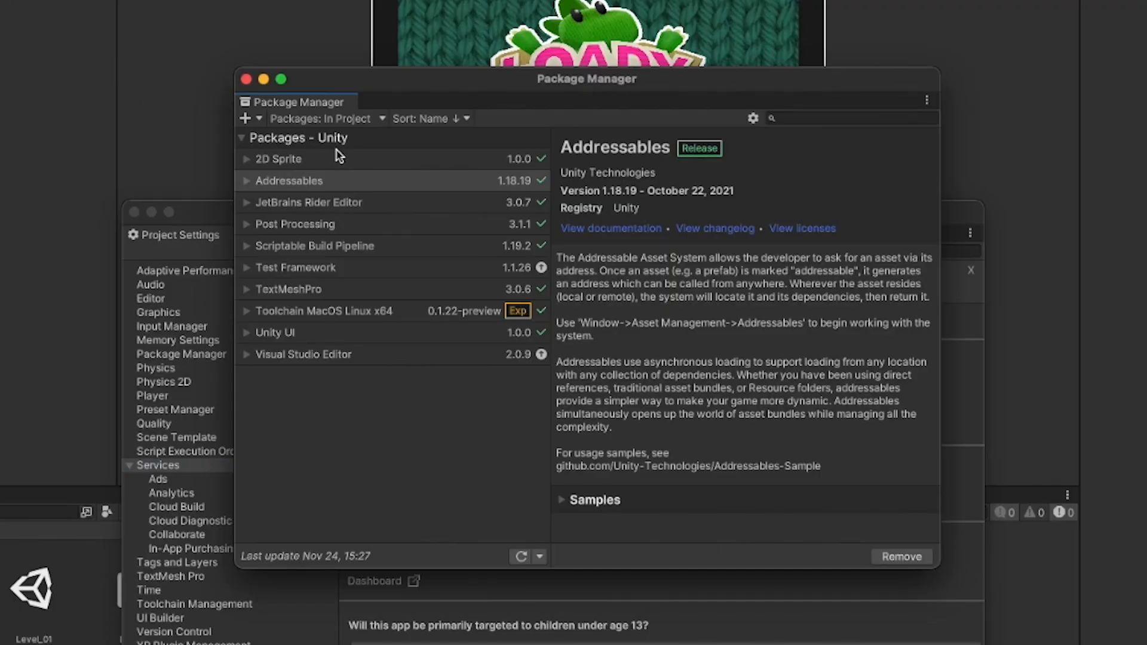
mouse_move(328, 124)
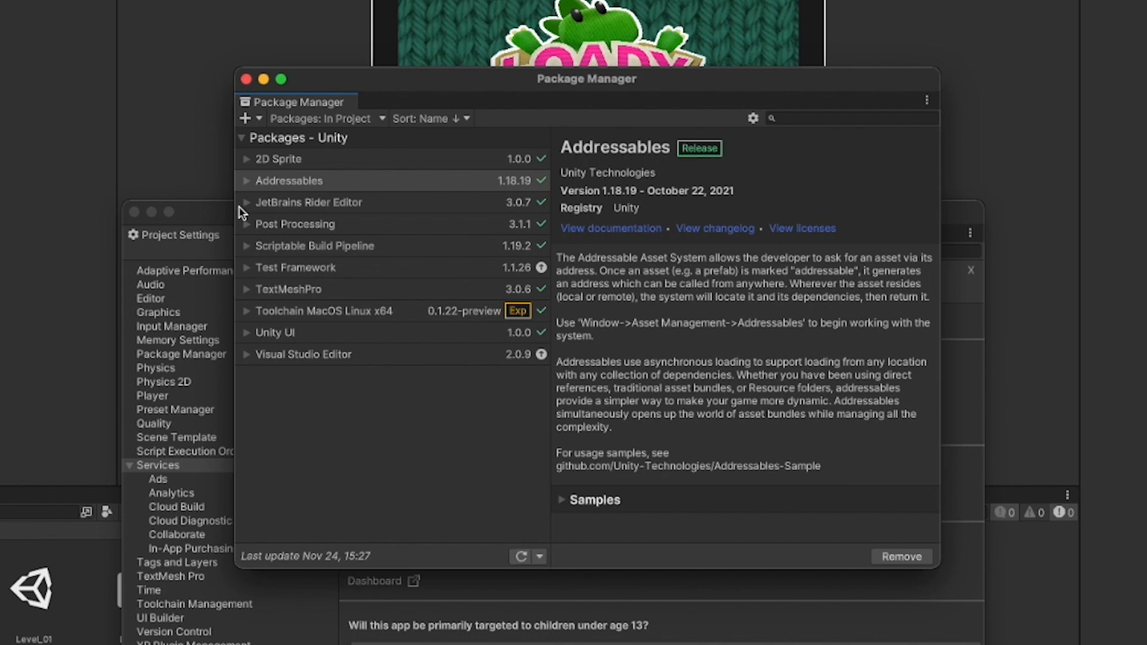
mouse_move(269, 193)
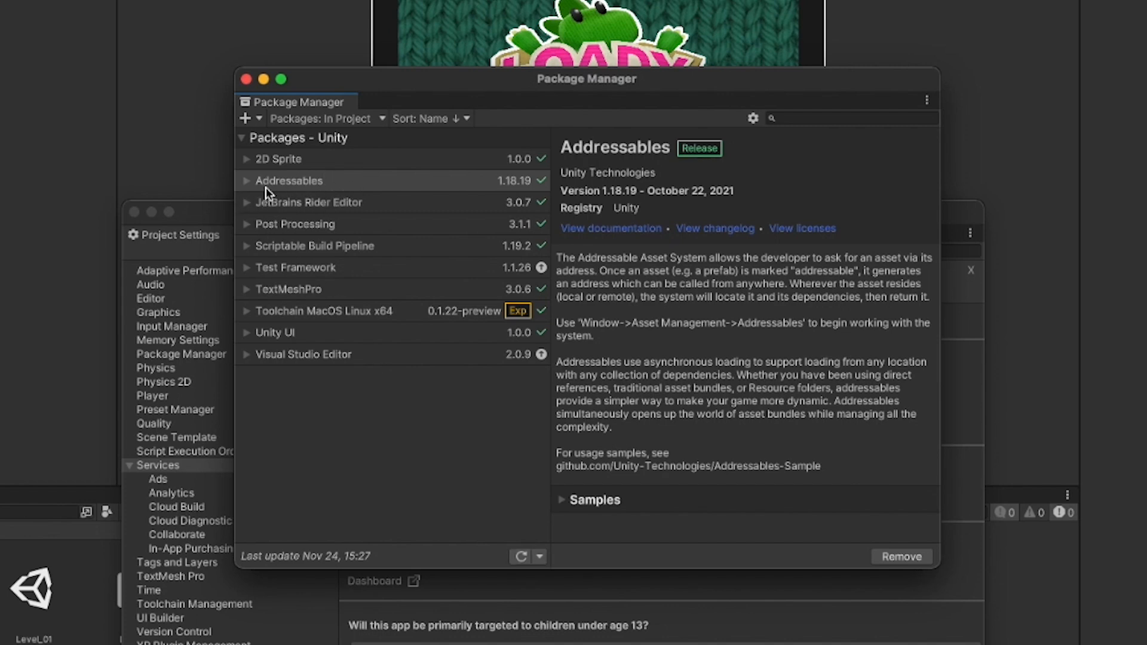
mouse_move(278, 203)
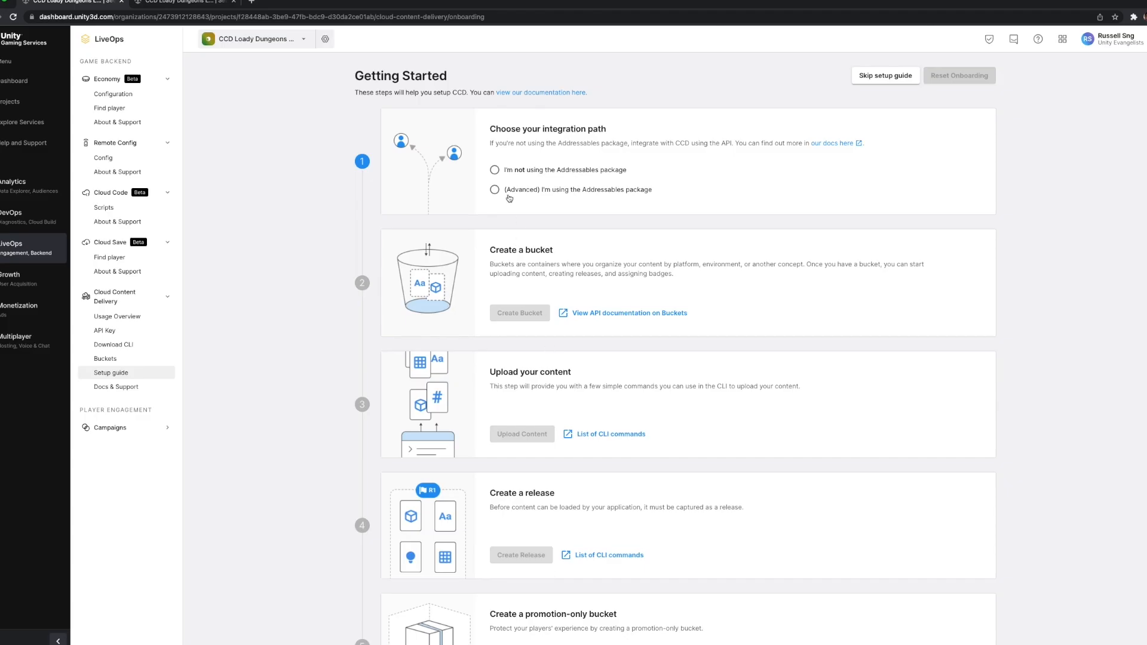
Choose the Addressables path and create a Development bucket described as 'Building Cool Stuff!'.
left_click(495, 190)
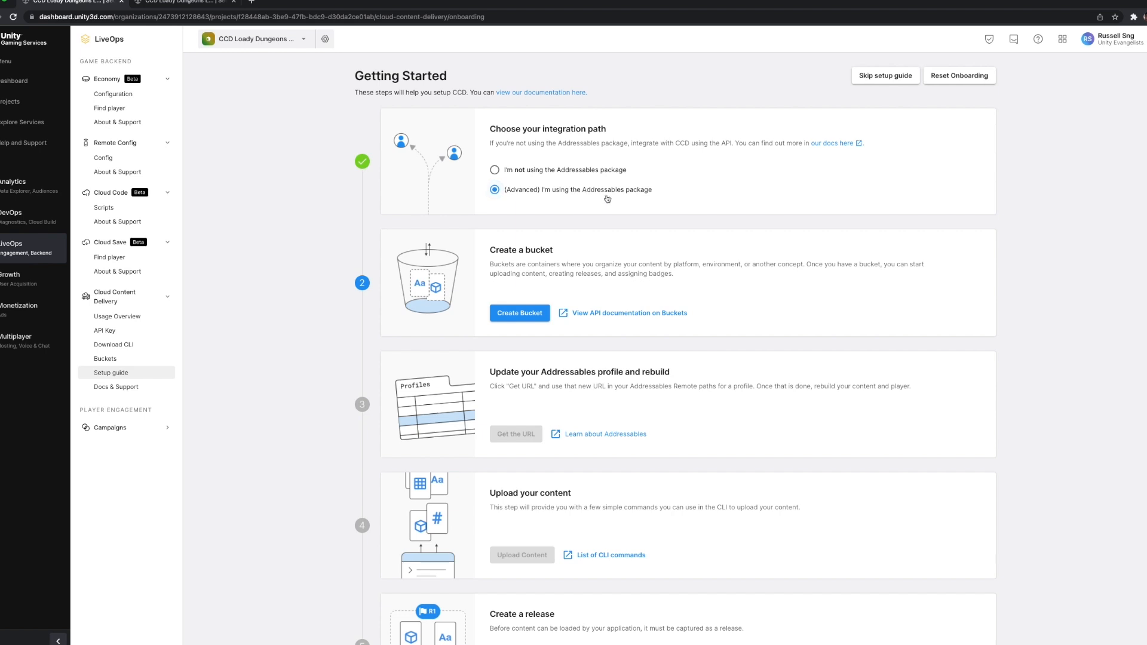
mouse_move(540, 304)
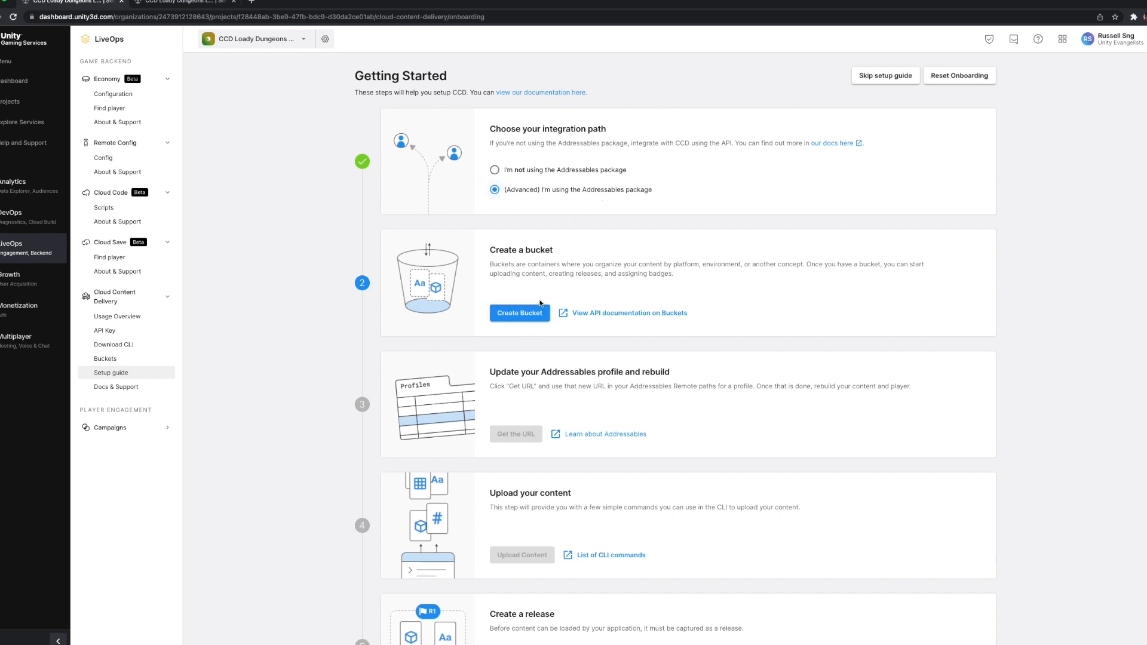
left_click(520, 311)
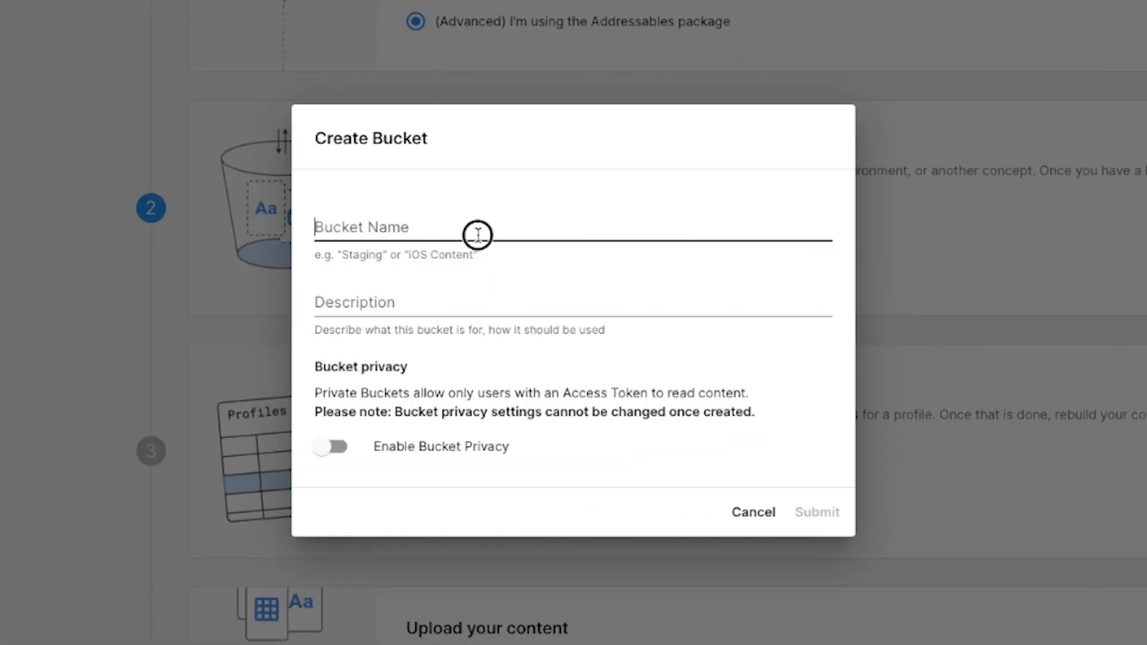
type("Development")
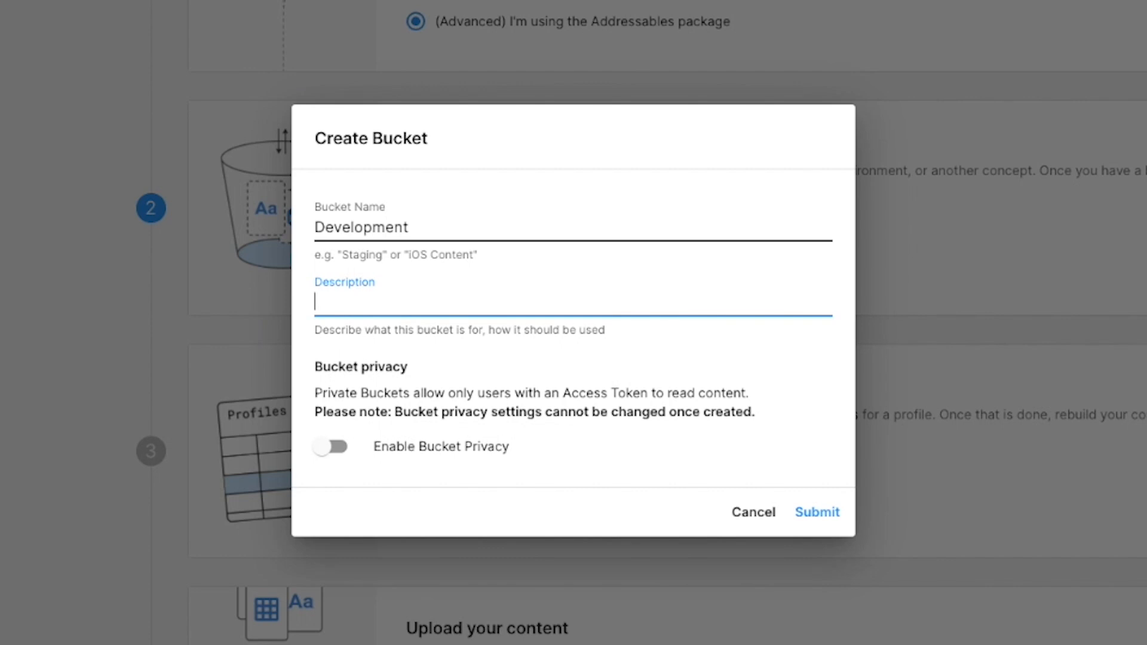
type("Building Cool Stuff!")
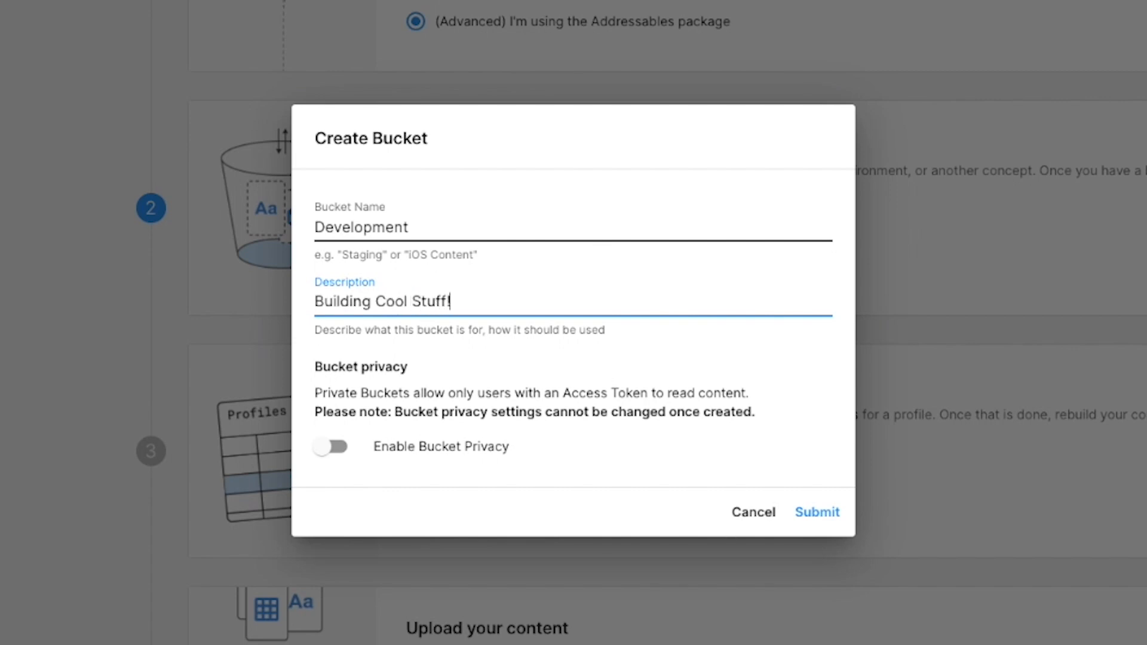
left_click(817, 511)
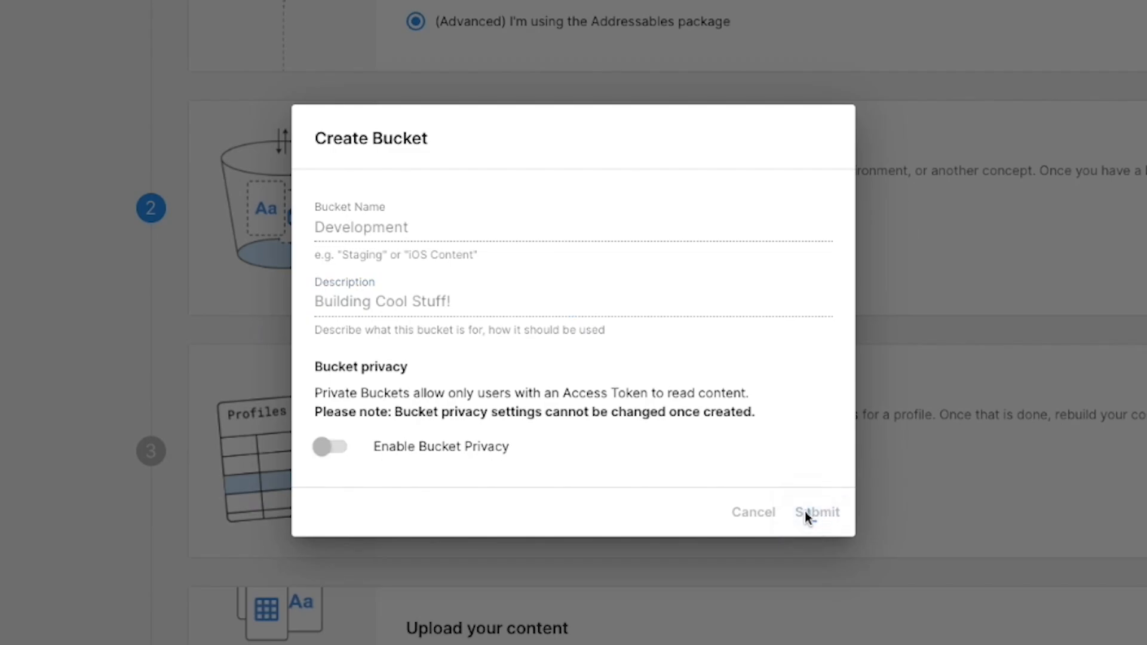
left_click(816, 511)
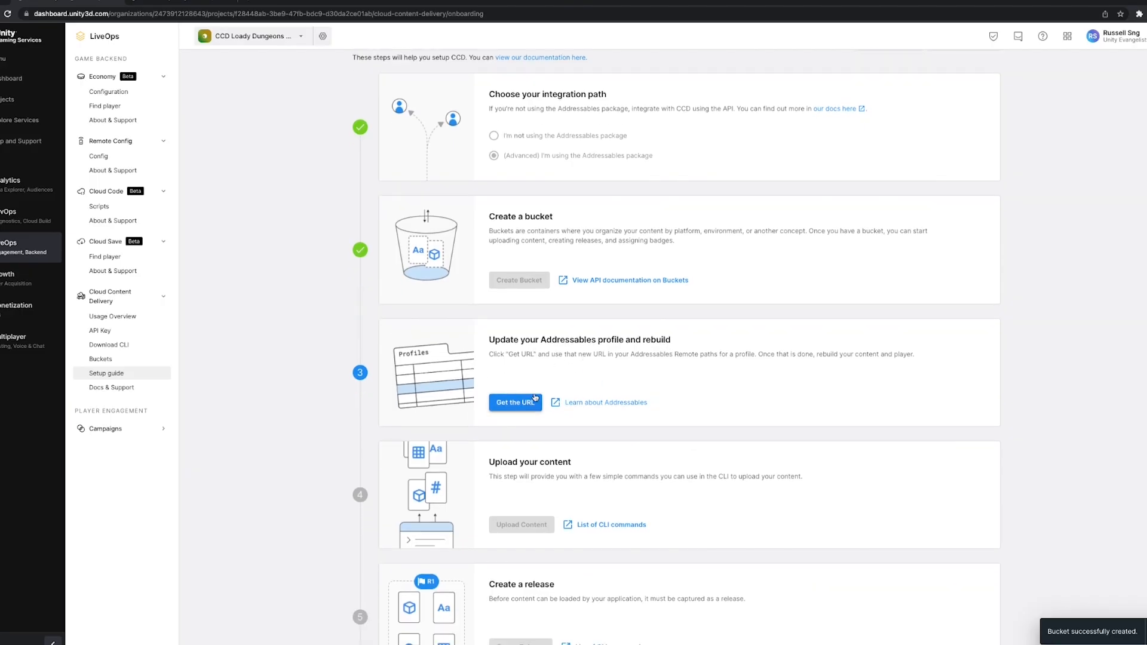
Copy the bucket's latest-badge Addressables remote path URL.
left_click(515, 403)
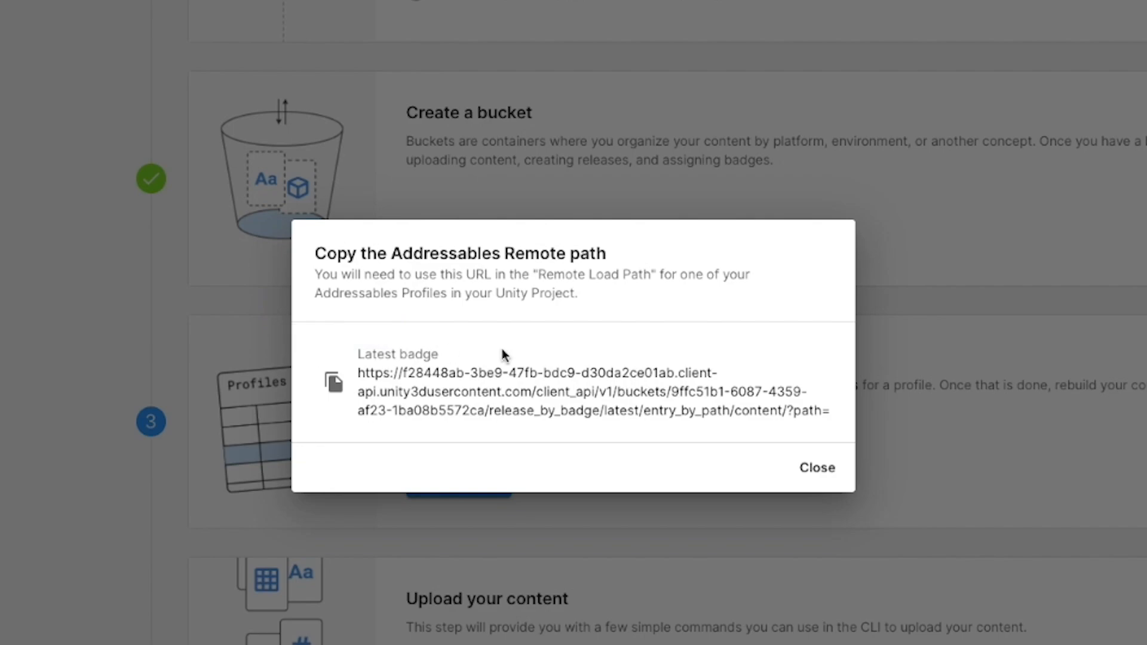
left_click(816, 467)
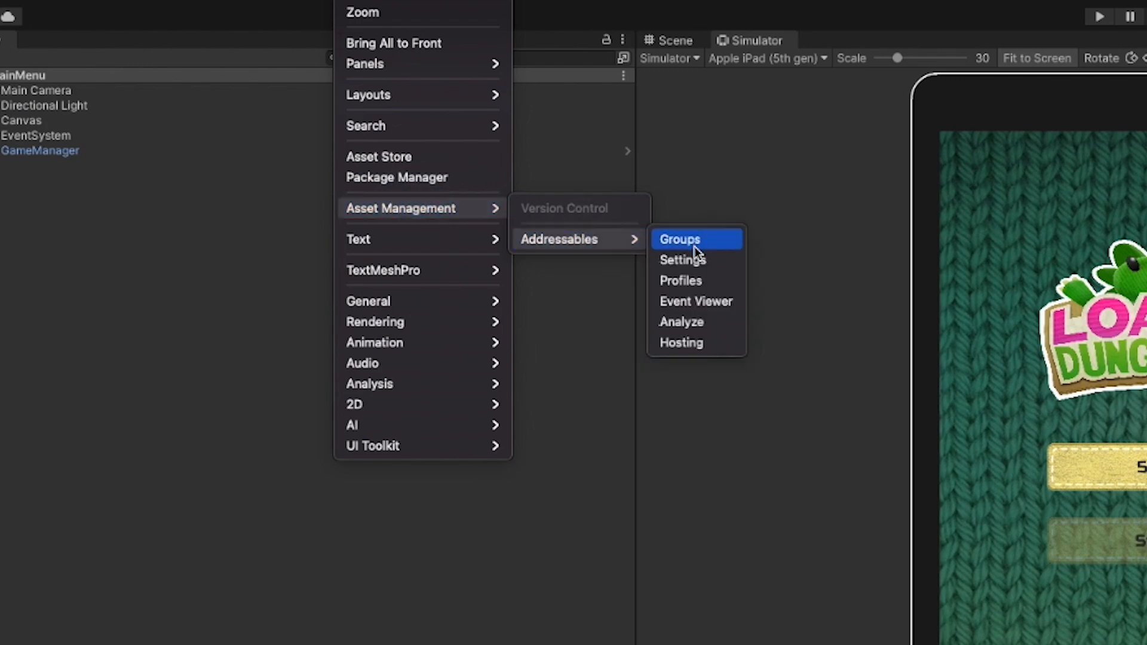
Set the Development Profile's RemoteLoadPath to the CCD latest-badge bucket URL.
left_click(680, 279)
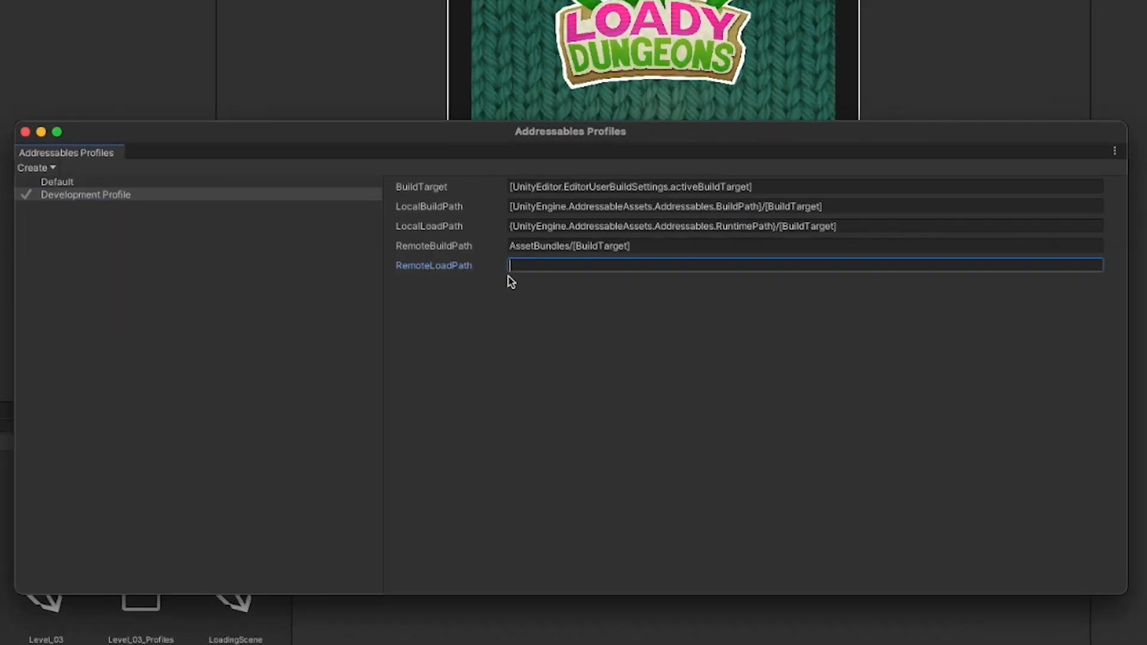
type("content.com/client_api/v1/buckets/9ffc51b1-6087-4359-af23-1ba08b5572ca/release_by_badge/latest/entry_by_path/content/?path=")
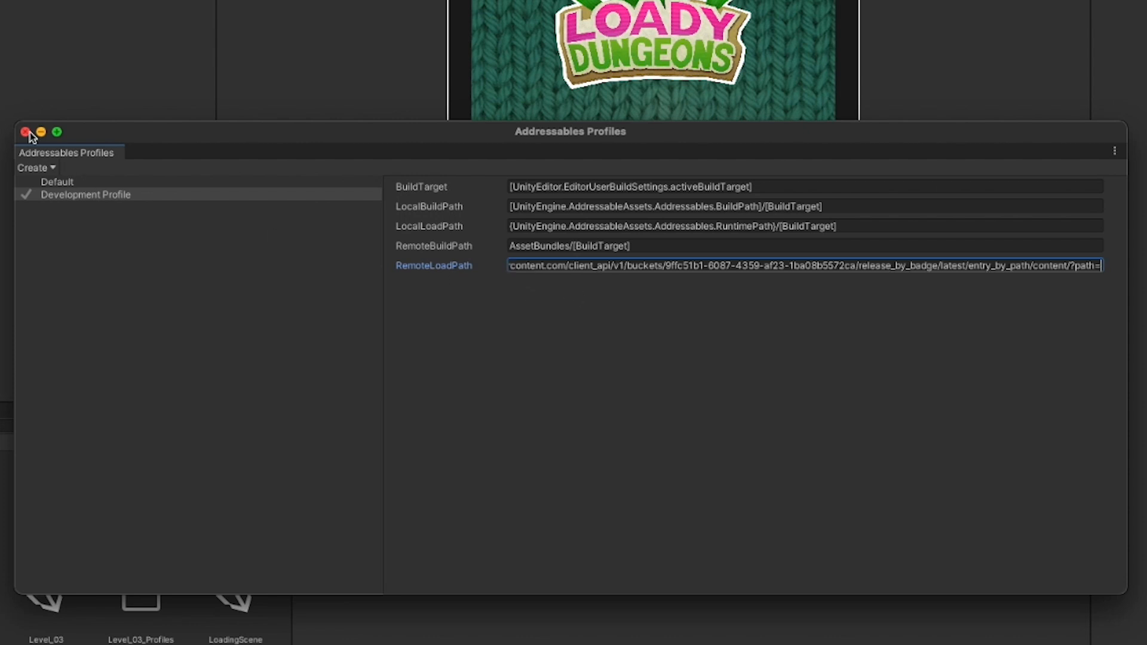
left_click(24, 133)
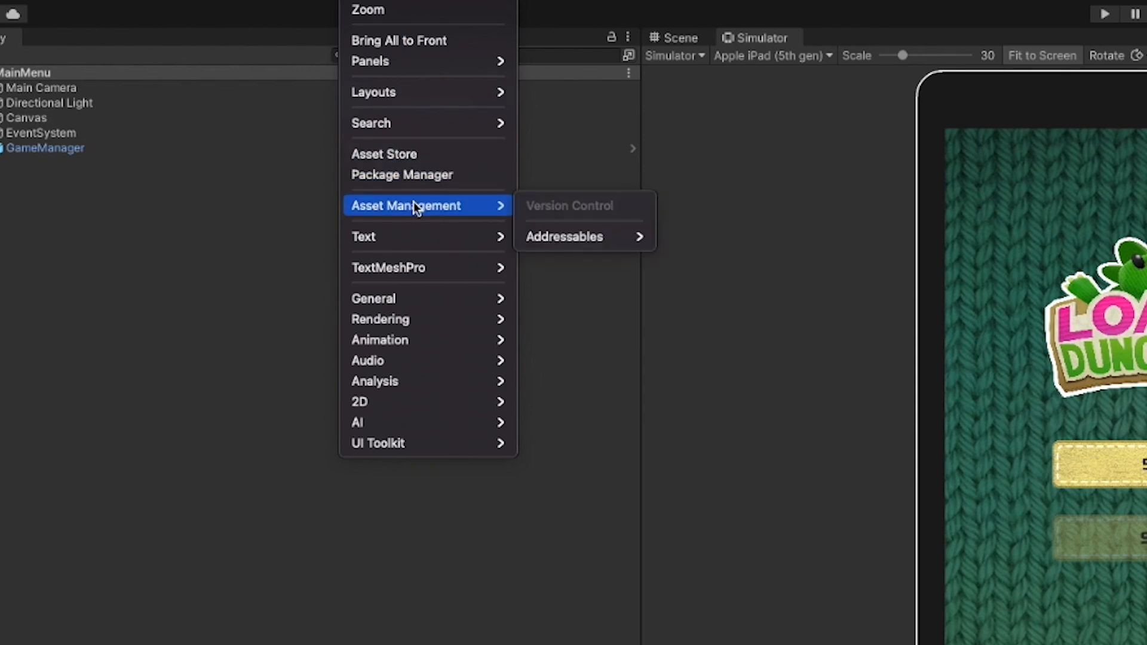
mouse_move(564, 237)
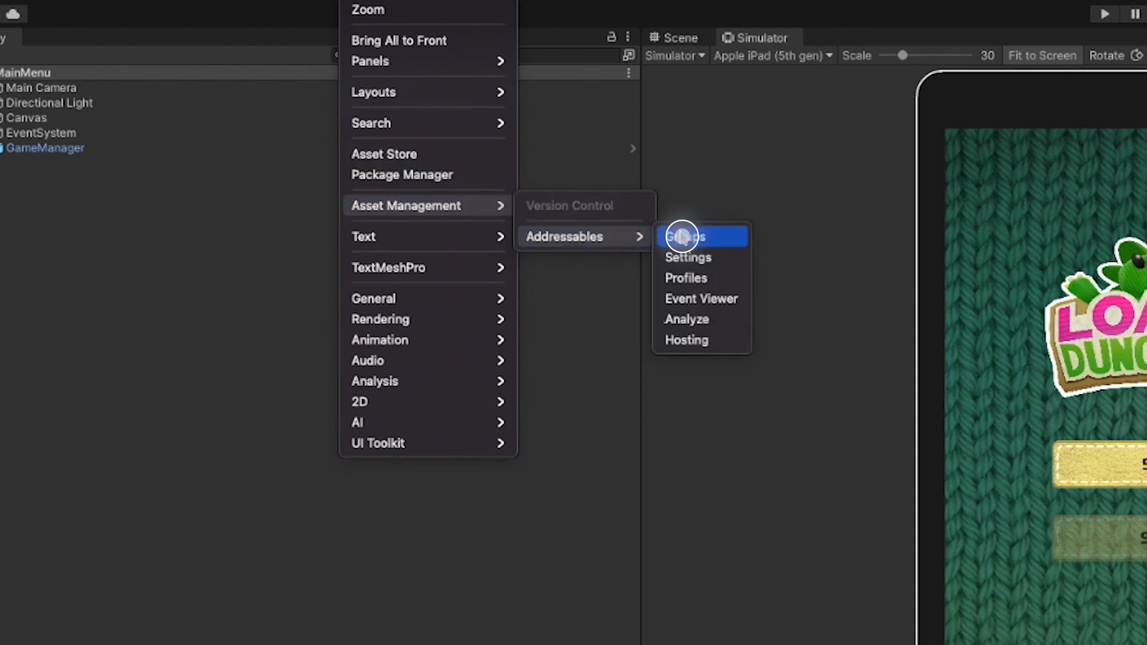
Run a New Build > Default Build Script for all Addressables groups under the Development profile.
left_click(683, 237)
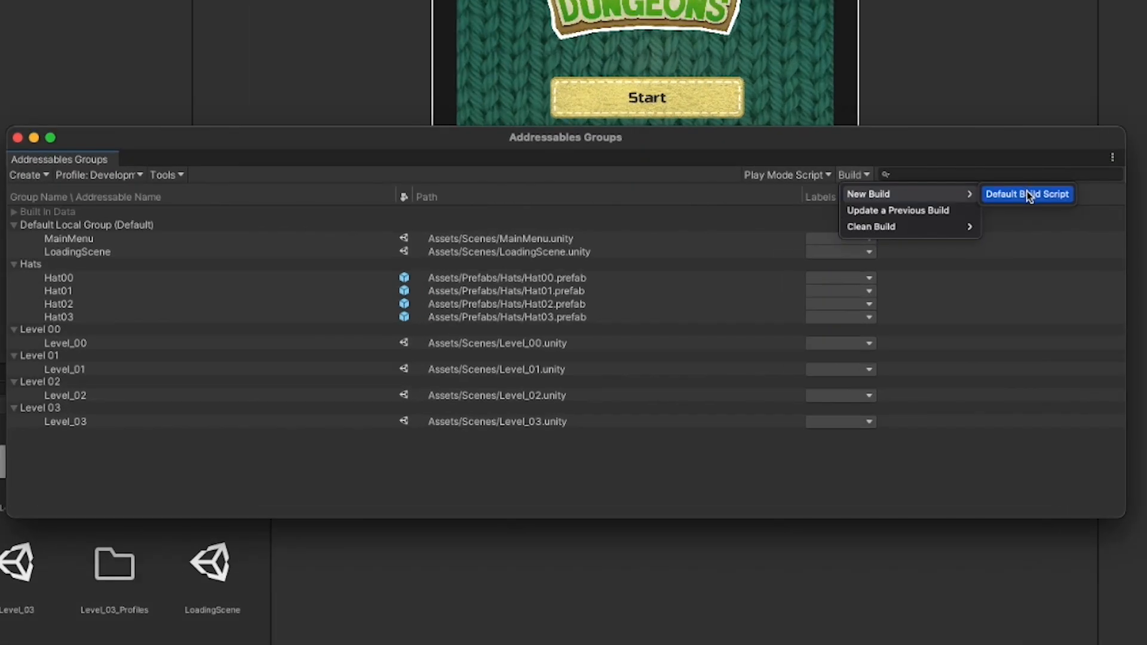
left_click(1027, 194)
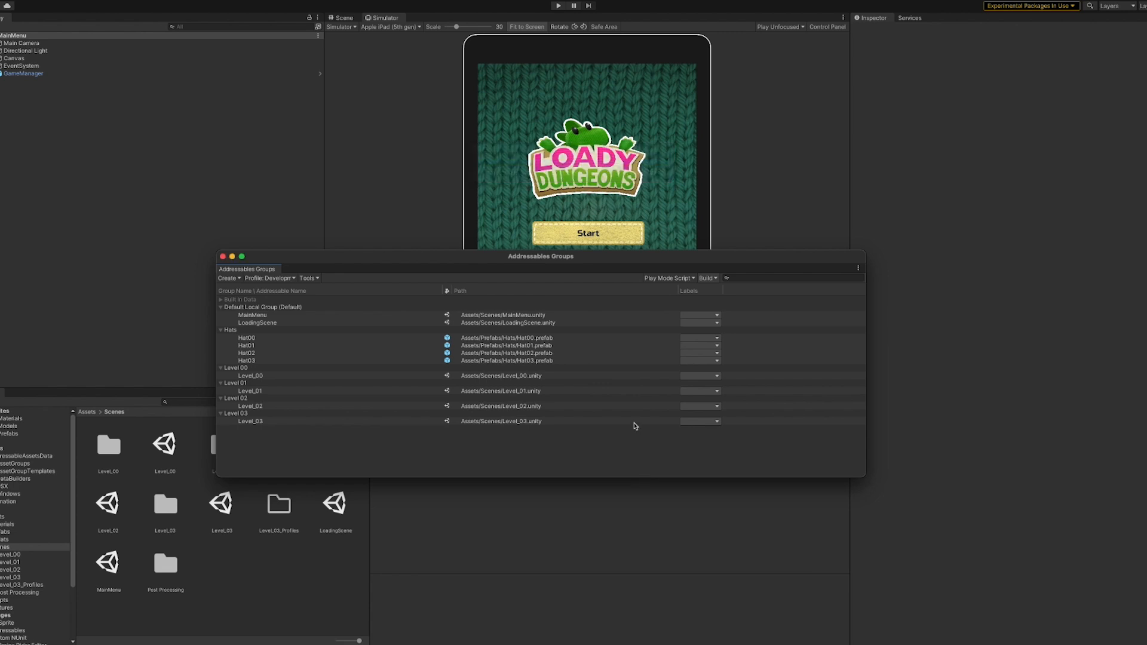
mouse_move(633, 429)
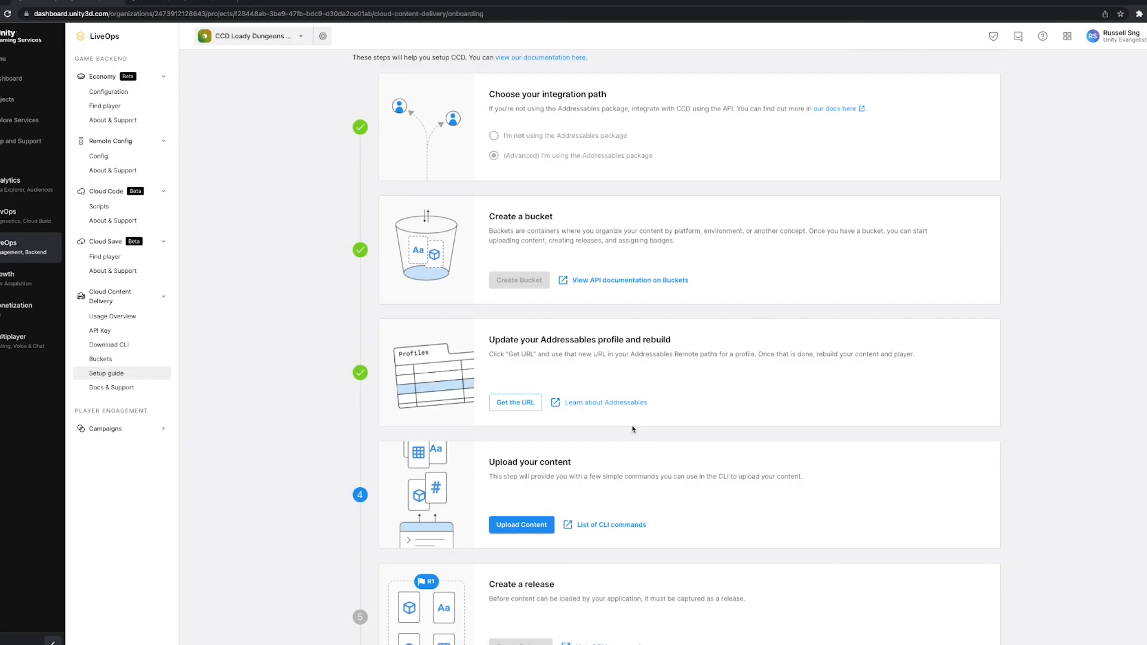
Bring up the Upload Content form from the setup guide's upload step.
scroll("down", 3)
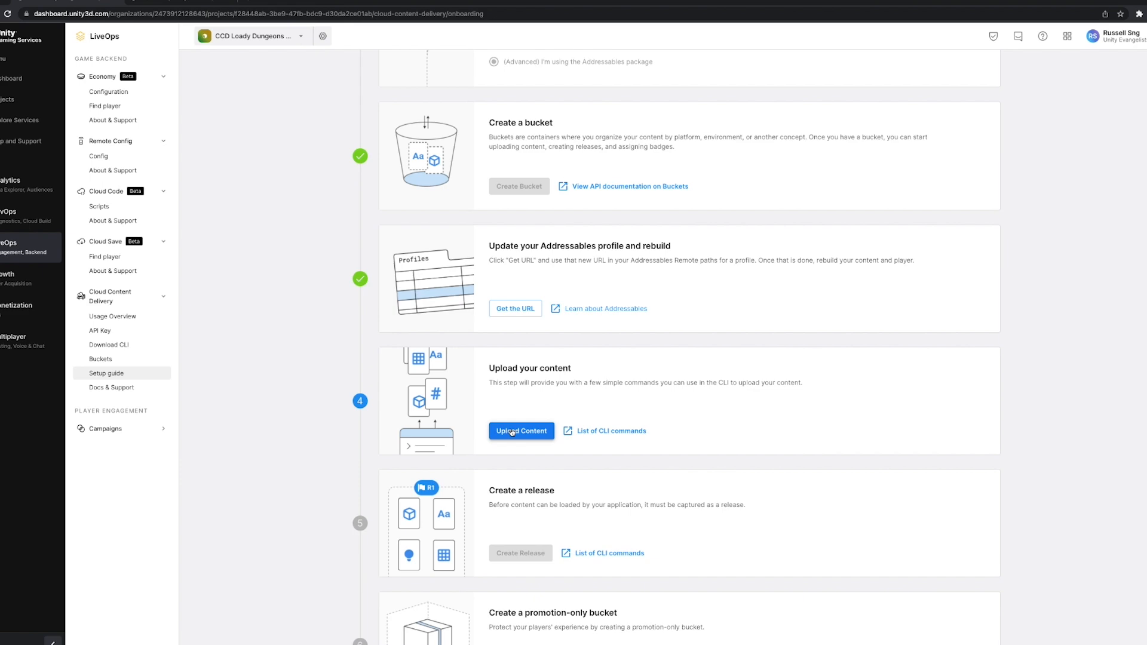
left_click(521, 430)
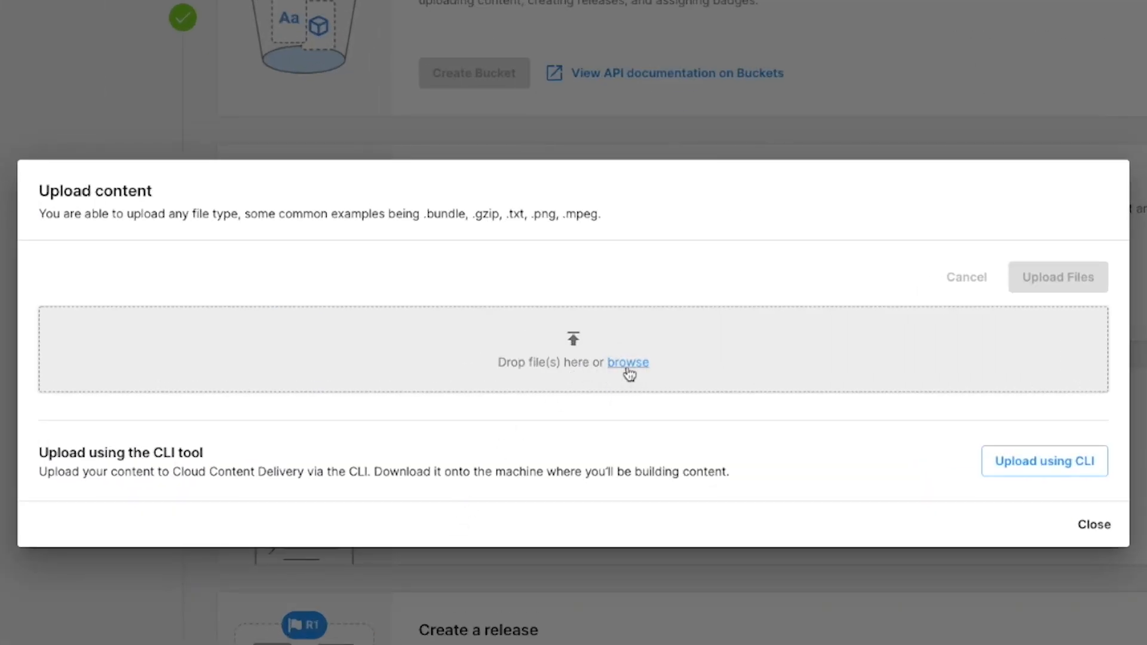
Select the eight .bundle files from StandaloneOSX, upload all 8, and continue setup.
left_click(627, 362)
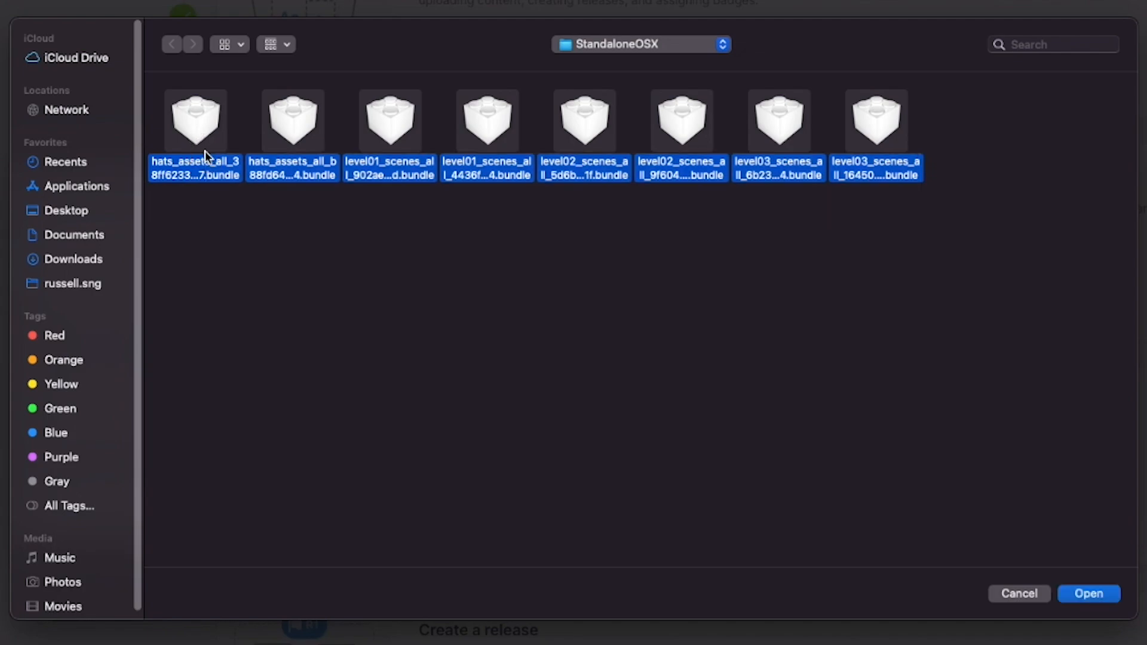
left_click(1087, 594)
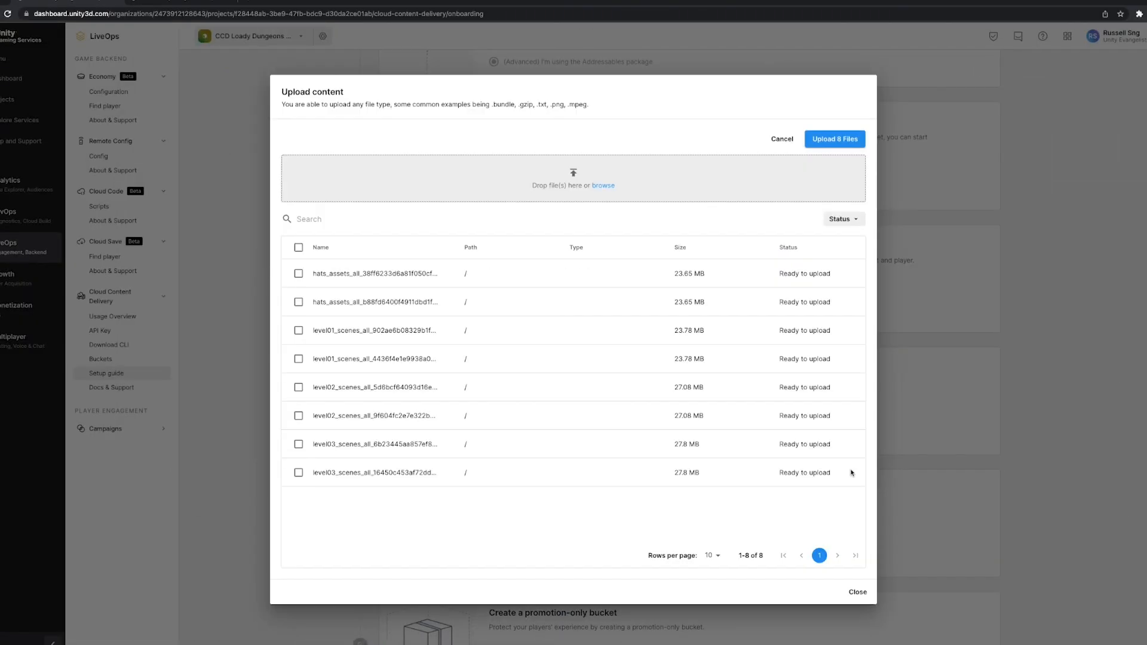
mouse_move(722, 257)
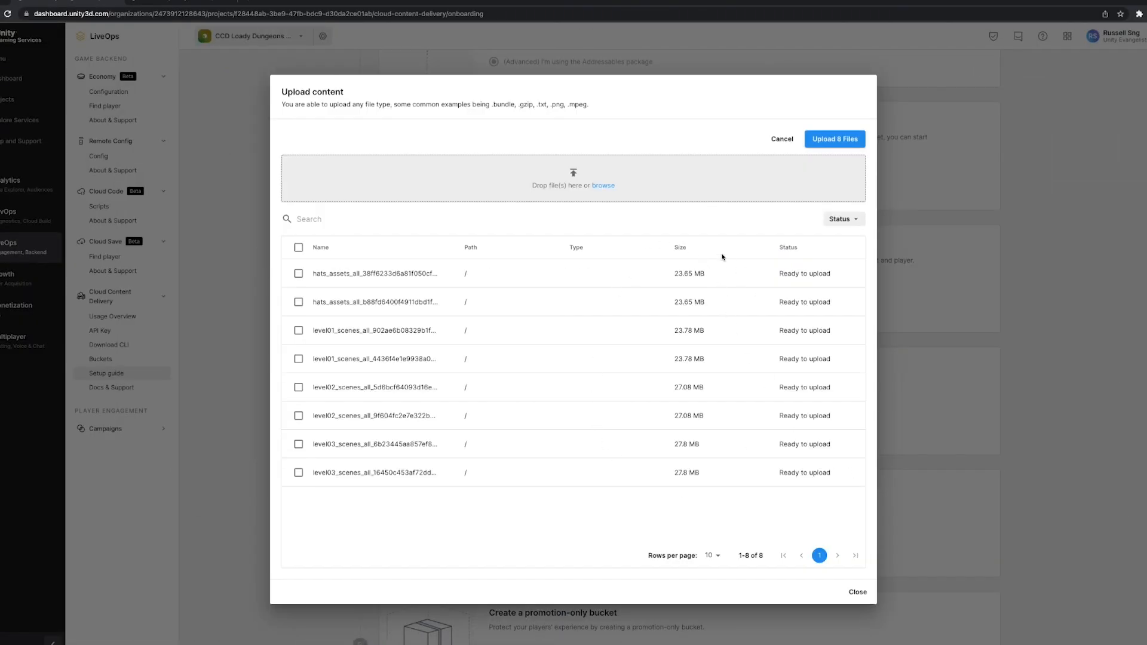
left_click(833, 138)
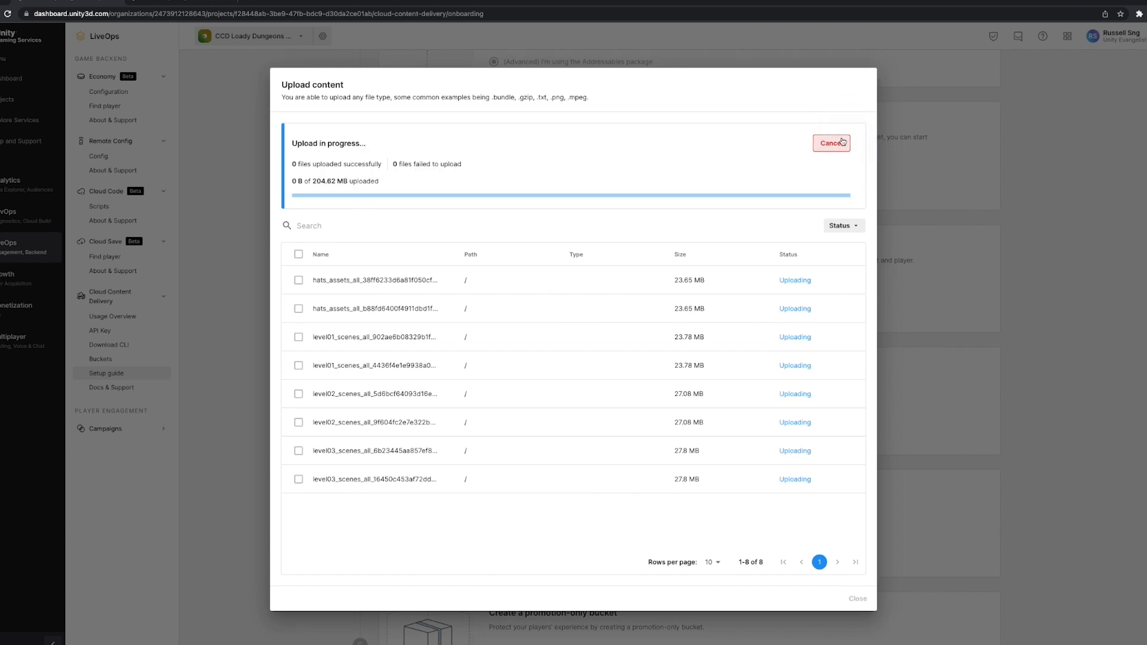
mouse_move(831, 143)
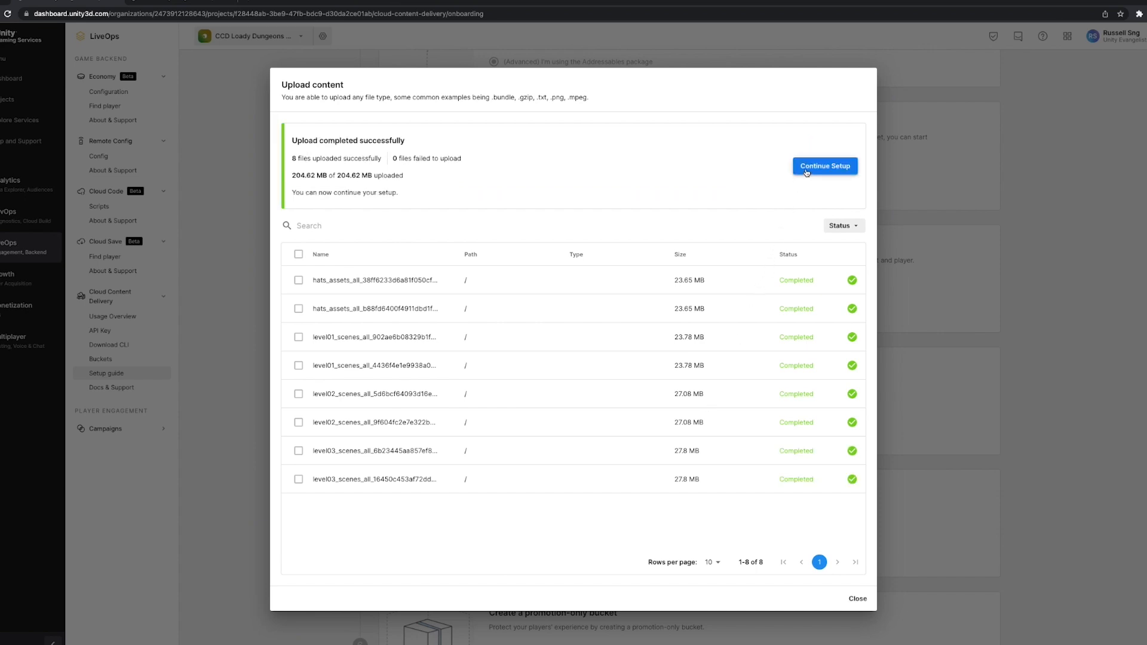
left_click(824, 165)
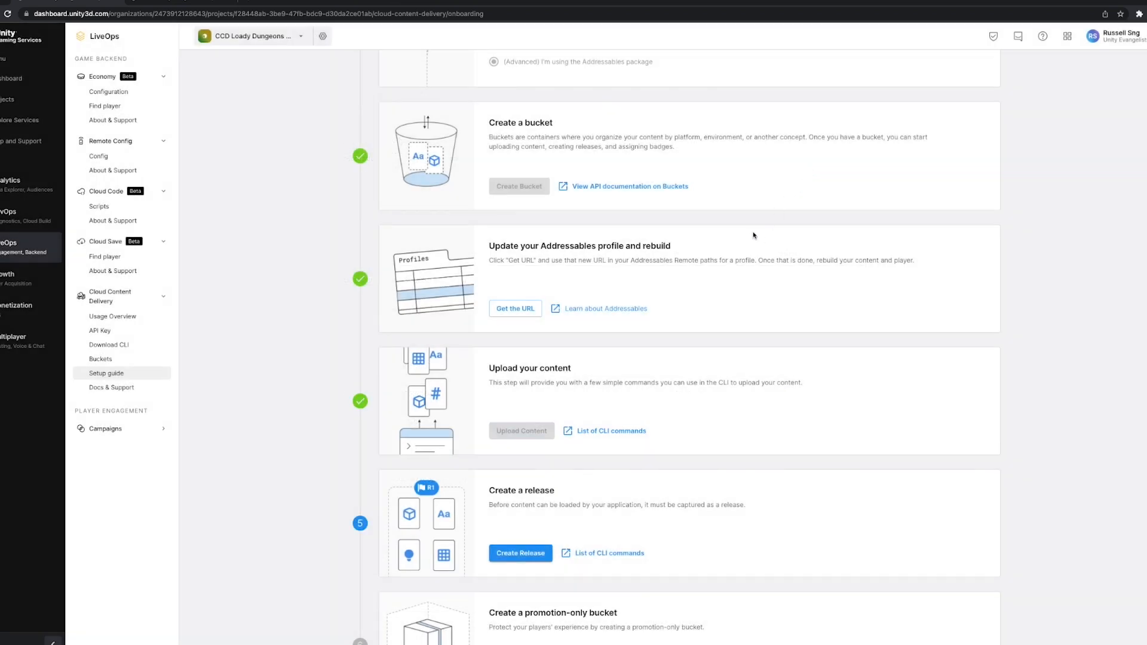
Start a release of the uploaded content named 'Release 1' and advance to Badges.
scroll("down", 3)
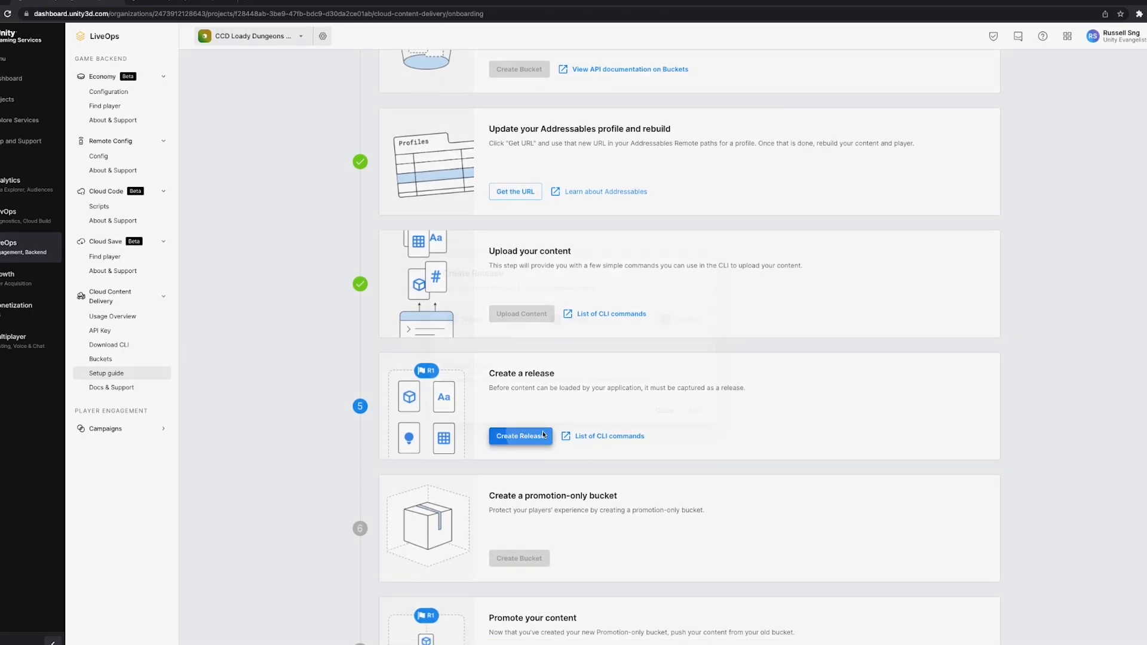
left_click(521, 436)
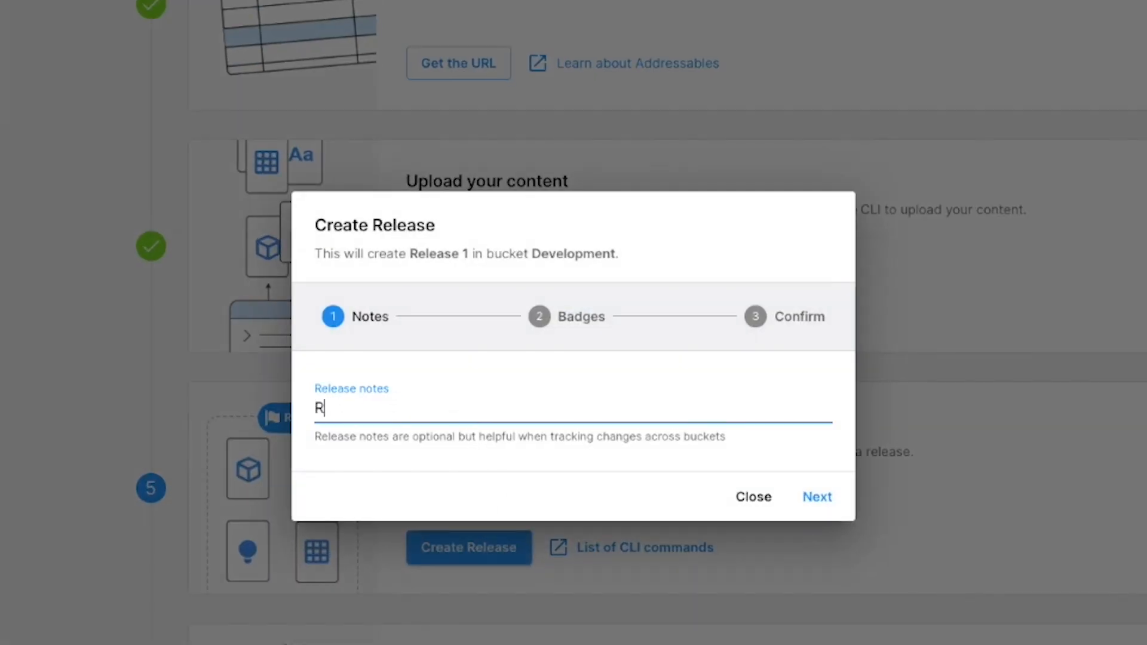
type("elease 1")
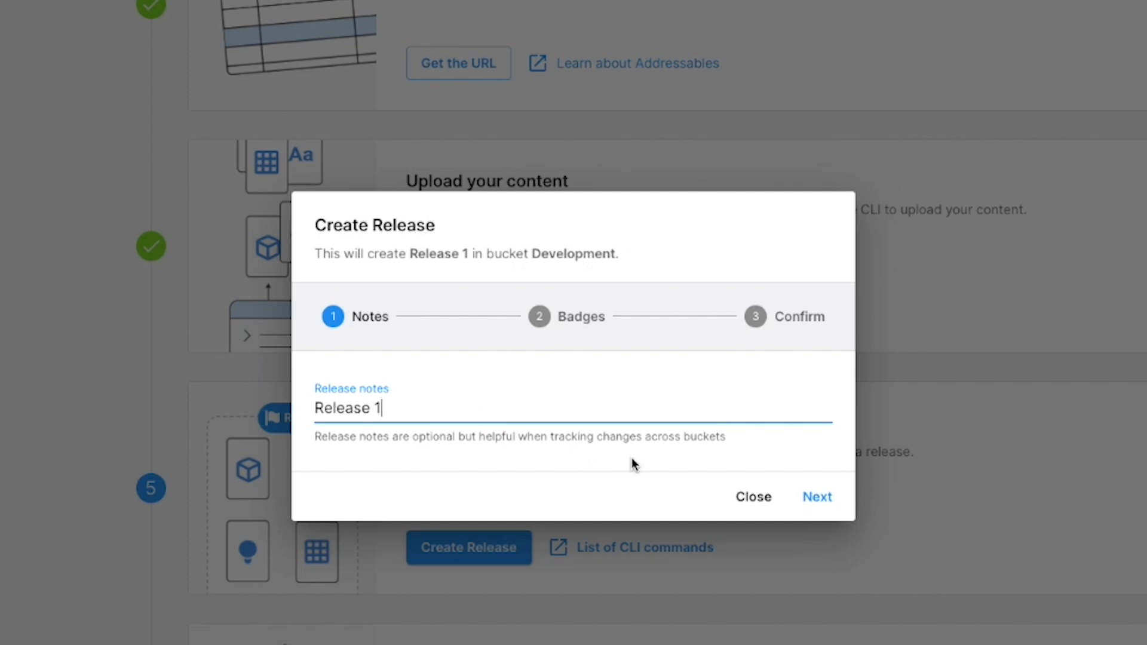
left_click(816, 497)
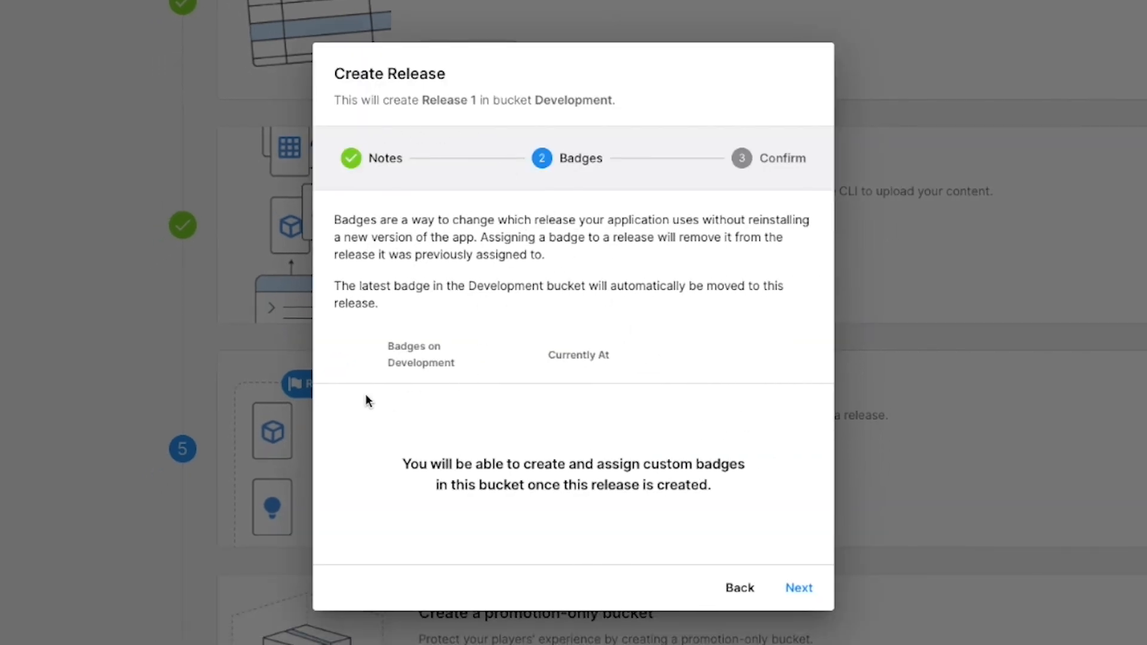
mouse_move(409, 456)
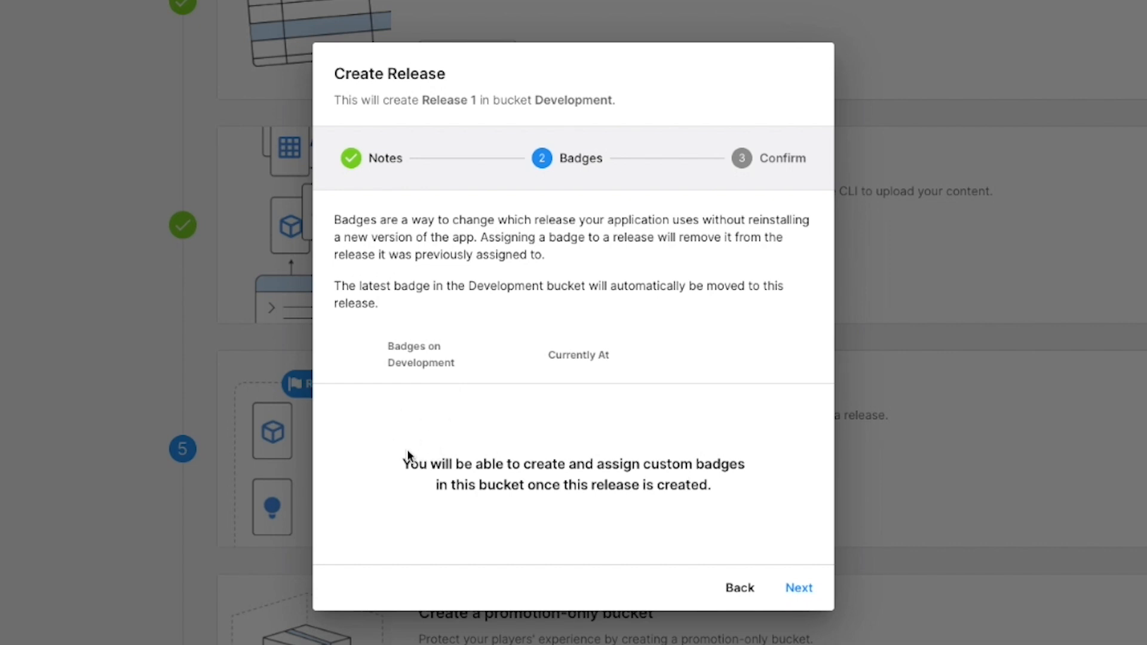
Submit Release 1 with the latest badge and close the success summary.
left_click(798, 587)
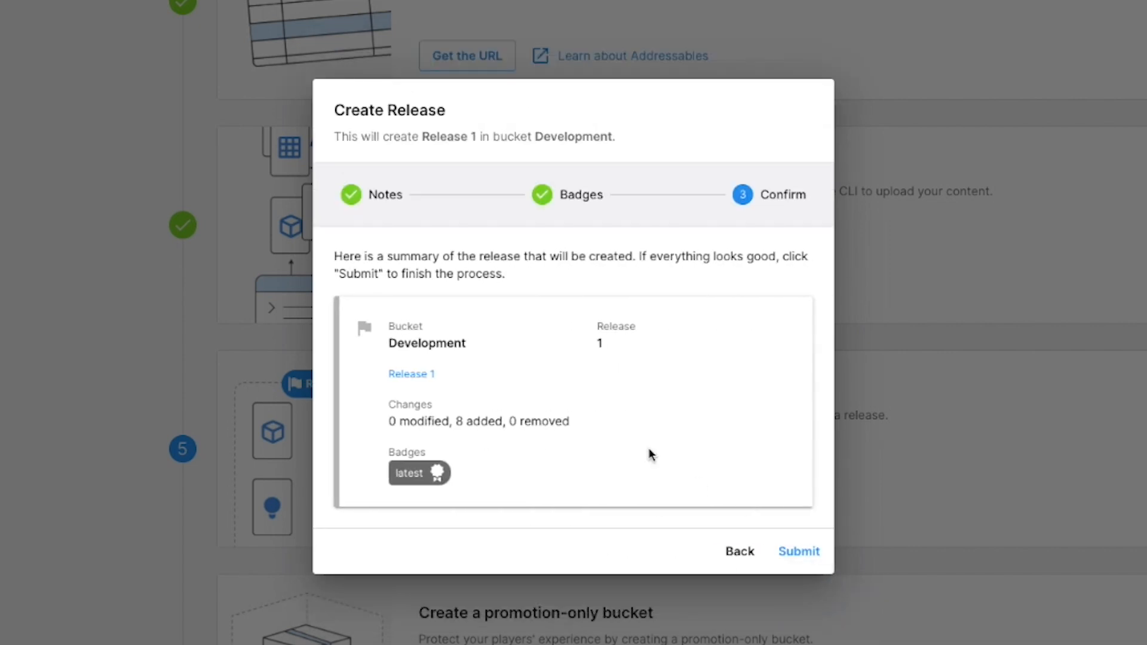
left_click(798, 550)
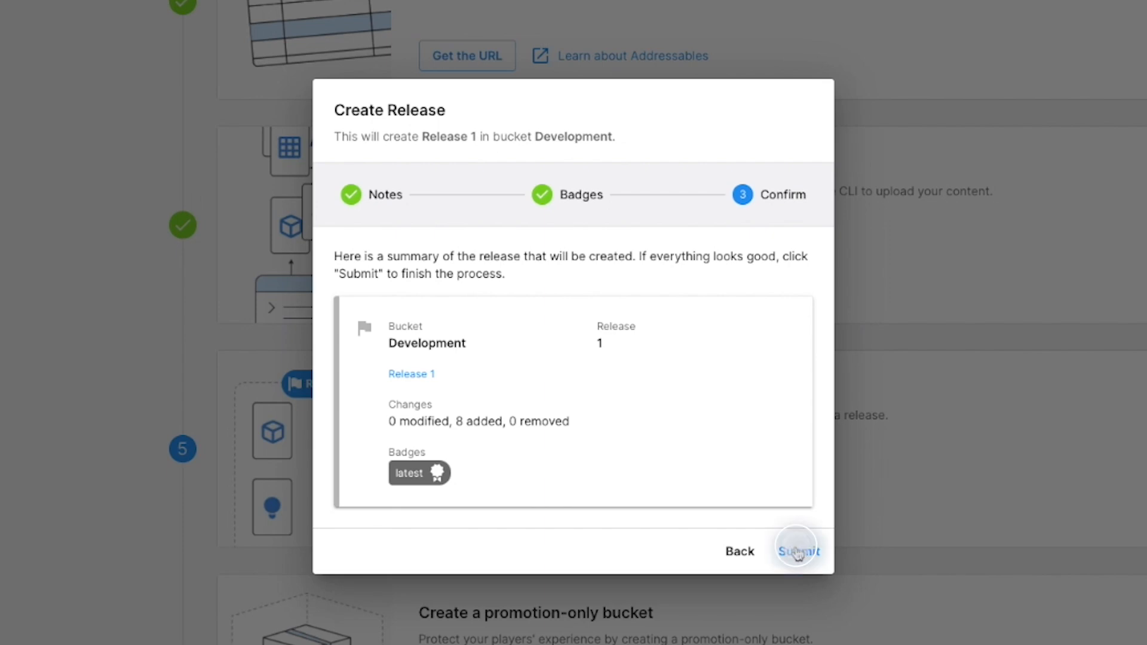
left_click(796, 551)
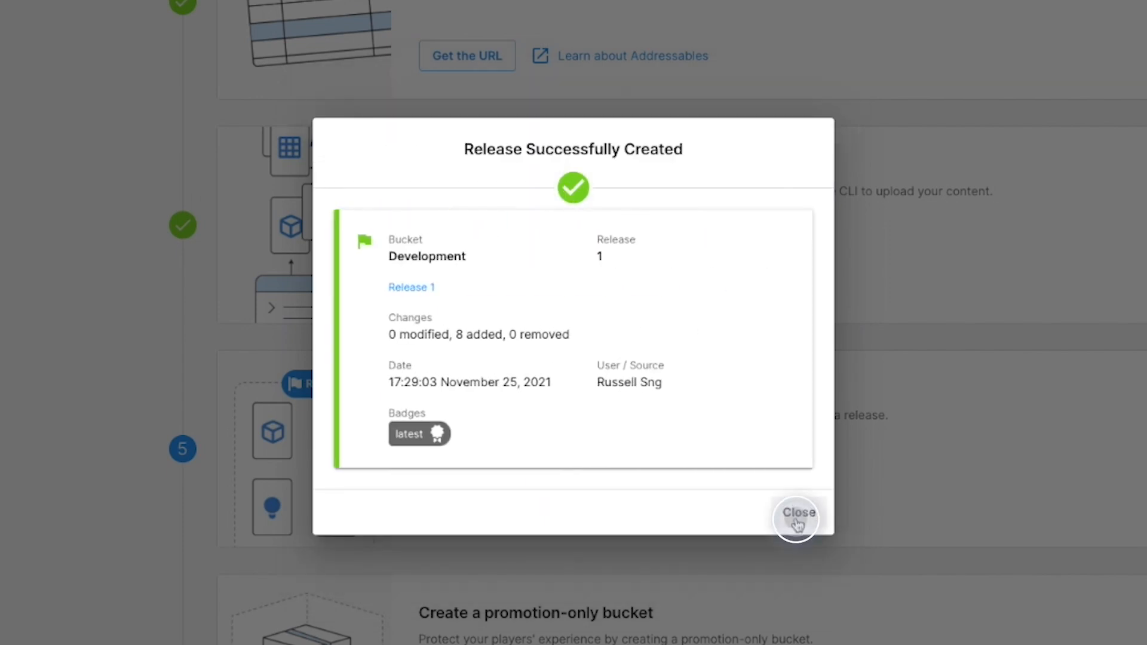
left_click(796, 512)
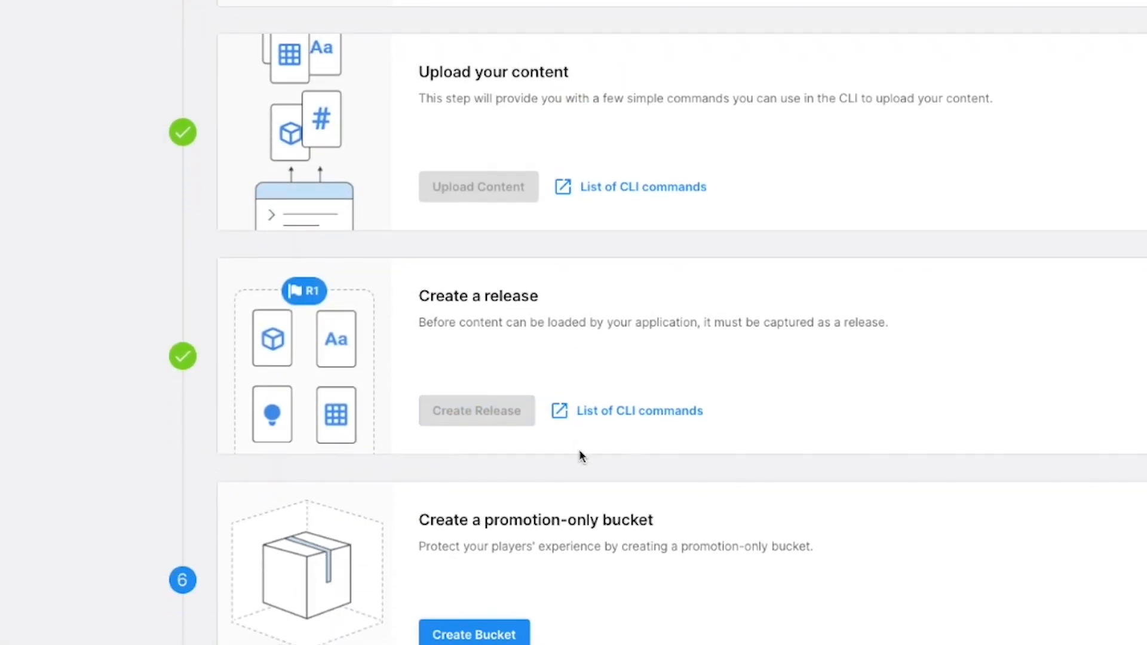
Create a promotion-only bucket named Staging with description 'Testing for As...' and submit it.
scroll("down", 3)
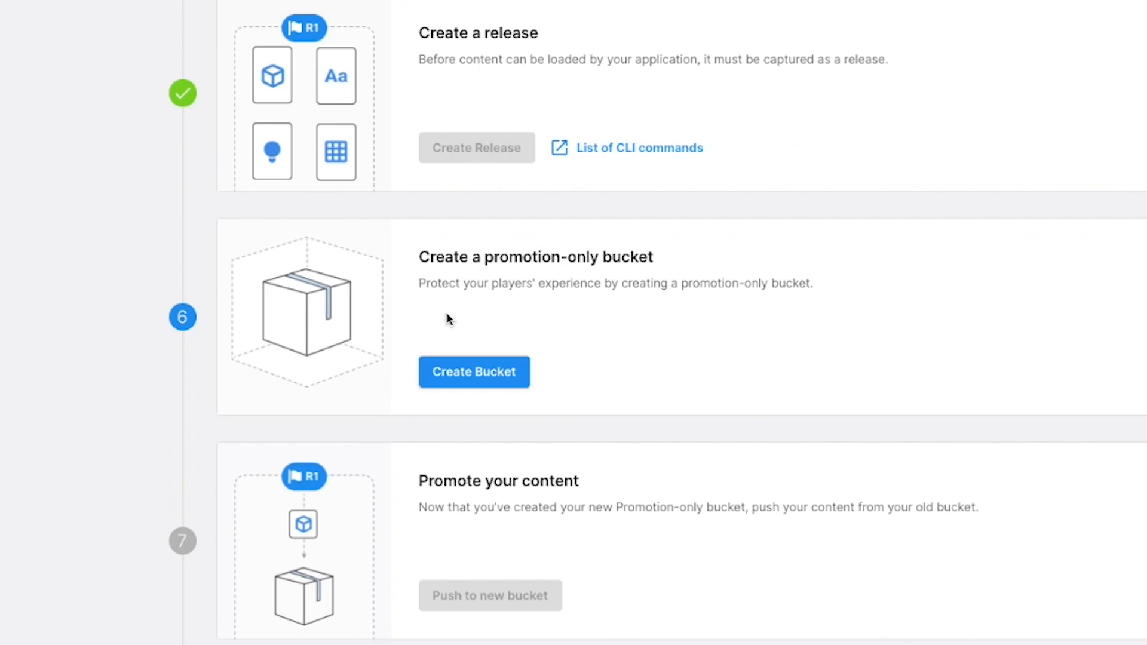
left_click(473, 372)
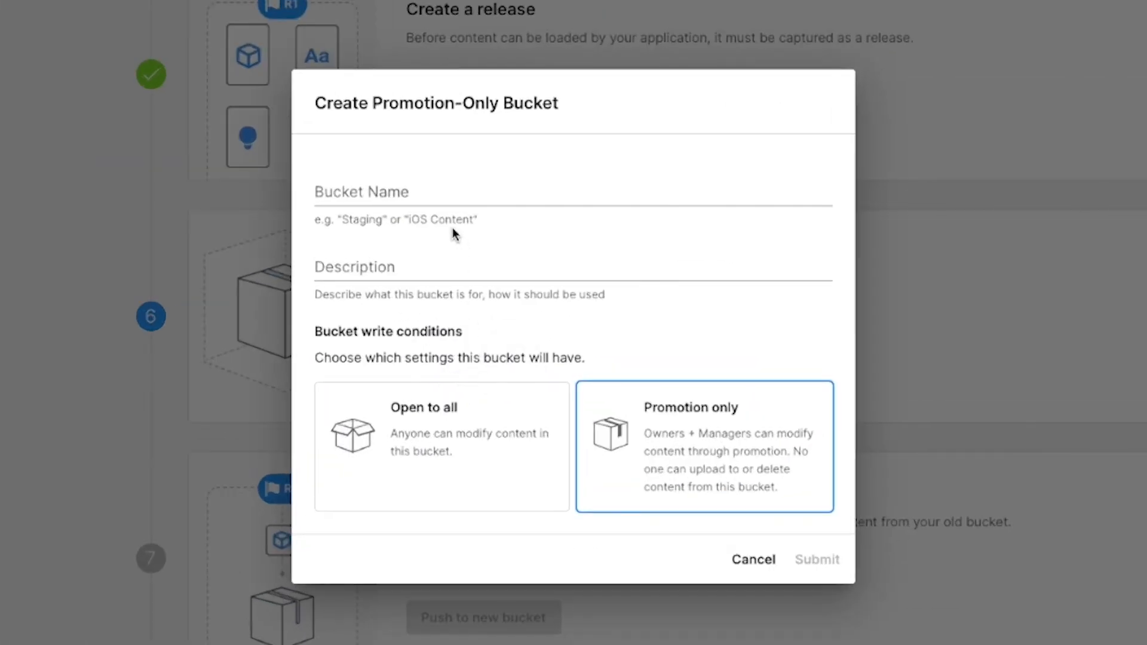
type("Staging")
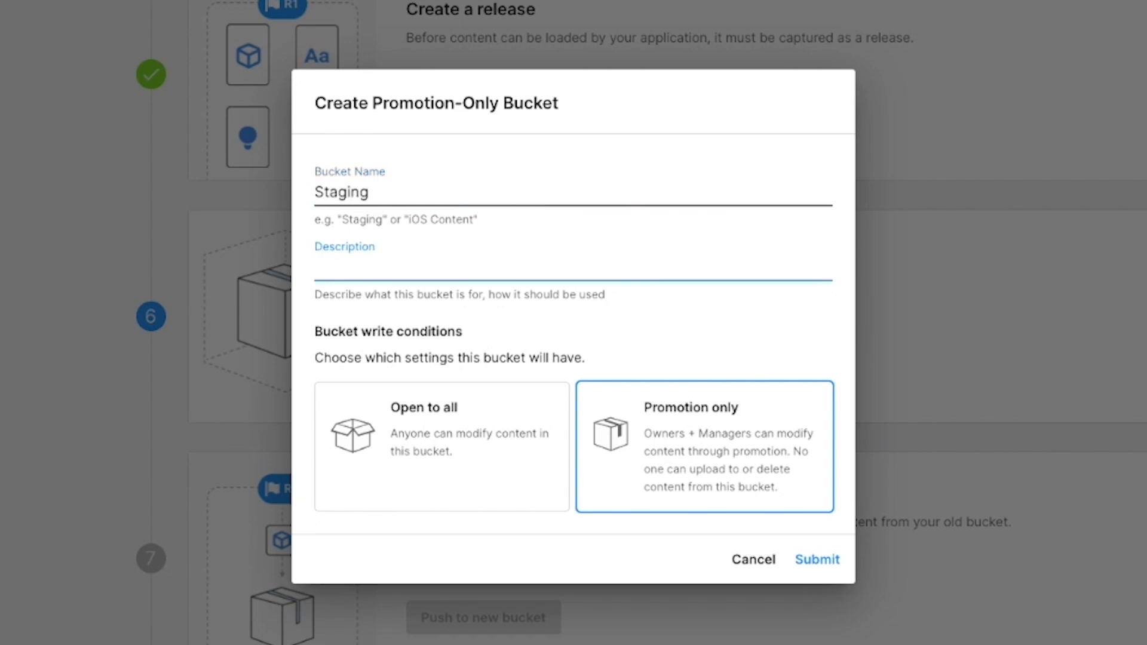
type("Testing fo")
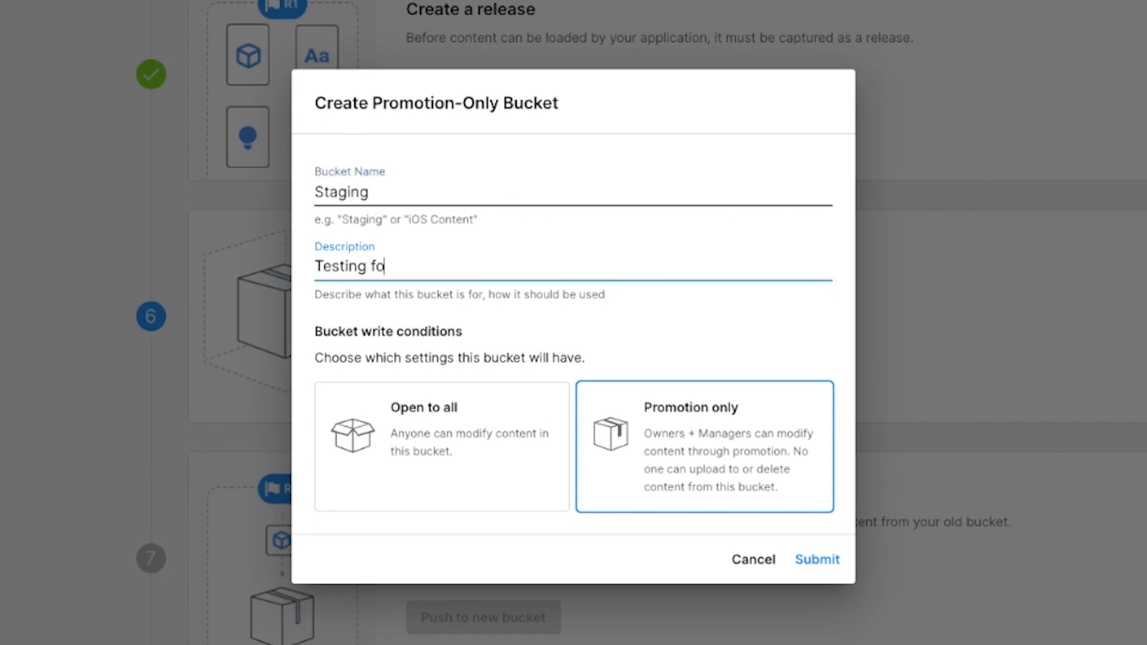
type("r As")
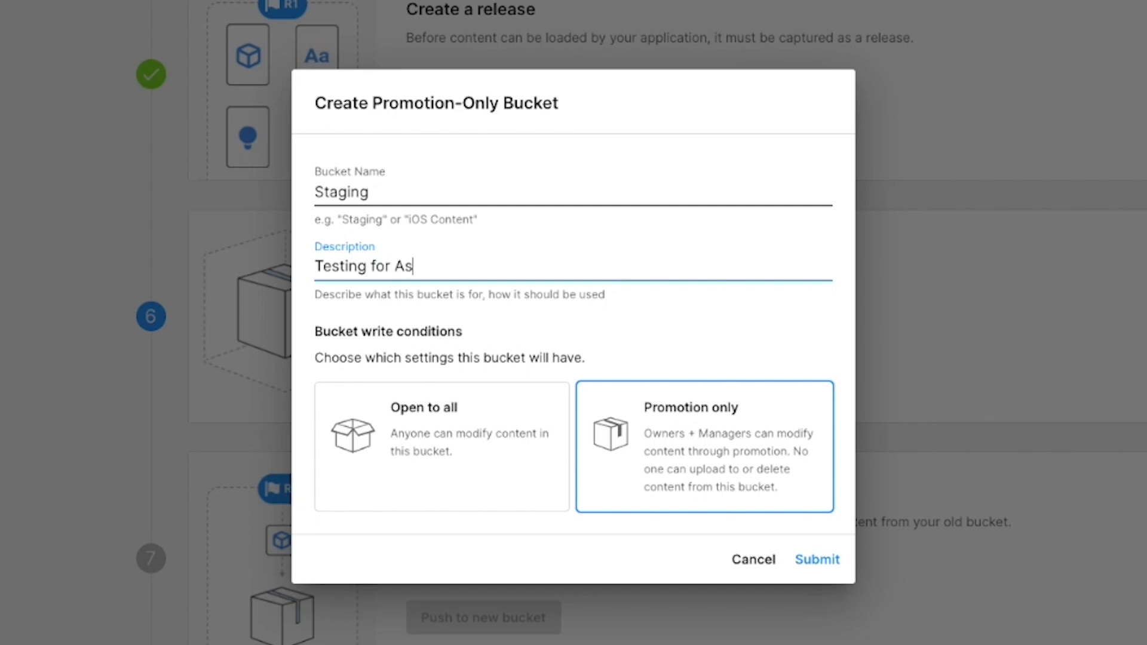
left_click(817, 559)
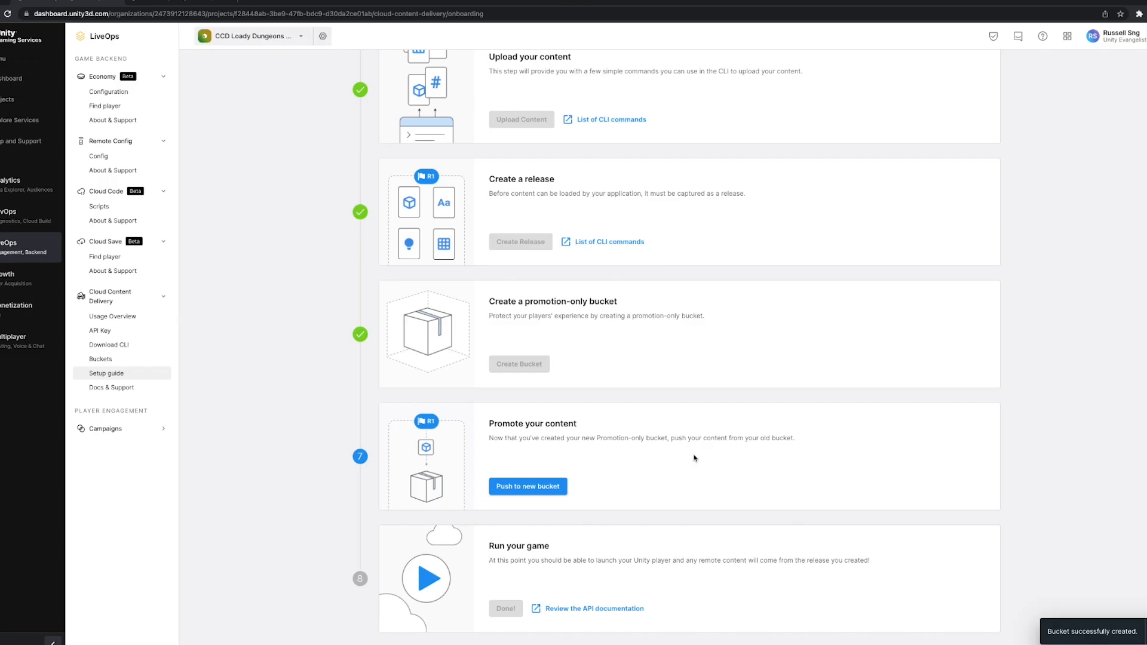
Push Release 1 to the Staging bucket and advance through Badges to the summary.
left_click(527, 486)
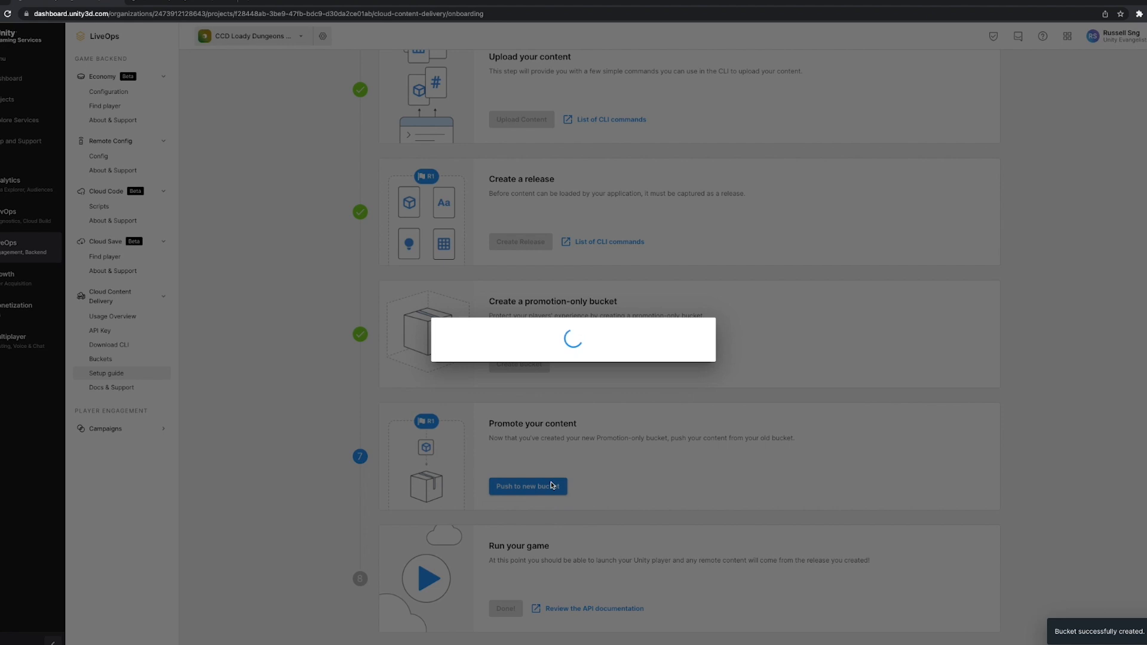
left_click(527, 486)
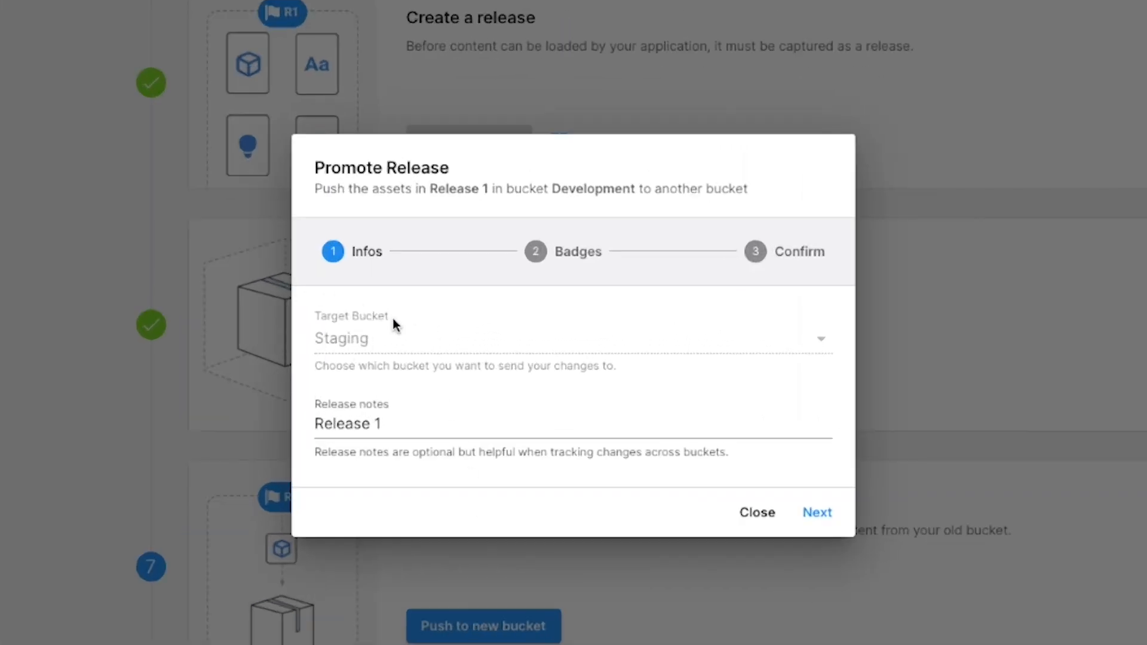
mouse_move(363, 342)
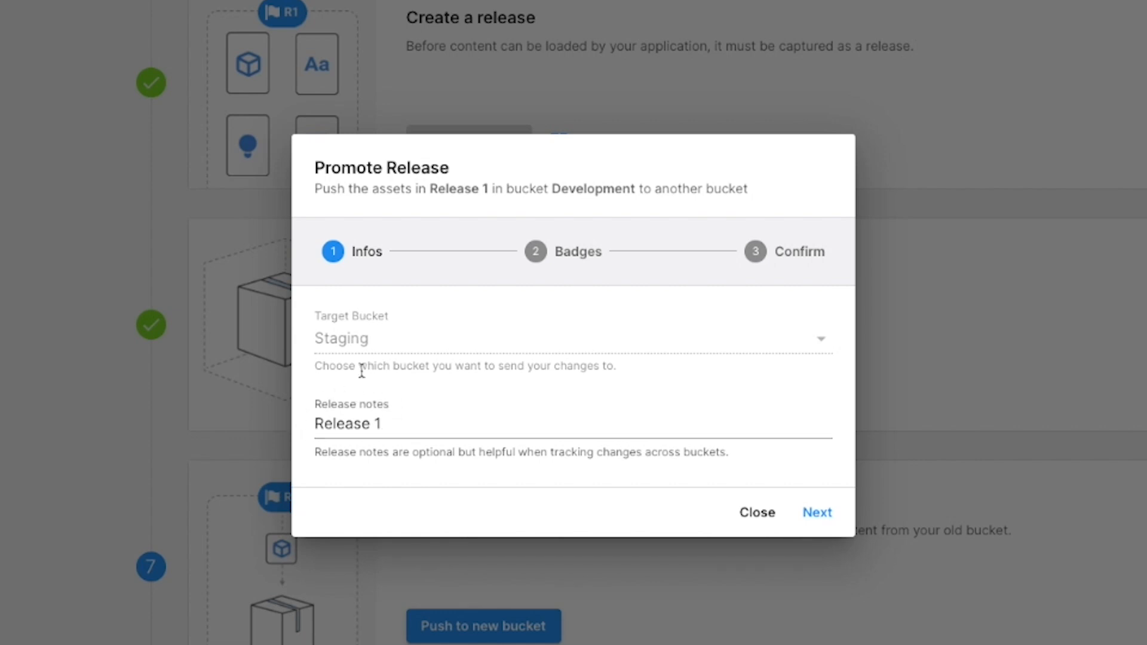
left_click(816, 512)
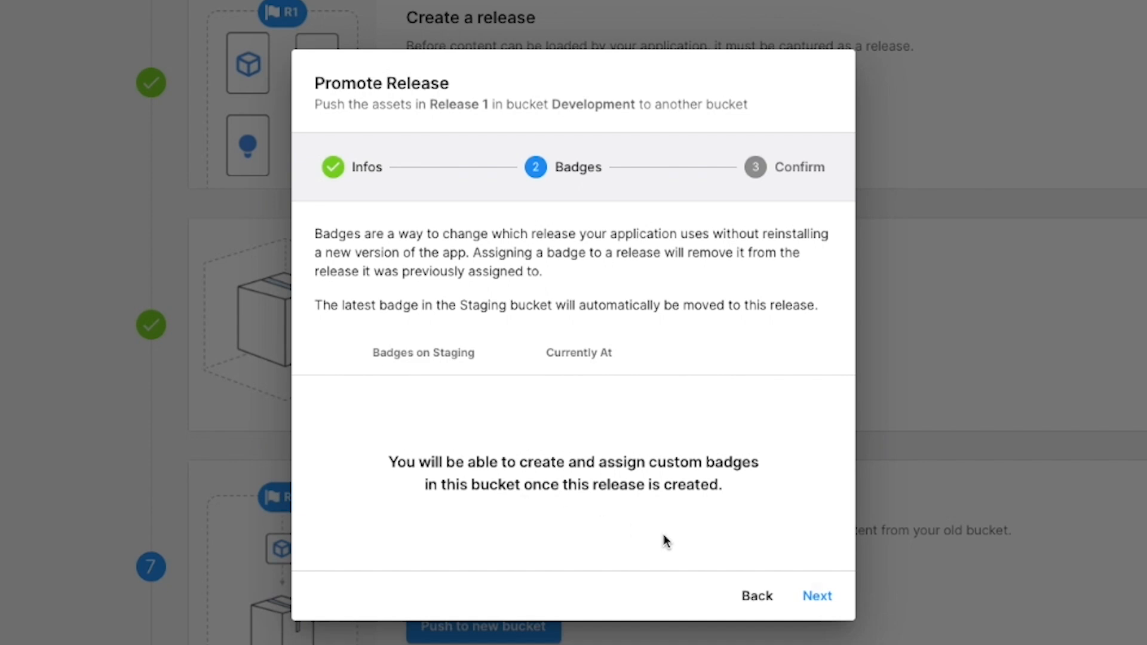
left_click(818, 595)
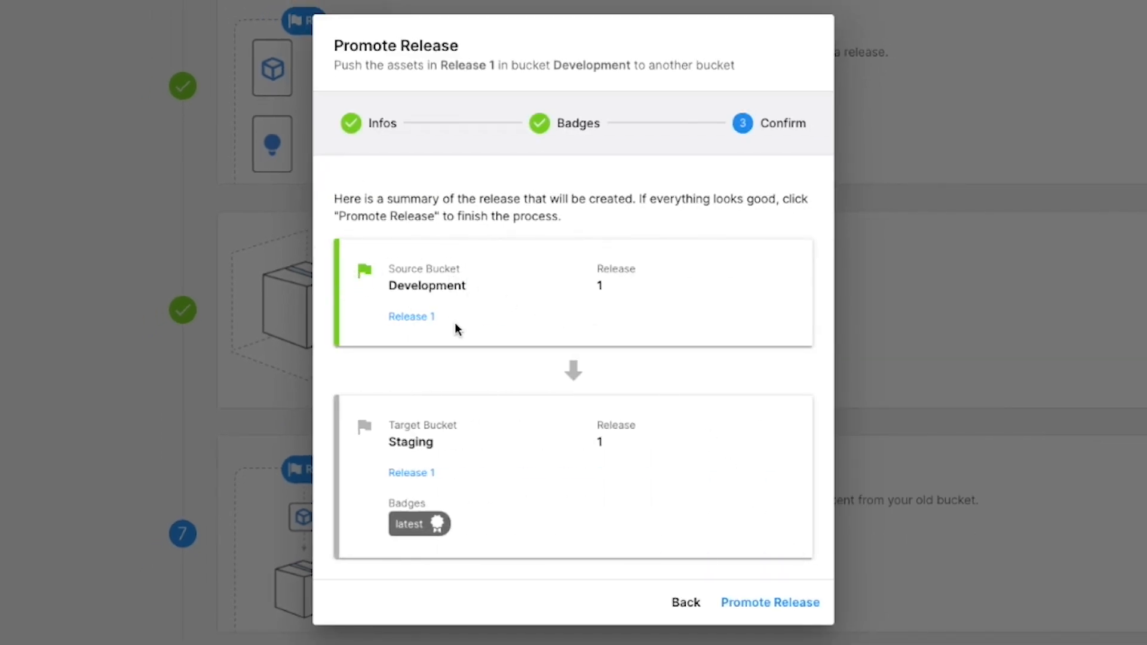
Promote Release 1 into Staging with the latest badge and close the success dialog.
left_click(769, 602)
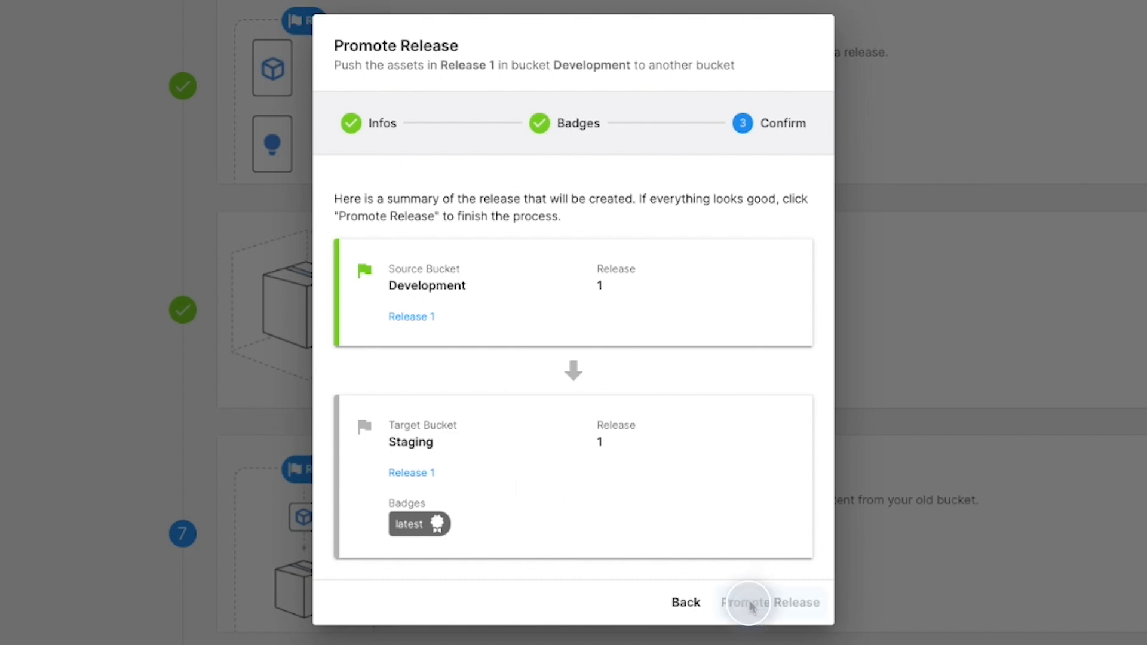
left_click(768, 602)
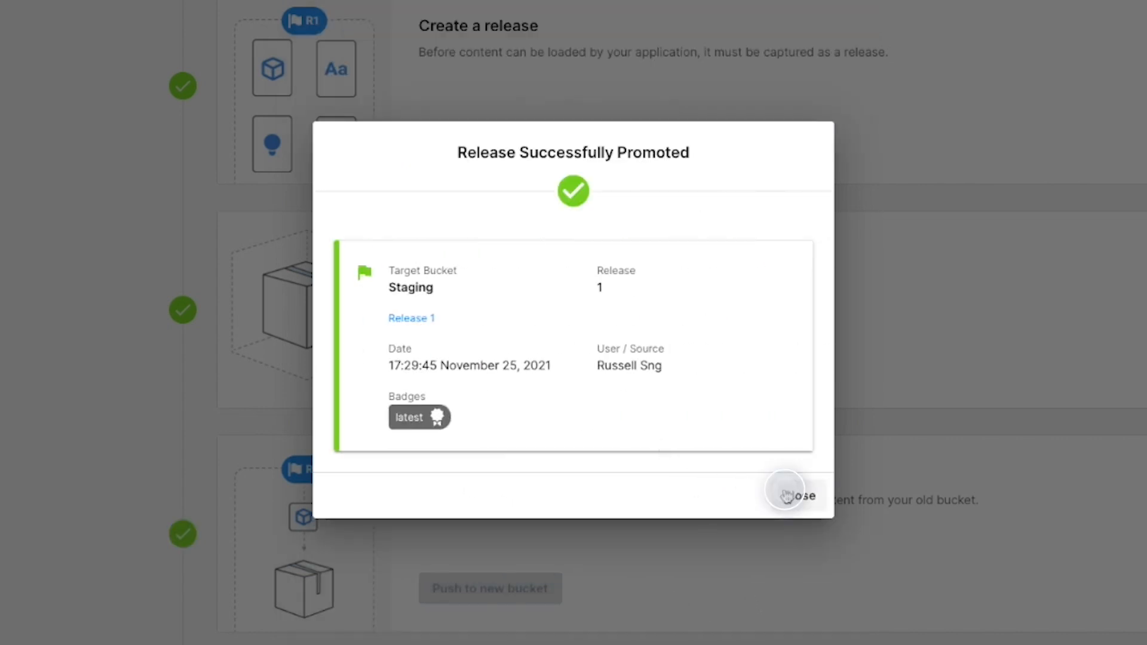
left_click(793, 495)
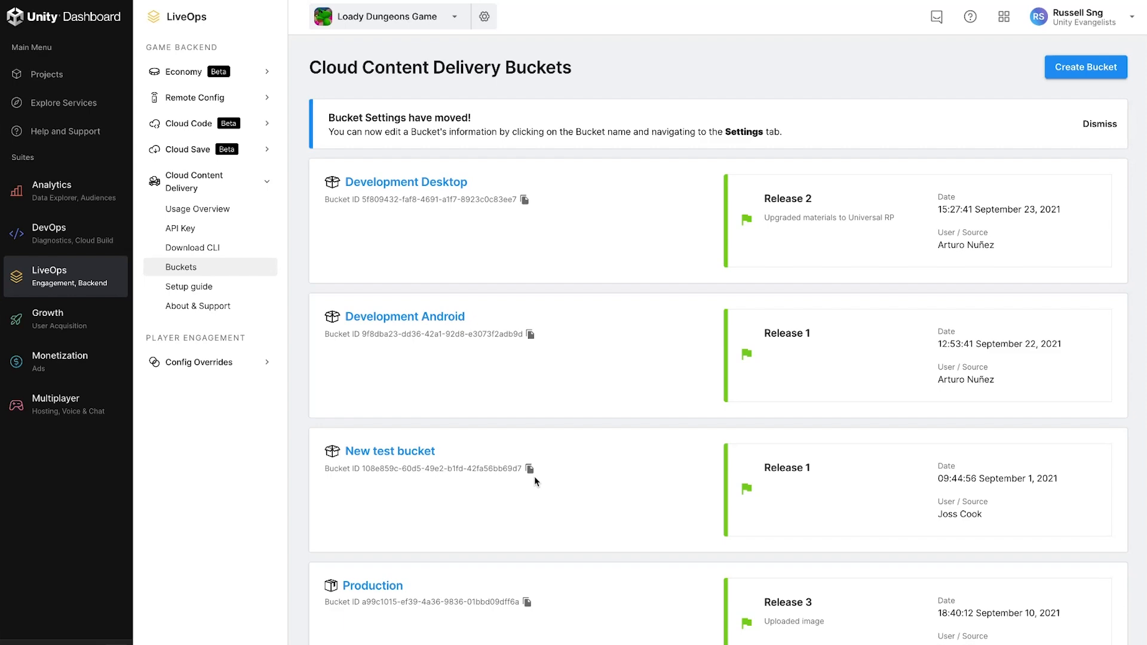
mouse_move(728, 487)
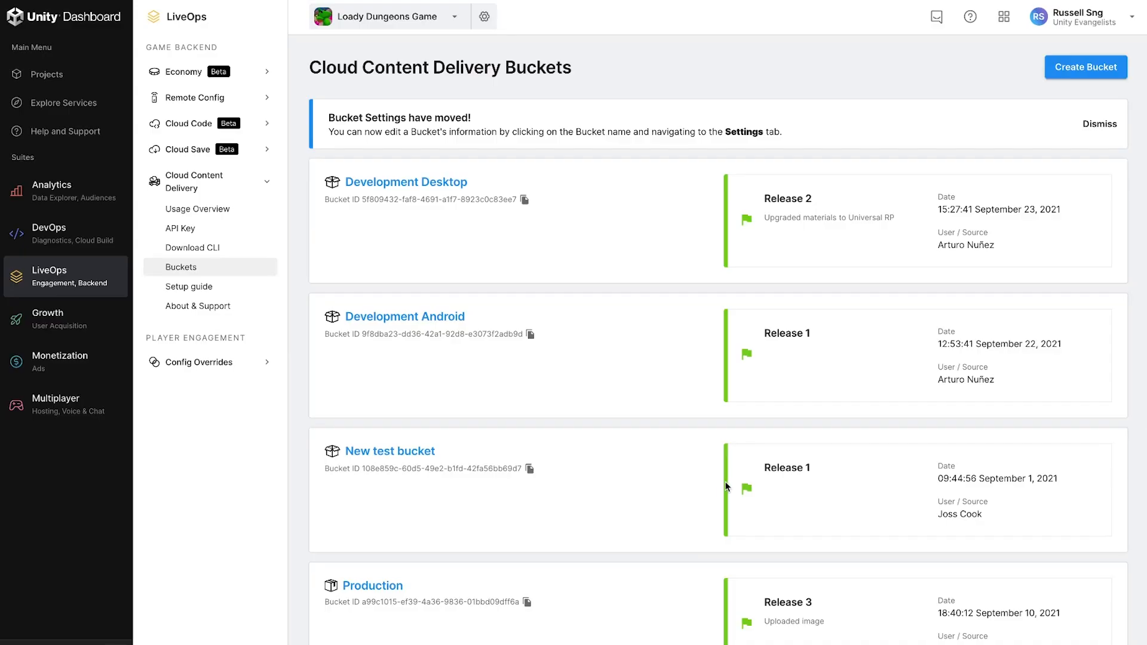
mouse_move(809, 349)
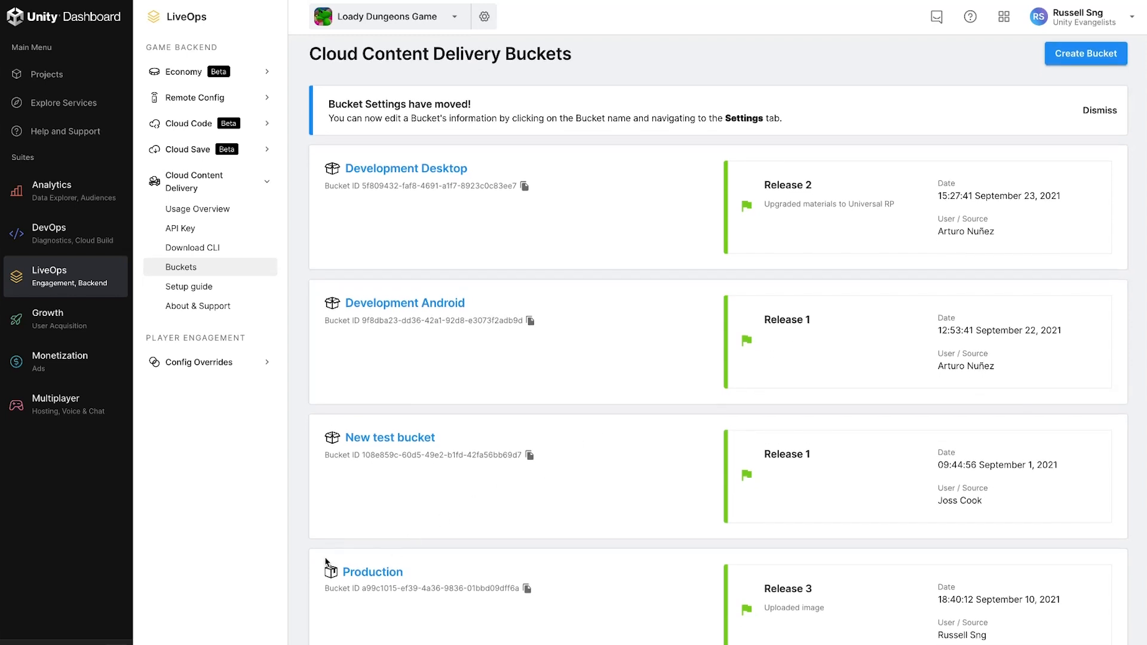
mouse_move(337, 565)
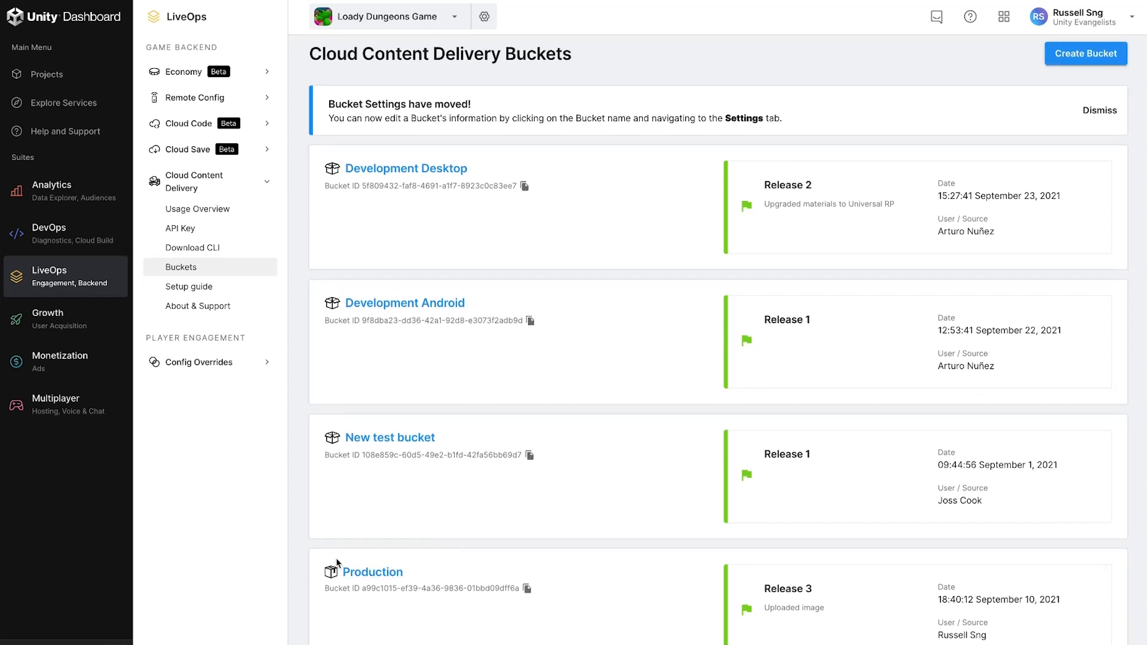
mouse_move(569, 517)
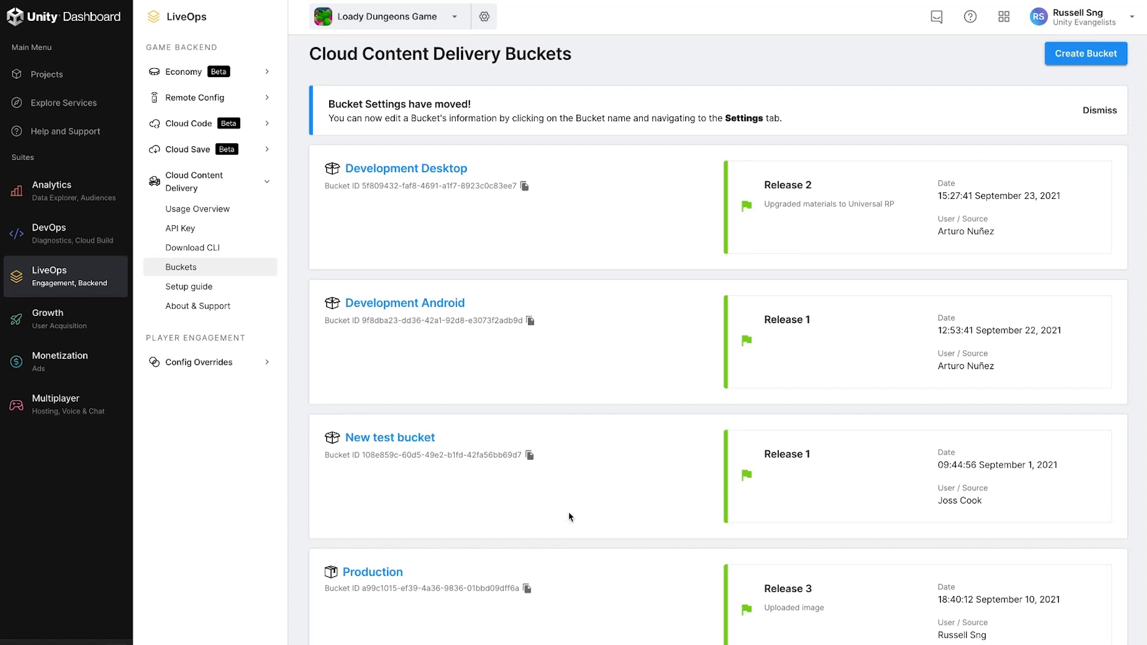
mouse_move(623, 391)
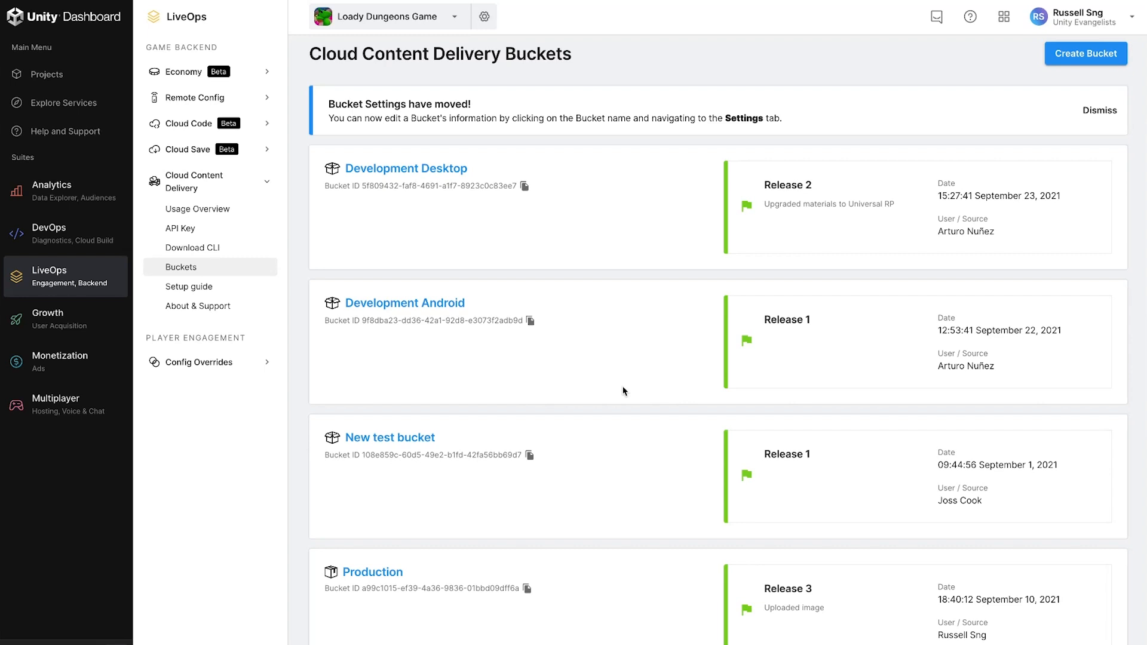
Scroll the Cloud Content Delivery buckets list and start a new bucket.
scroll("down", 3)
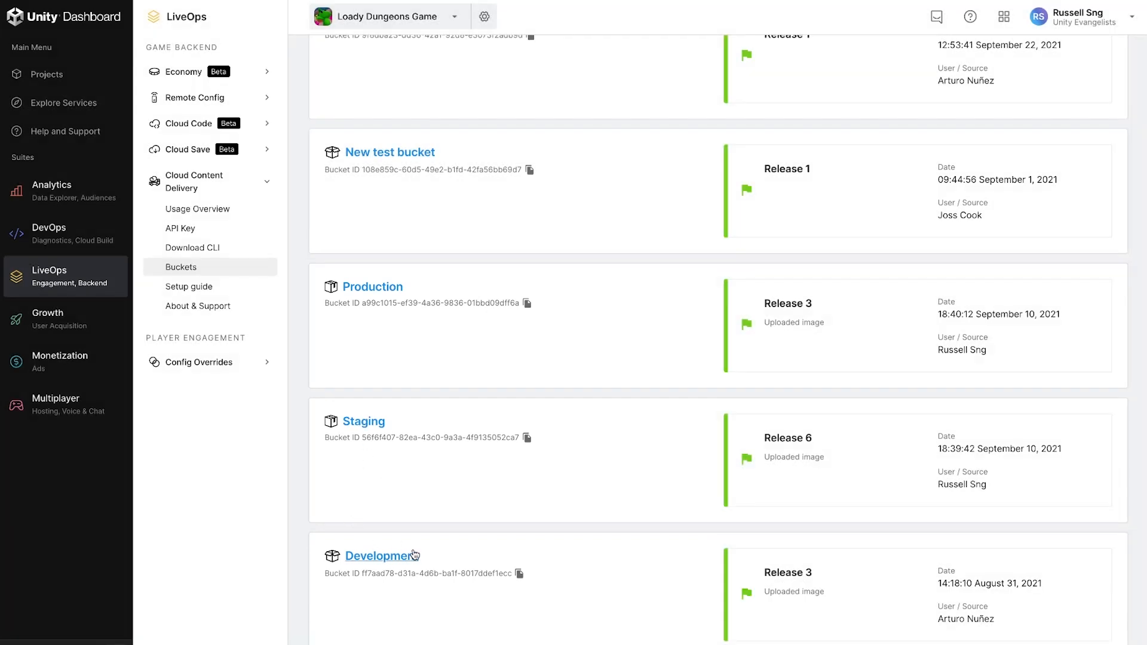
mouse_move(481, 492)
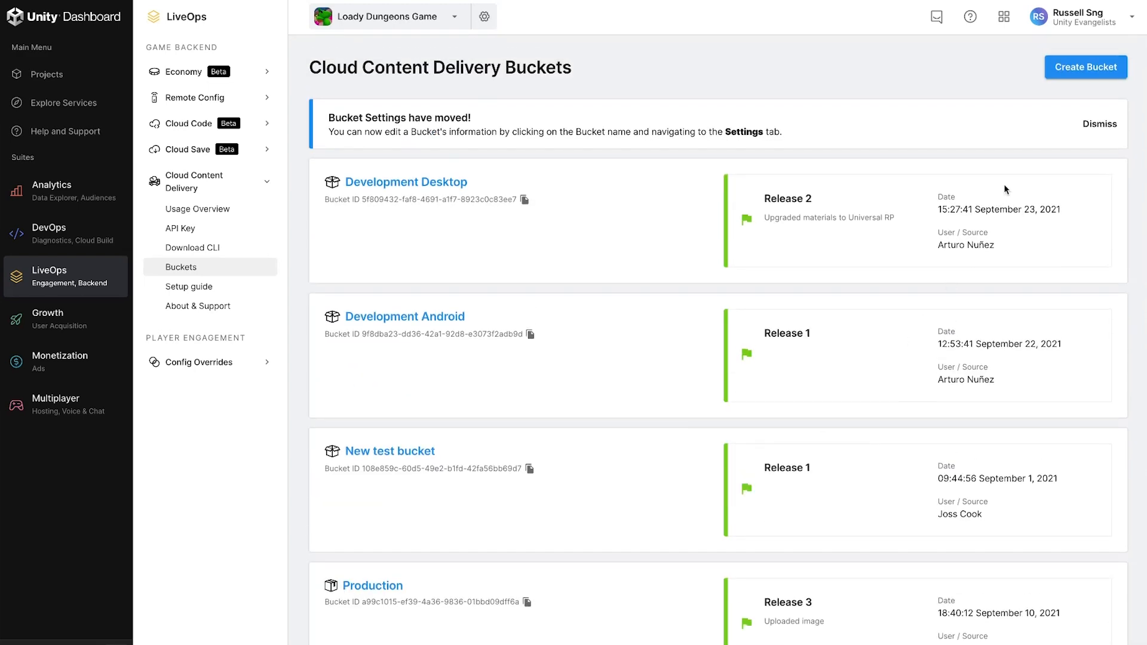
left_click(1086, 67)
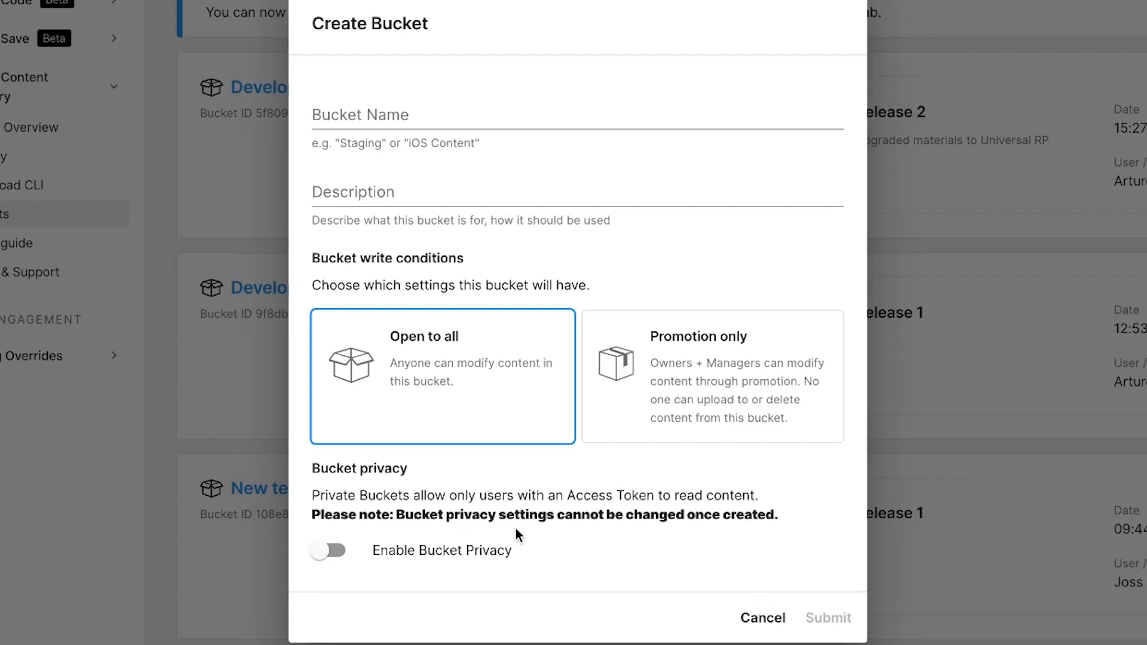
mouse_move(684, 529)
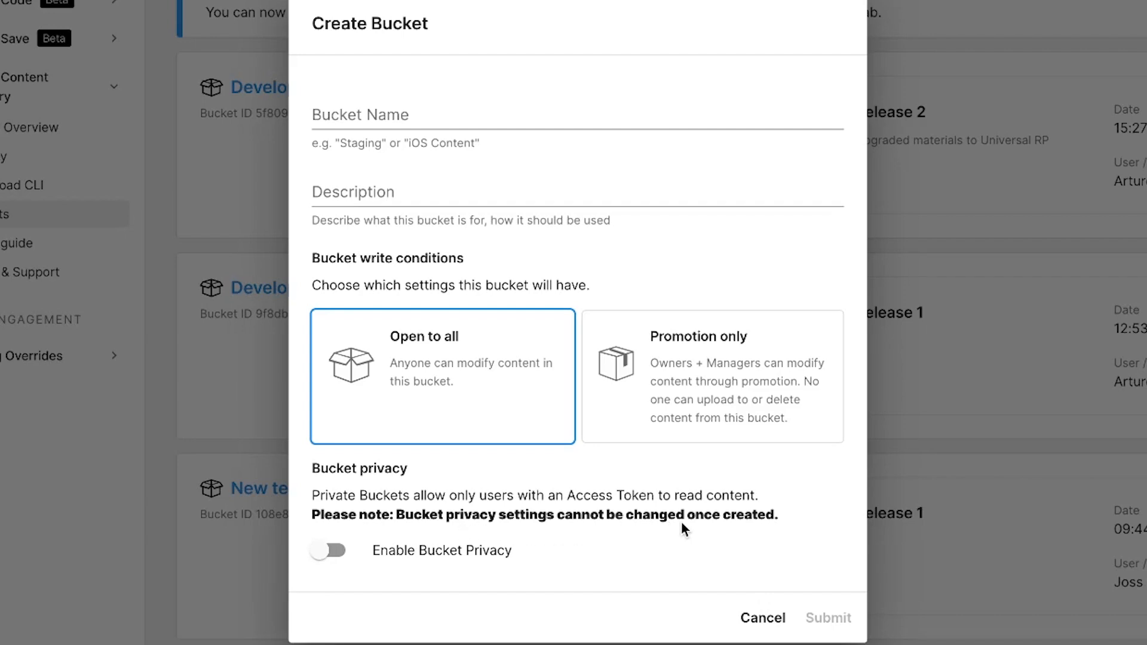
Create a private bucket named 'Pre-Release' described 'Our New Private Bucket', open to all writers.
left_click(327, 549)
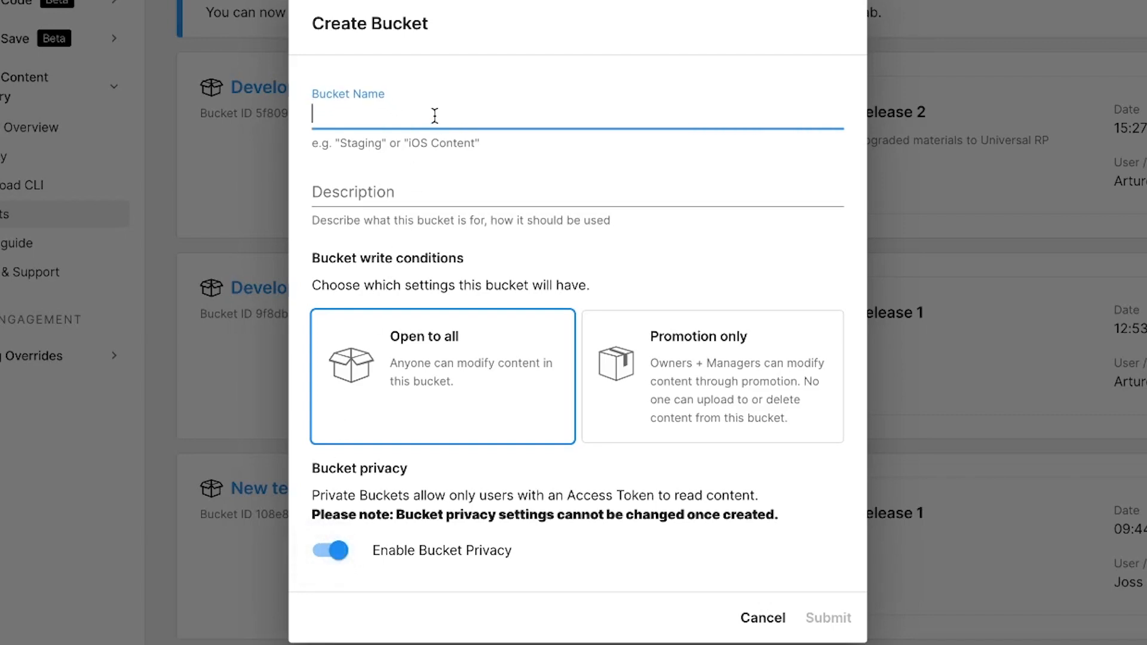
type("Pre-Release")
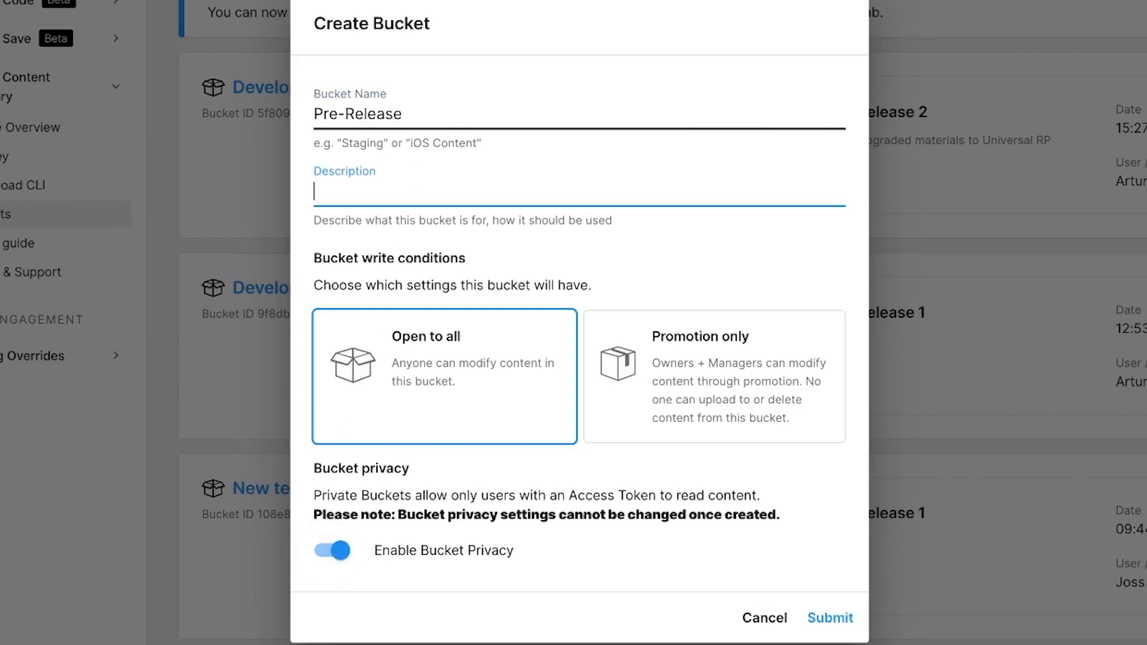
type("Our New P")
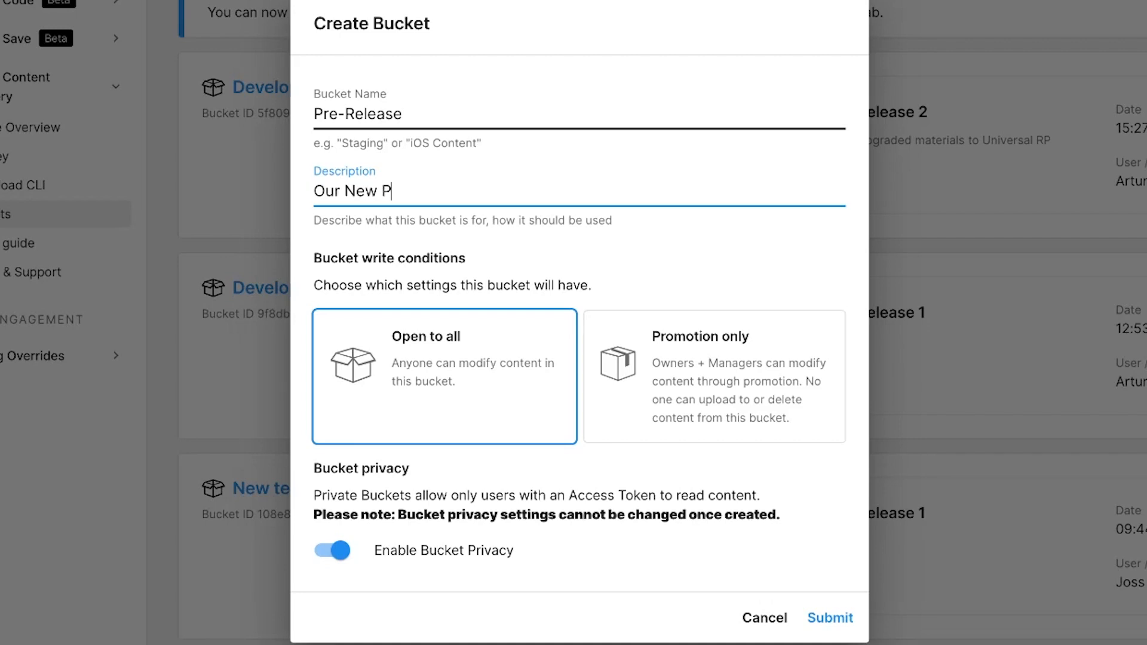
type("rivate Bucket")
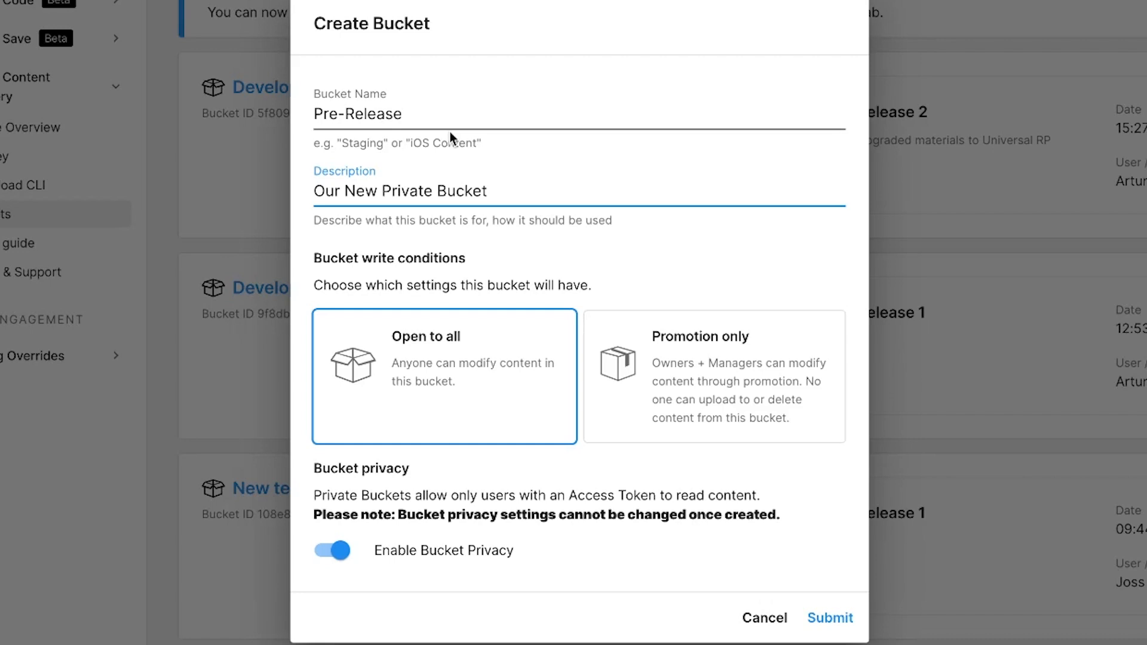
mouse_move(650, 370)
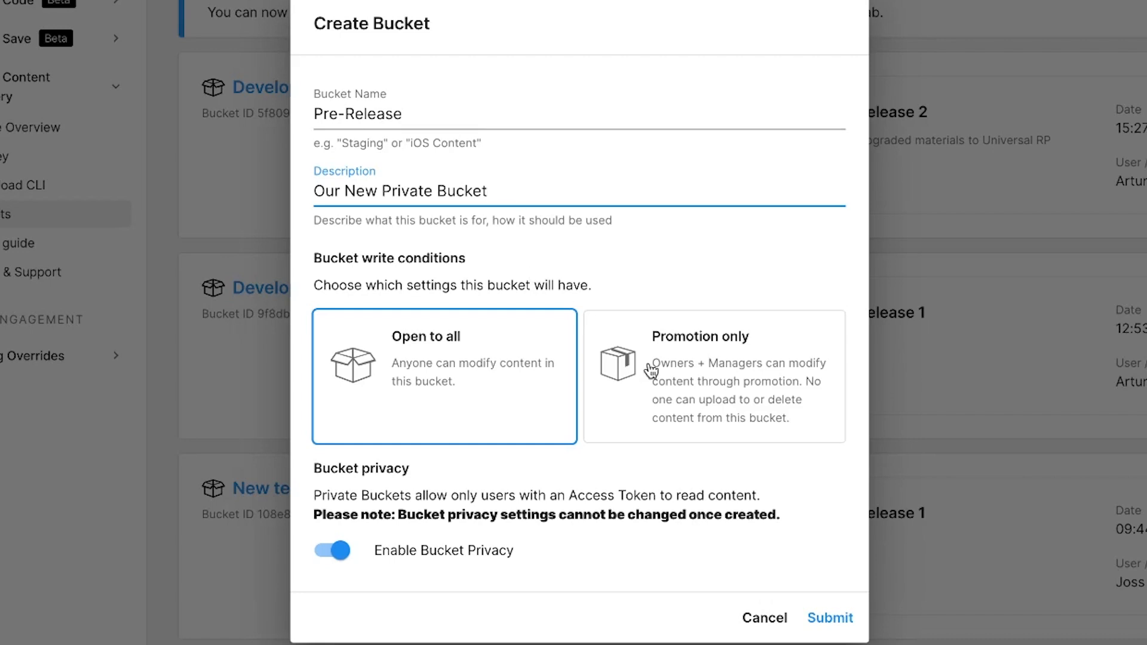
mouse_move(506, 384)
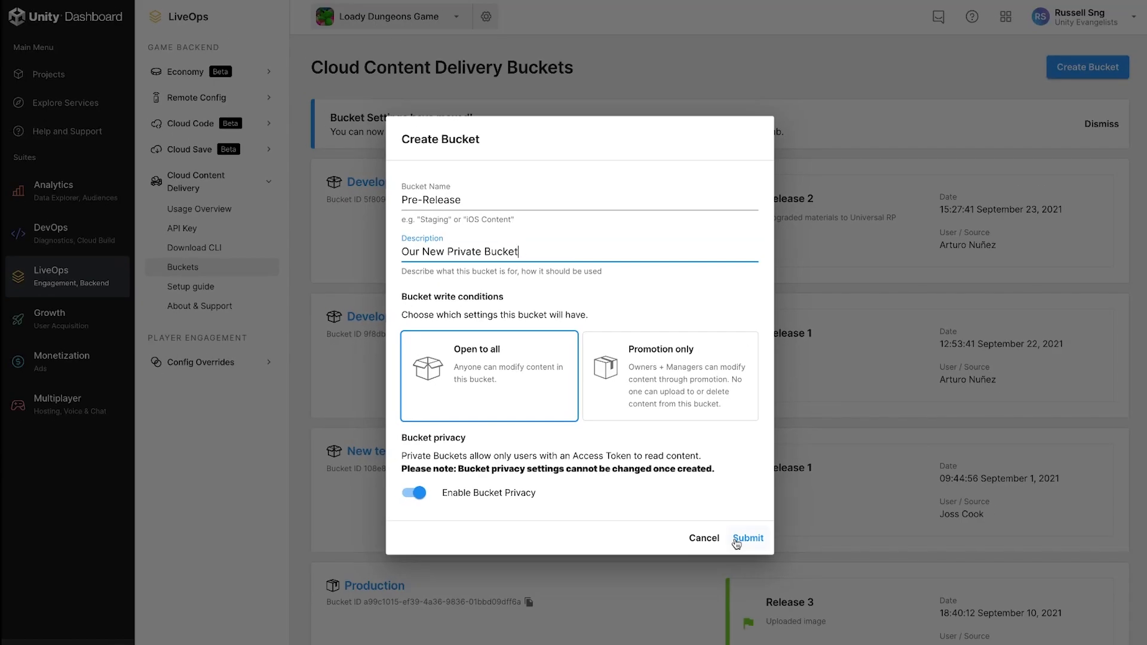
left_click(748, 537)
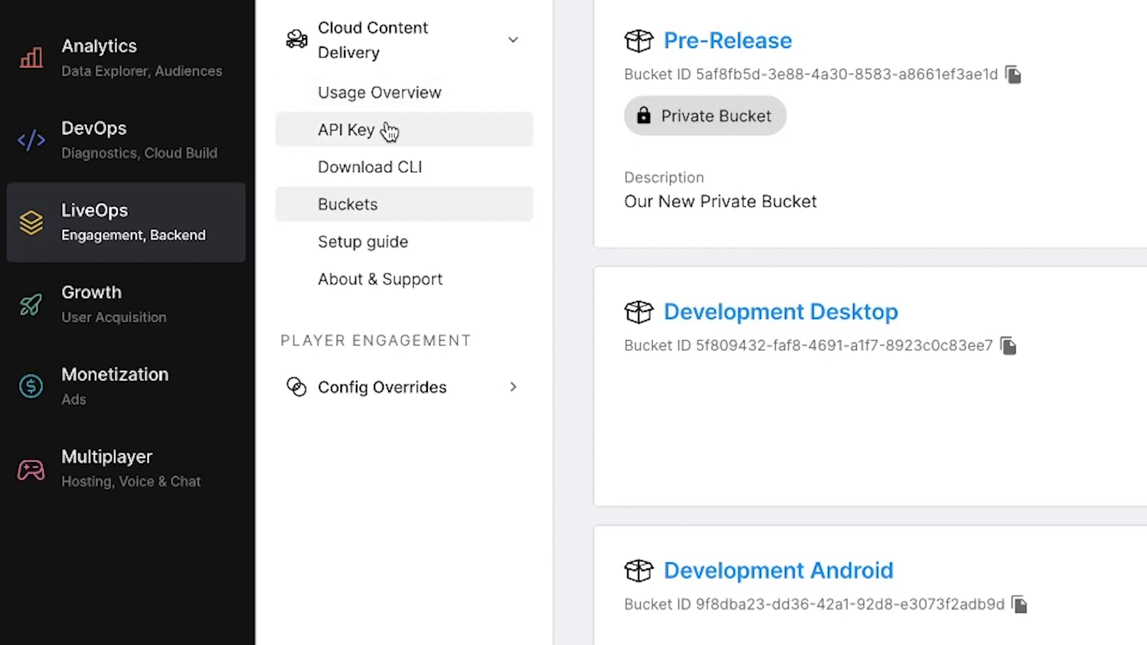
Go to the Pre-Release bucket's own page and its Settings.
left_click(387, 129)
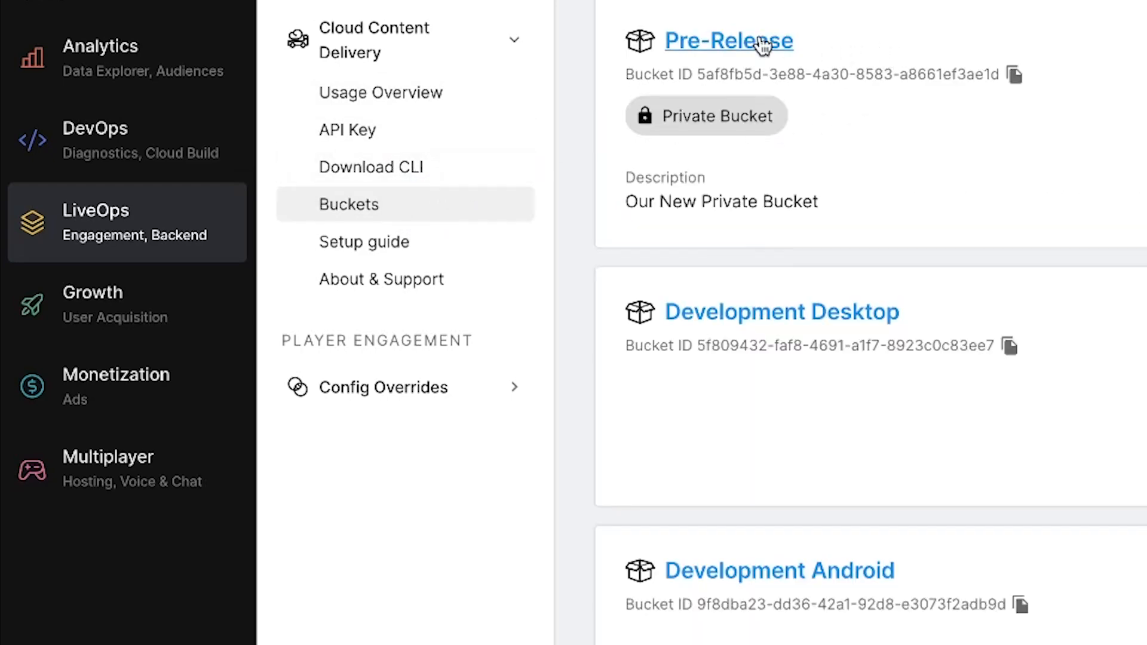
left_click(727, 41)
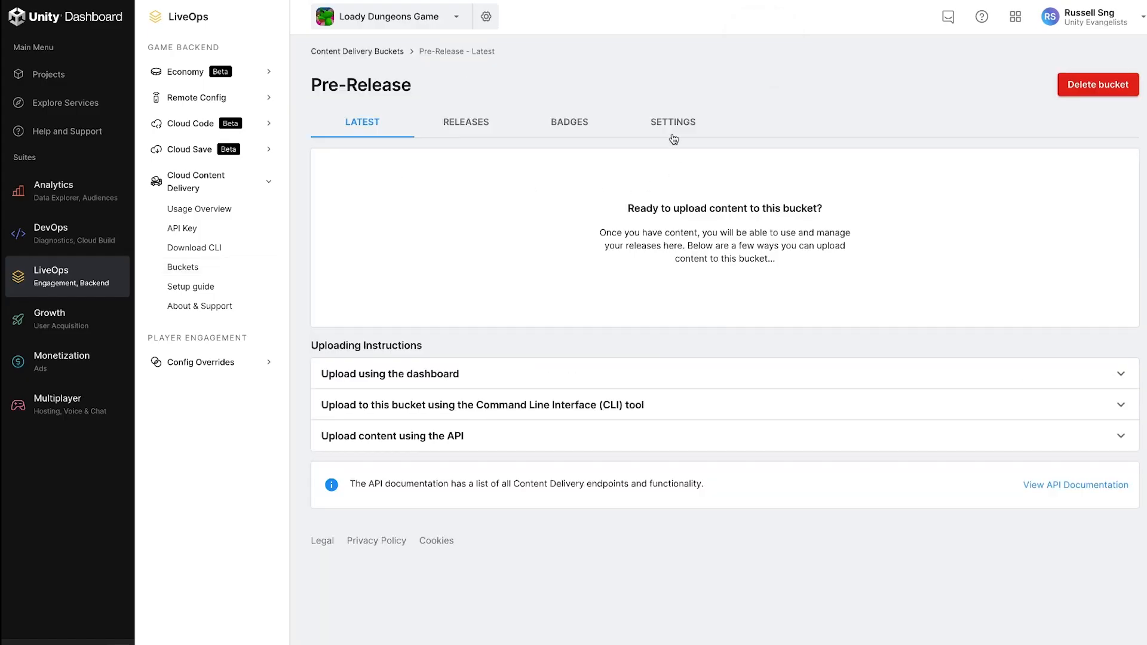
left_click(673, 122)
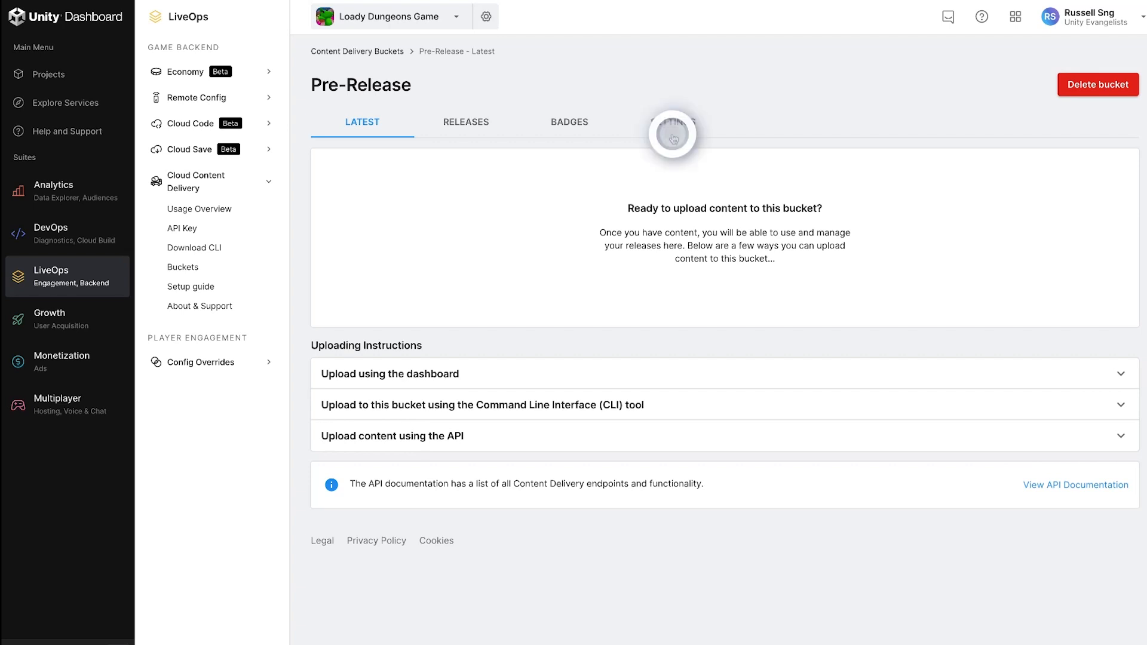
Add a new access token described 'Developer Access' for the Pre-Release bucket and generate it.
left_click(672, 122)
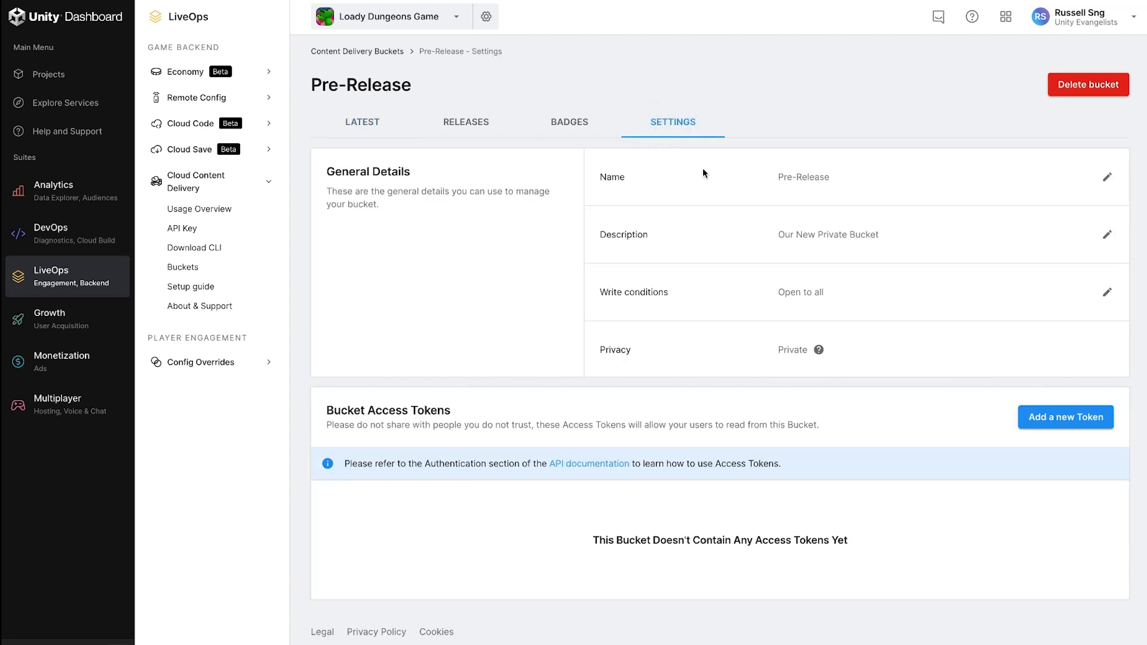
mouse_move(846, 181)
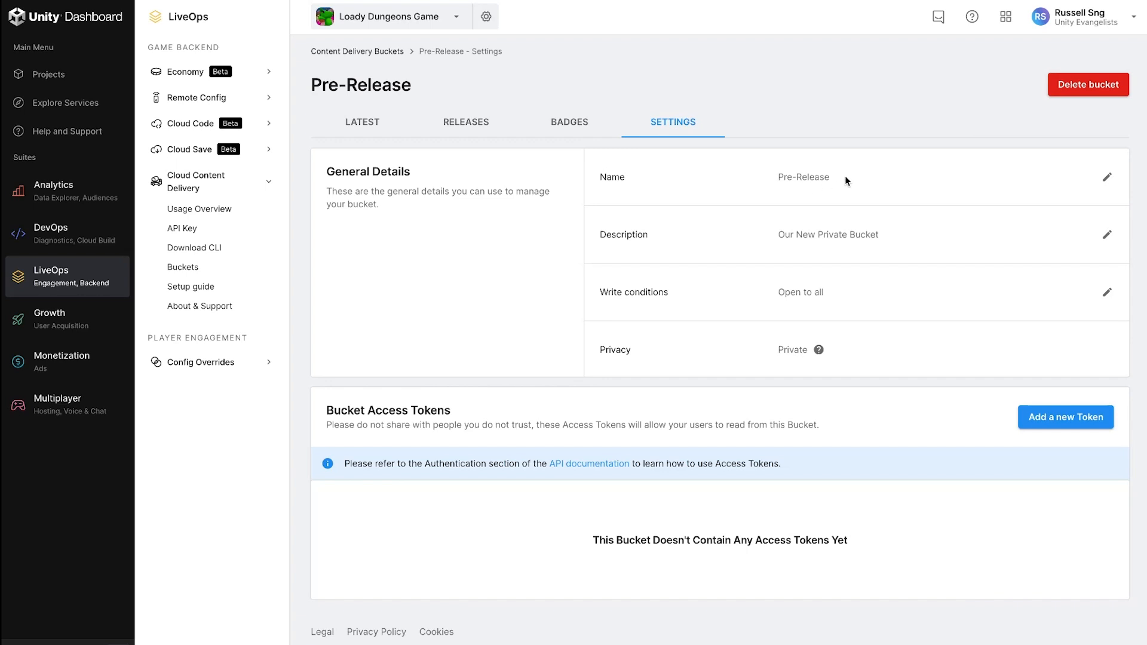
mouse_move(799, 298)
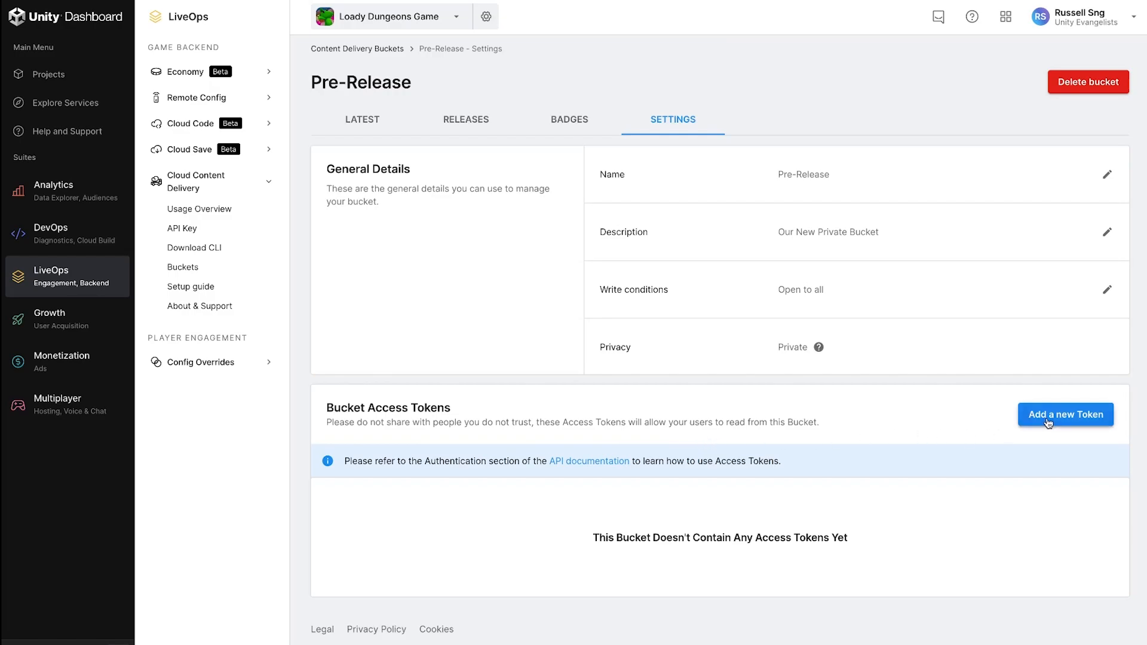
left_click(1065, 415)
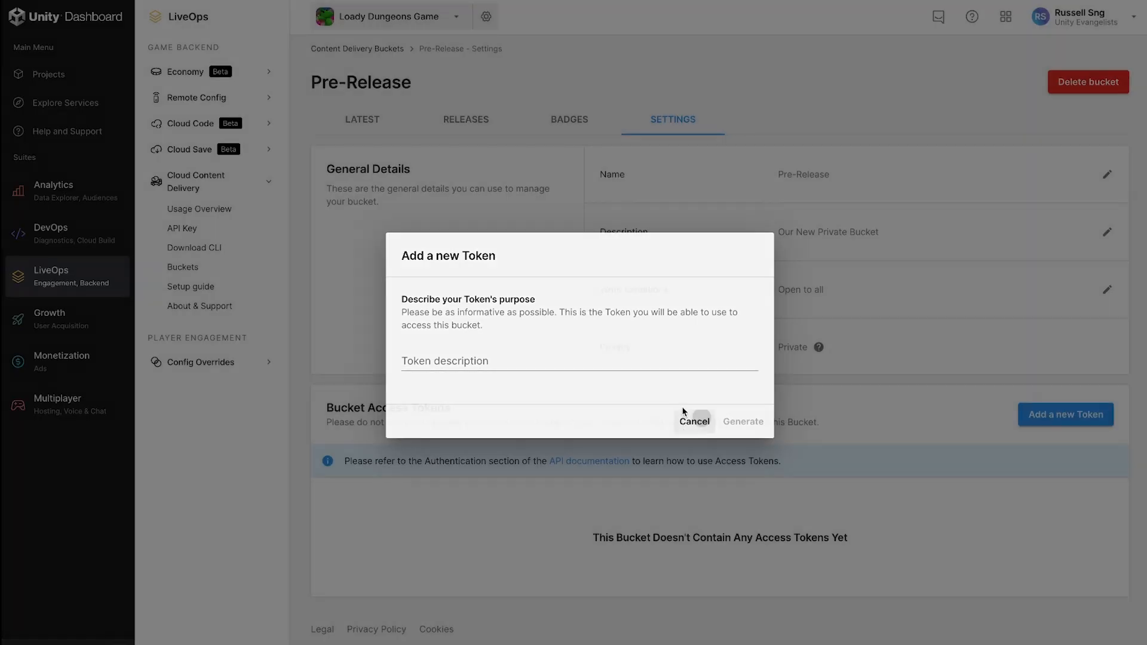
left_click(693, 422)
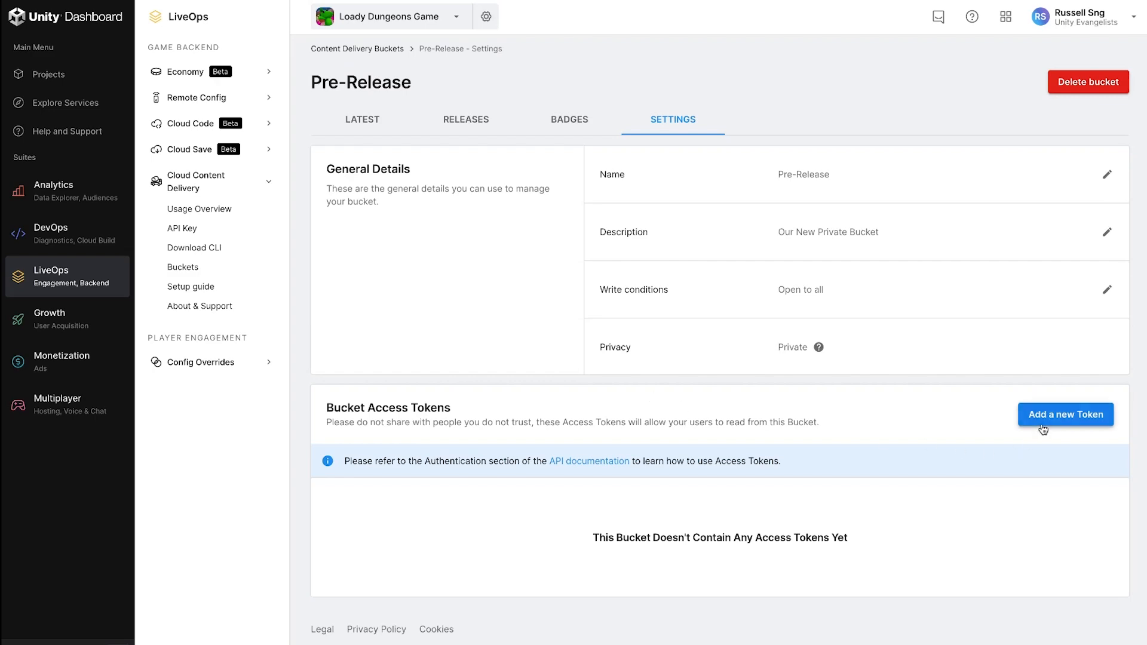
left_click(1065, 415)
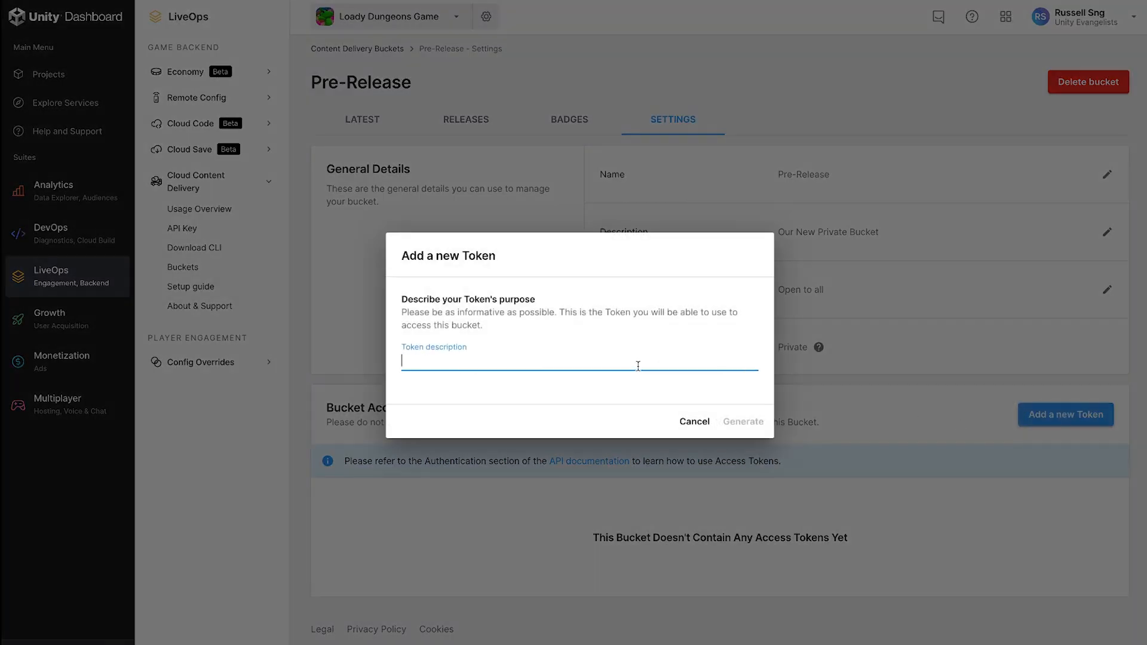
type("Developer Acce")
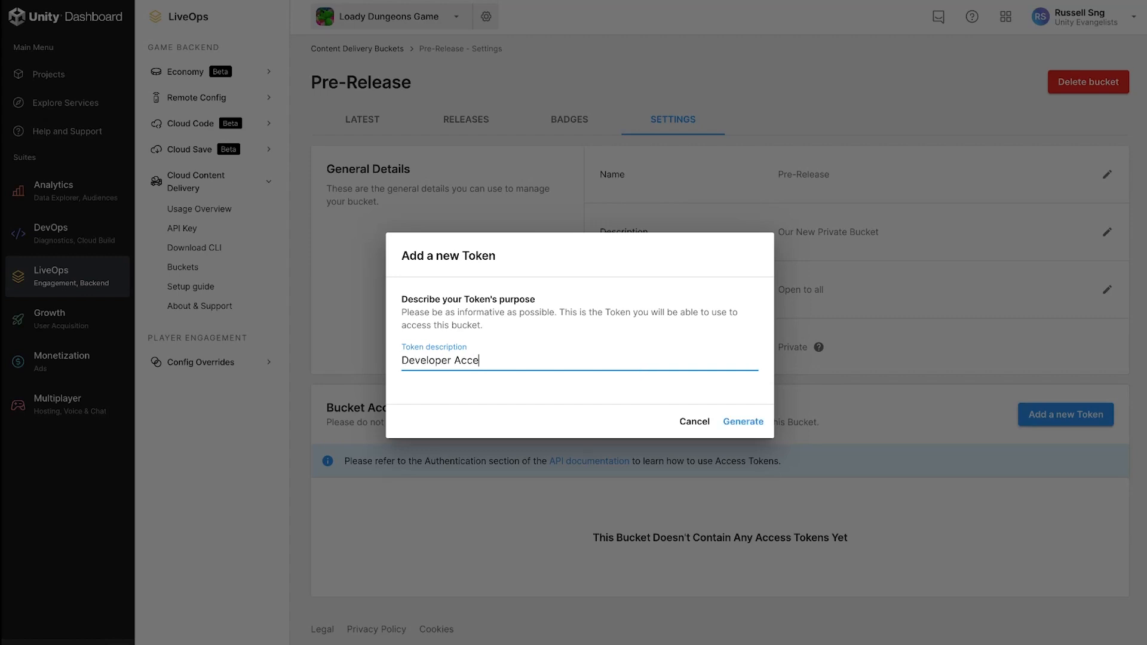
left_click(741, 422)
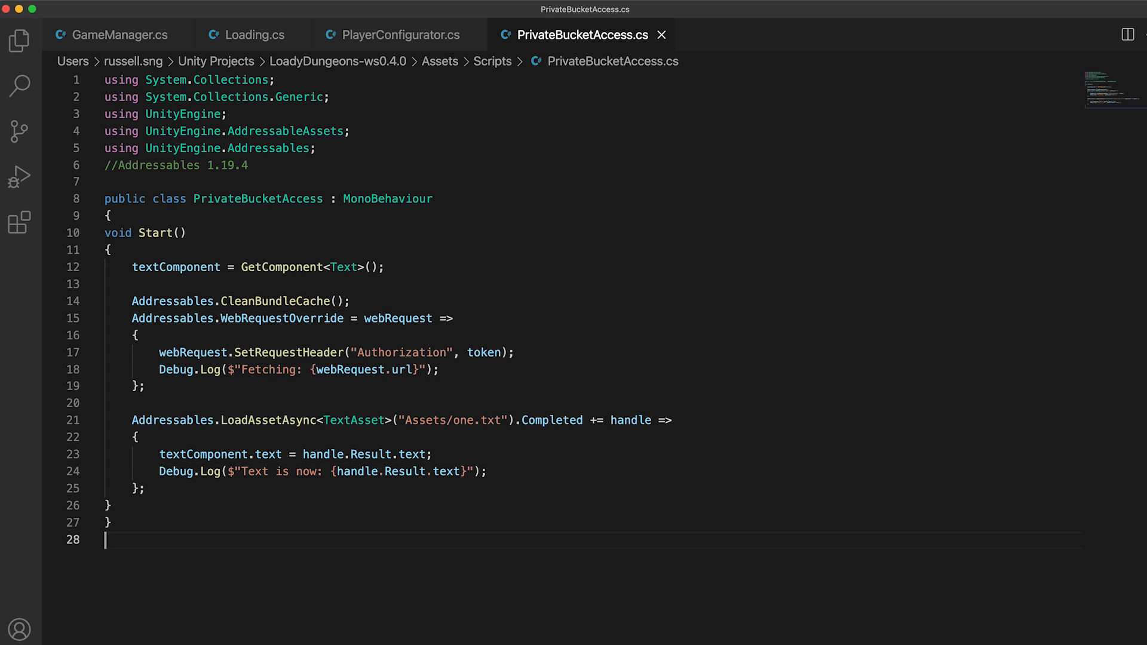
mouse_move(697, 573)
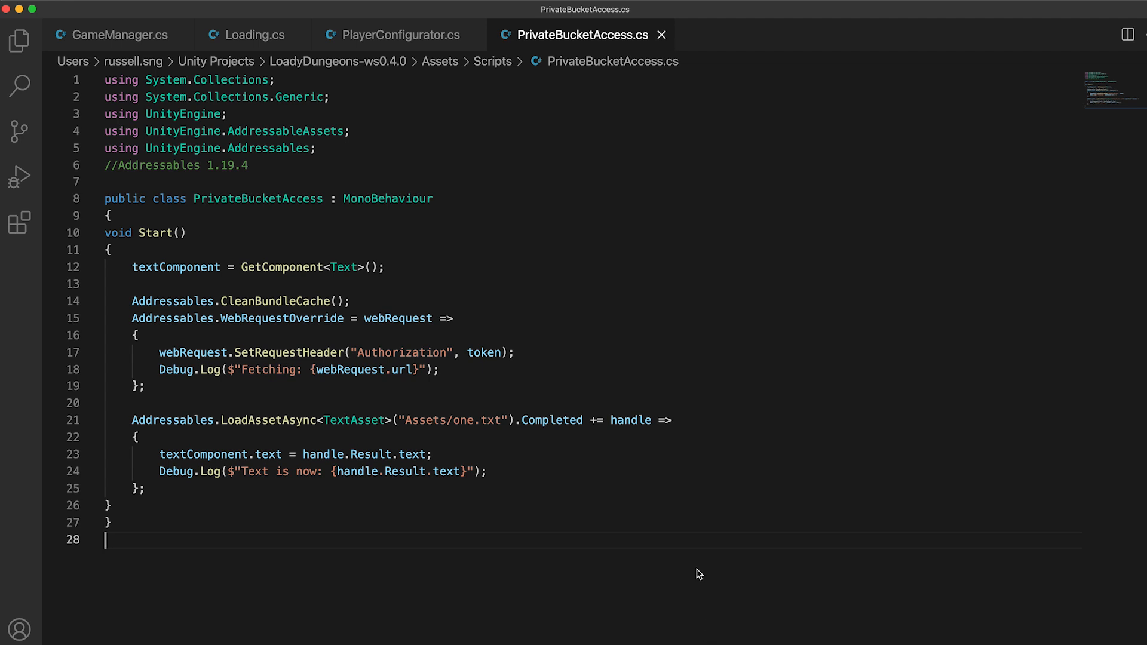
mouse_move(691, 554)
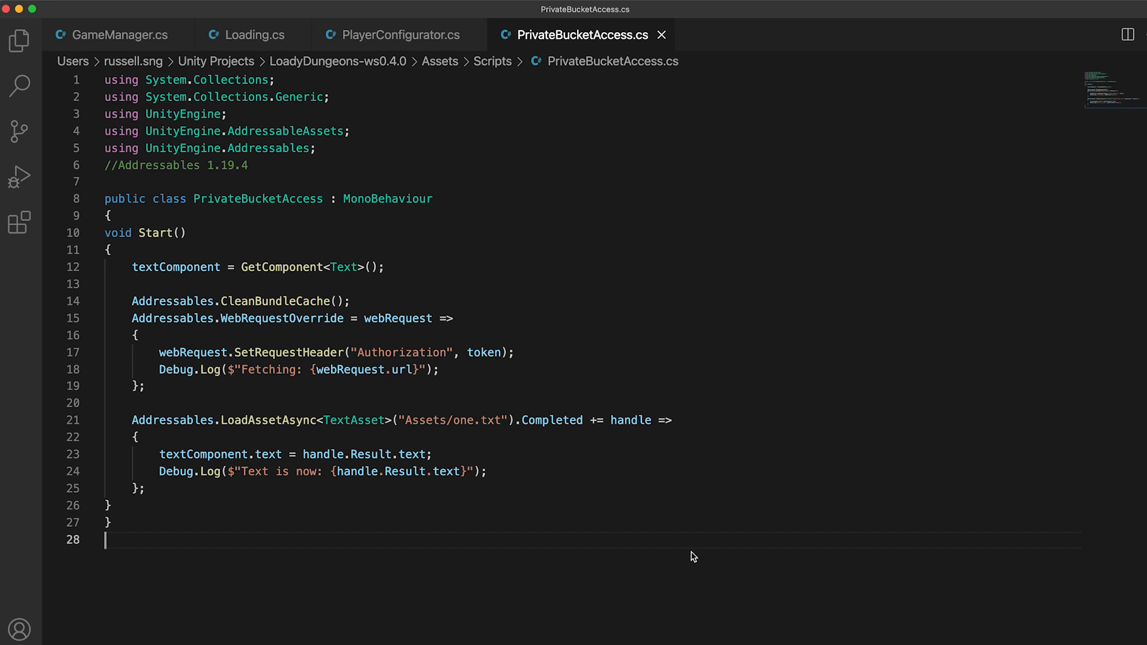
mouse_move(615, 362)
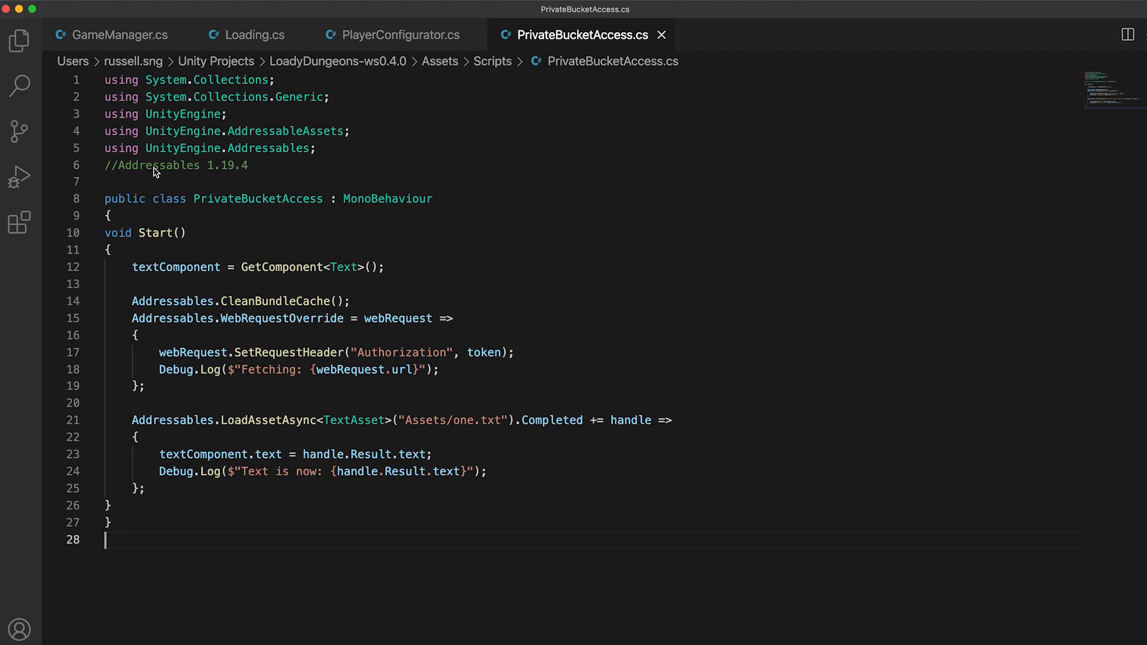
mouse_move(252, 176)
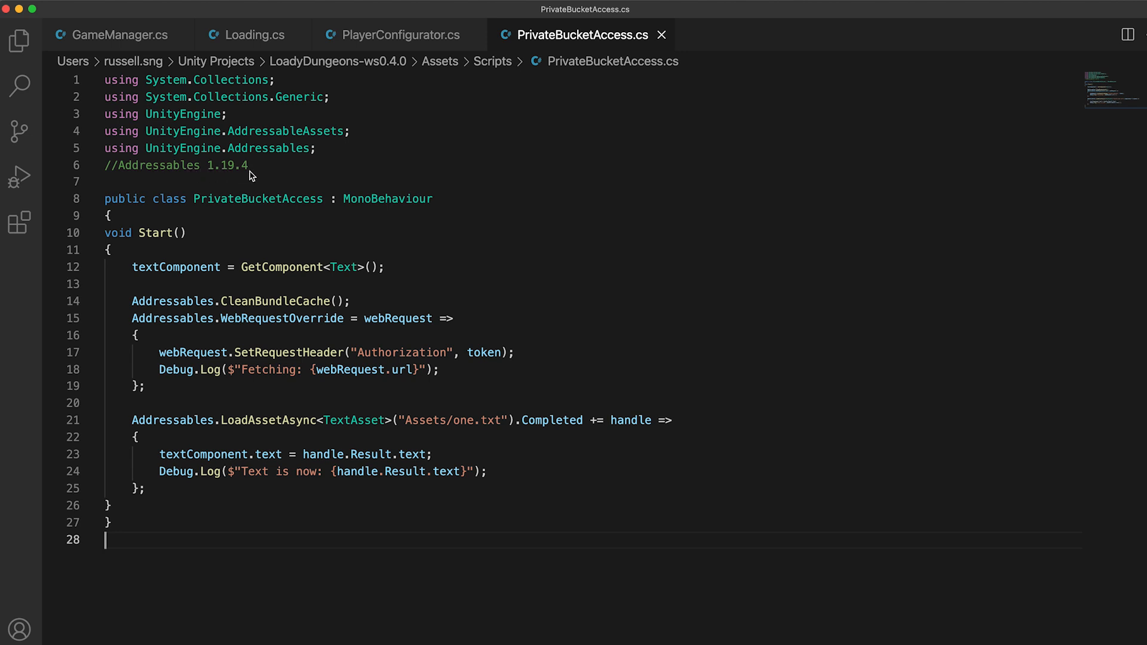
mouse_move(188, 302)
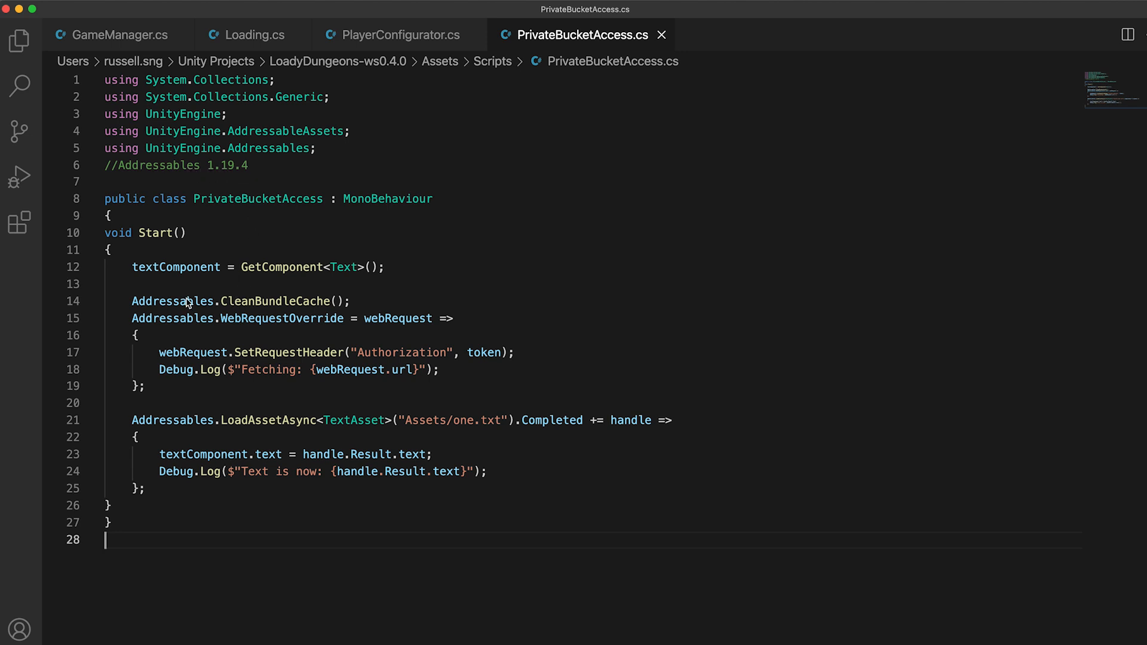
mouse_move(282, 328)
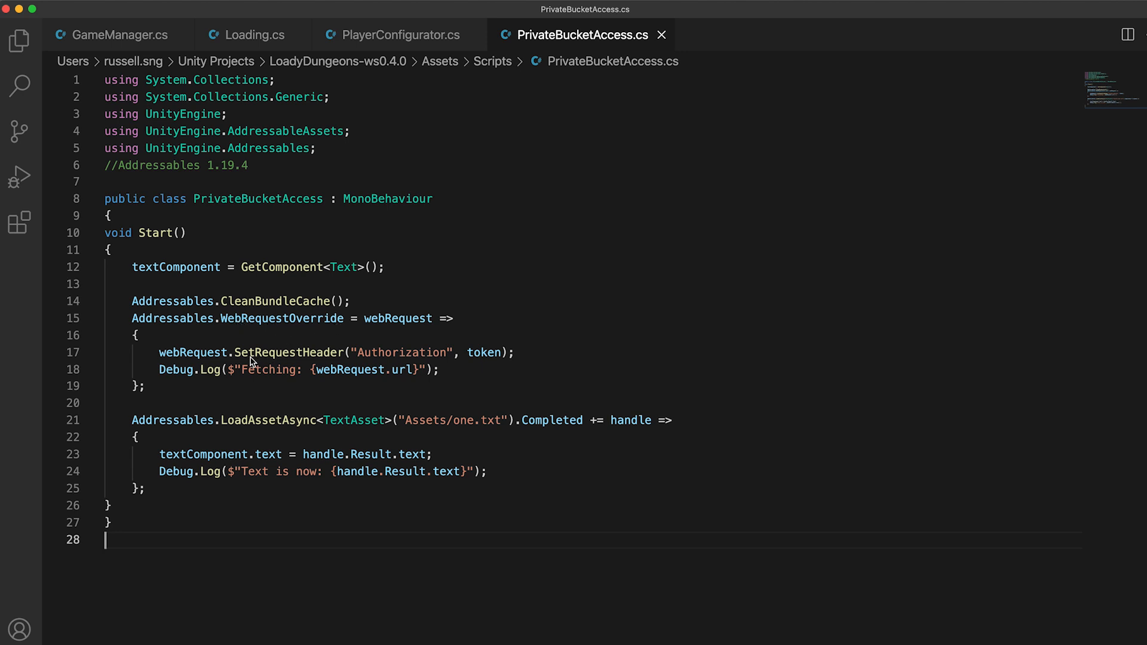
mouse_move(423, 367)
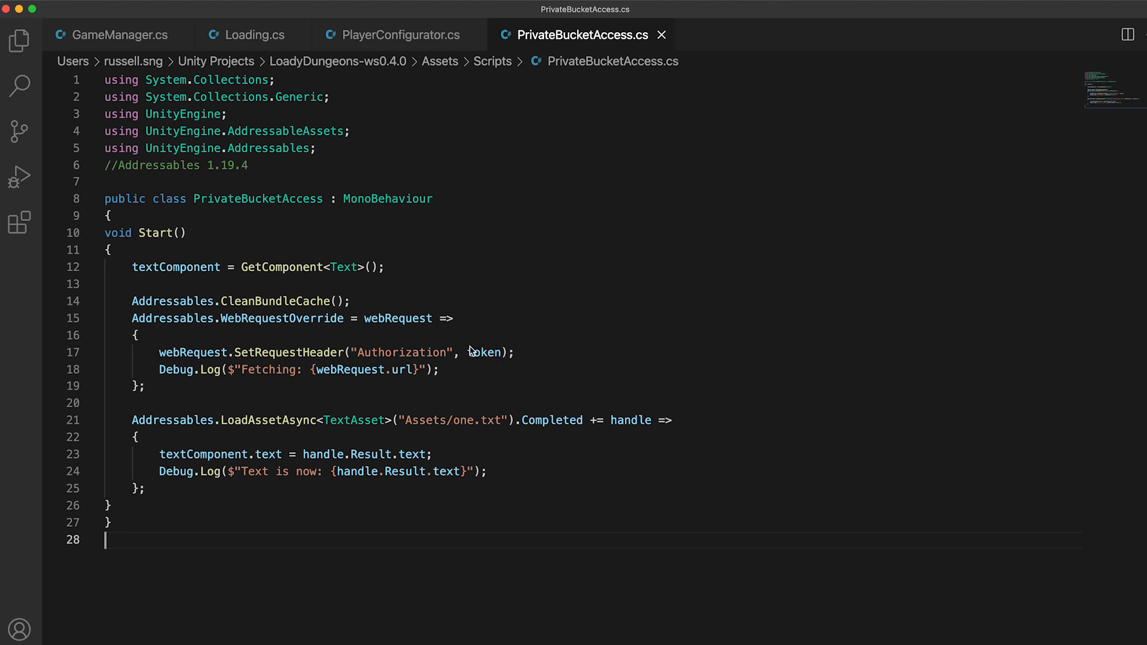
mouse_move(458, 397)
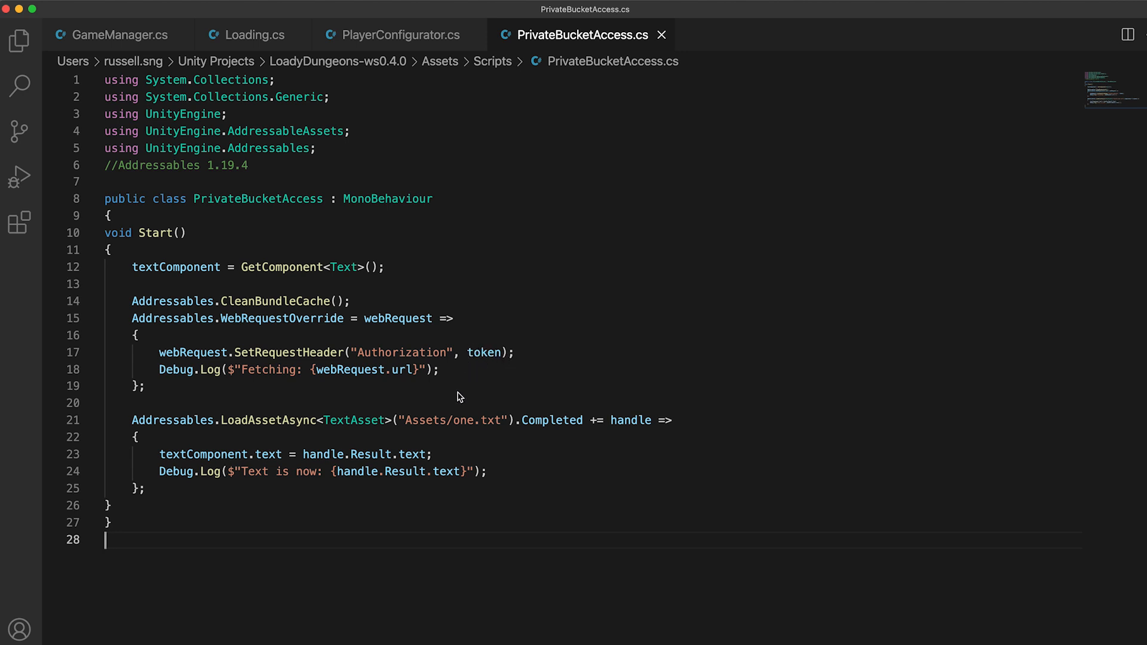
mouse_move(456, 402)
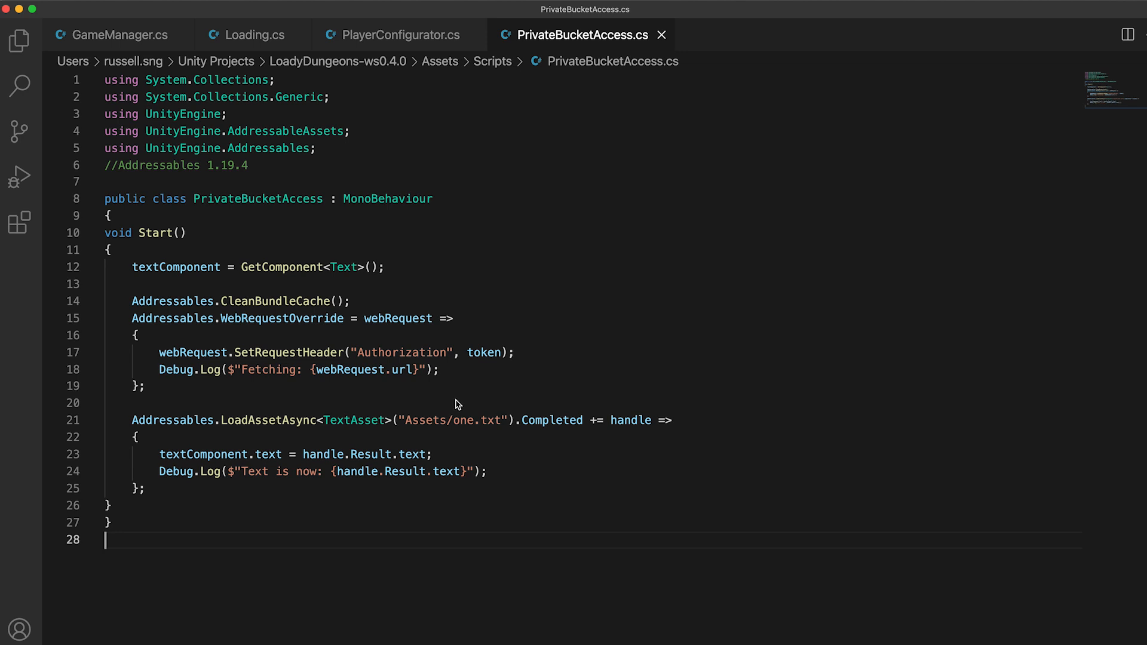
mouse_move(347, 338)
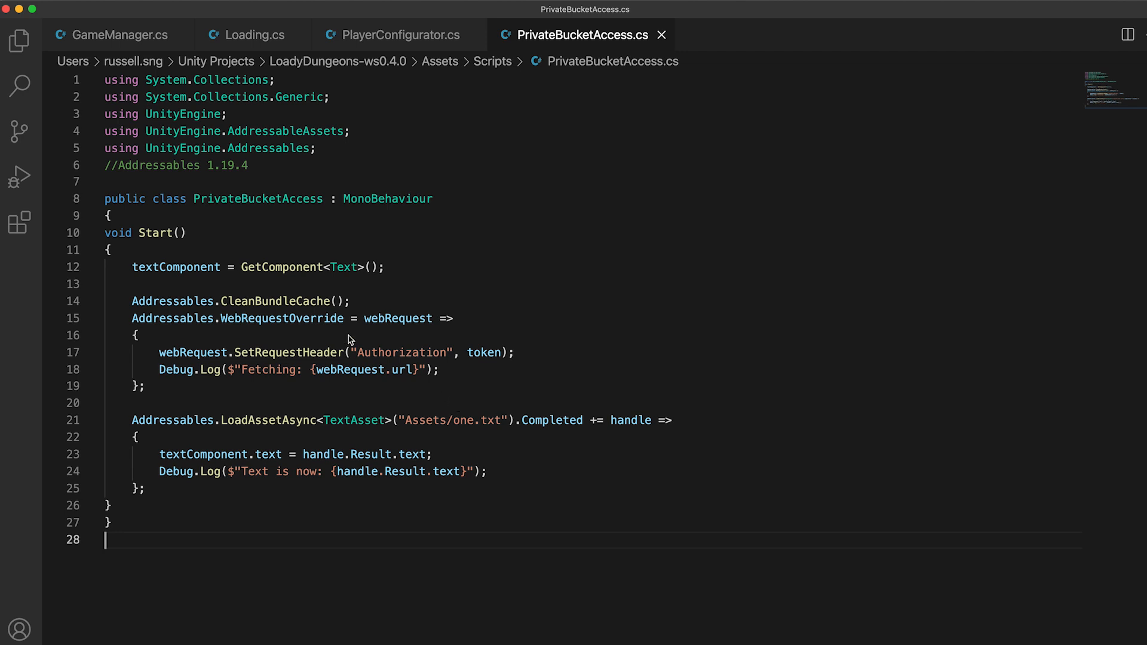
mouse_move(213, 301)
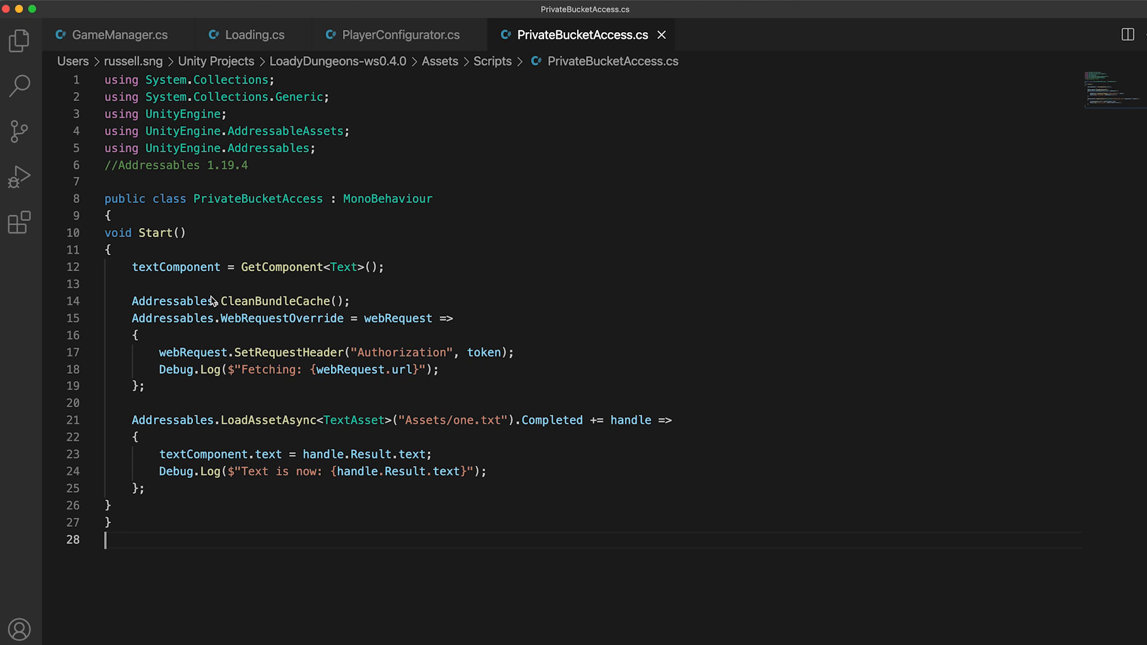
mouse_move(374, 314)
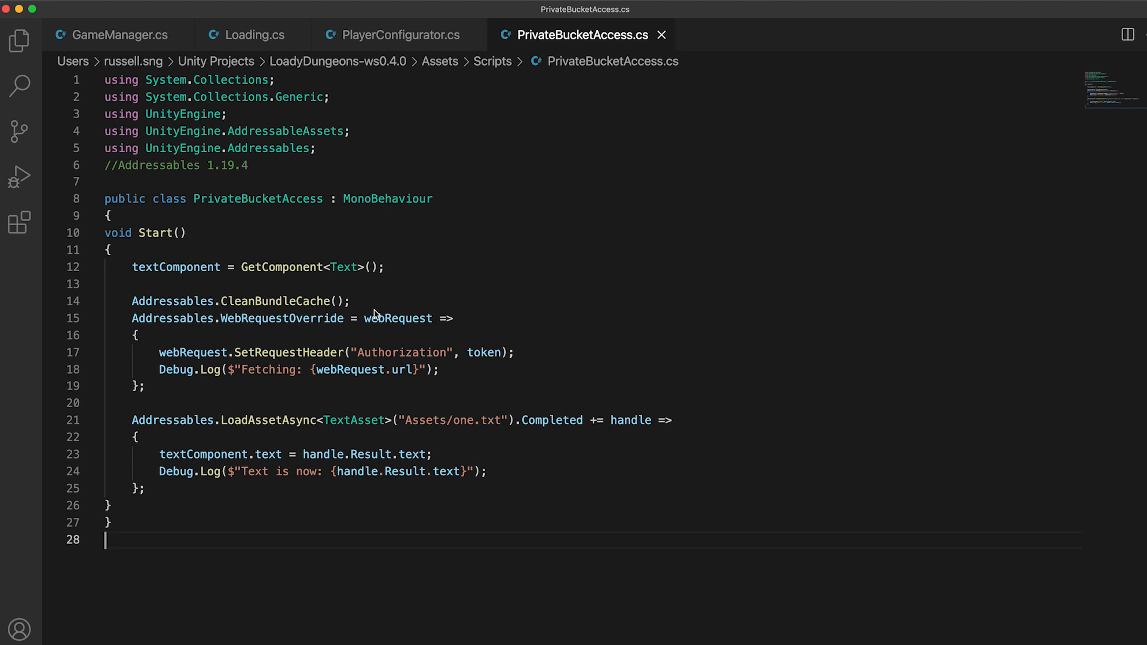
mouse_move(234, 324)
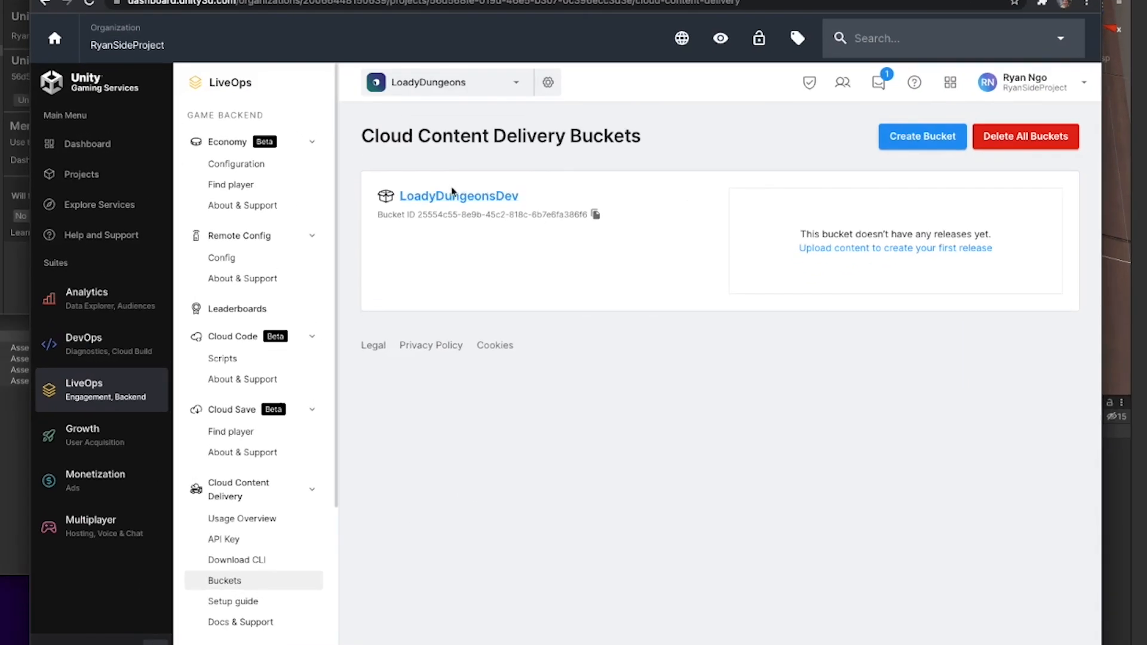
mouse_move(495, 344)
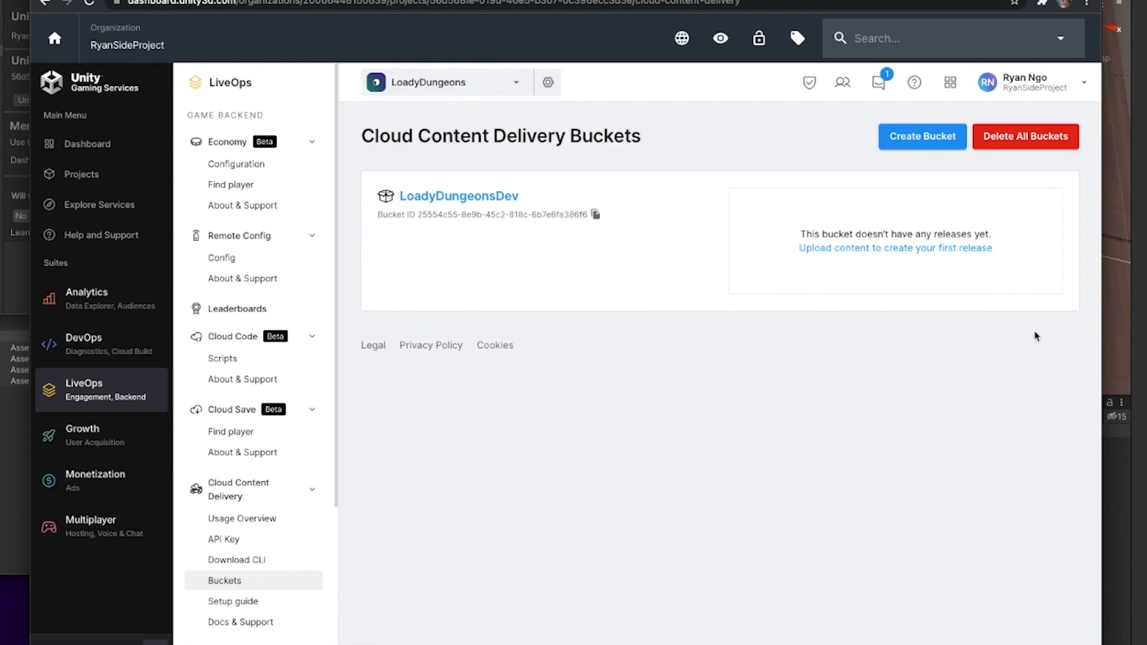
mouse_move(908, 233)
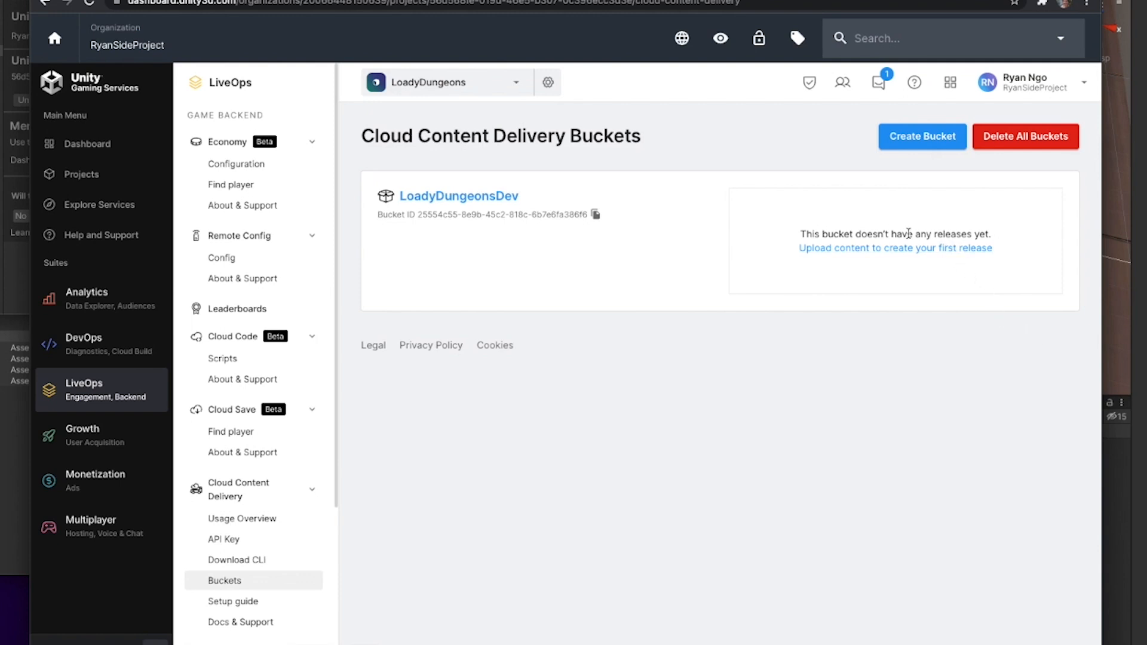
mouse_move(767, 311)
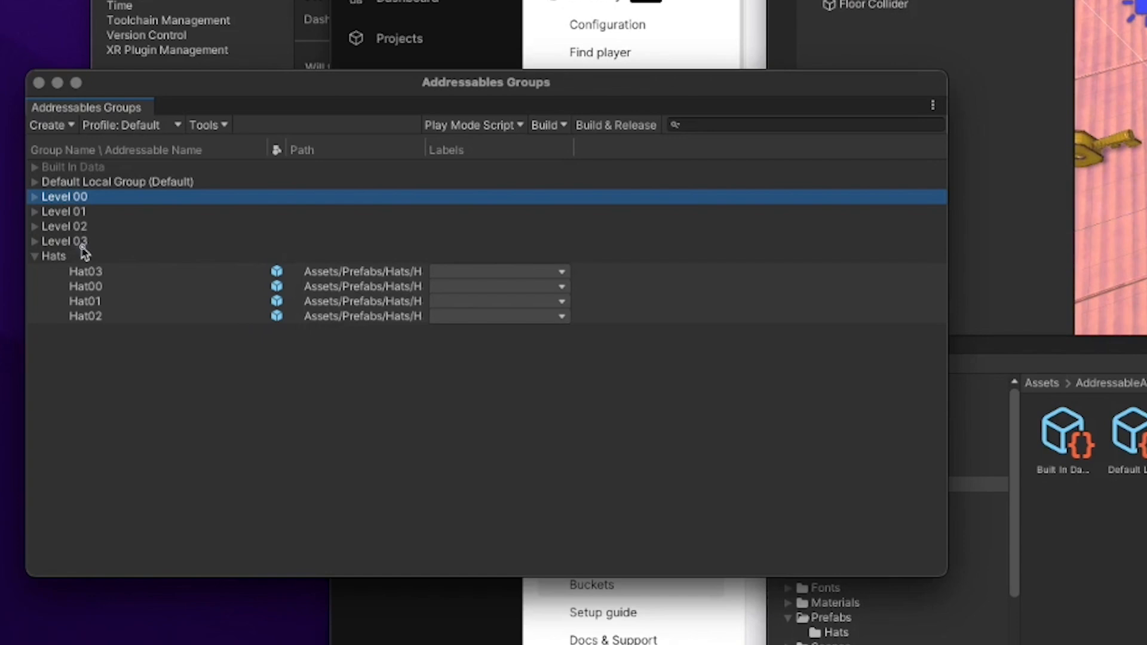
Review the Level 01 and Hats groups in the Addressables Groups list.
left_click(65, 212)
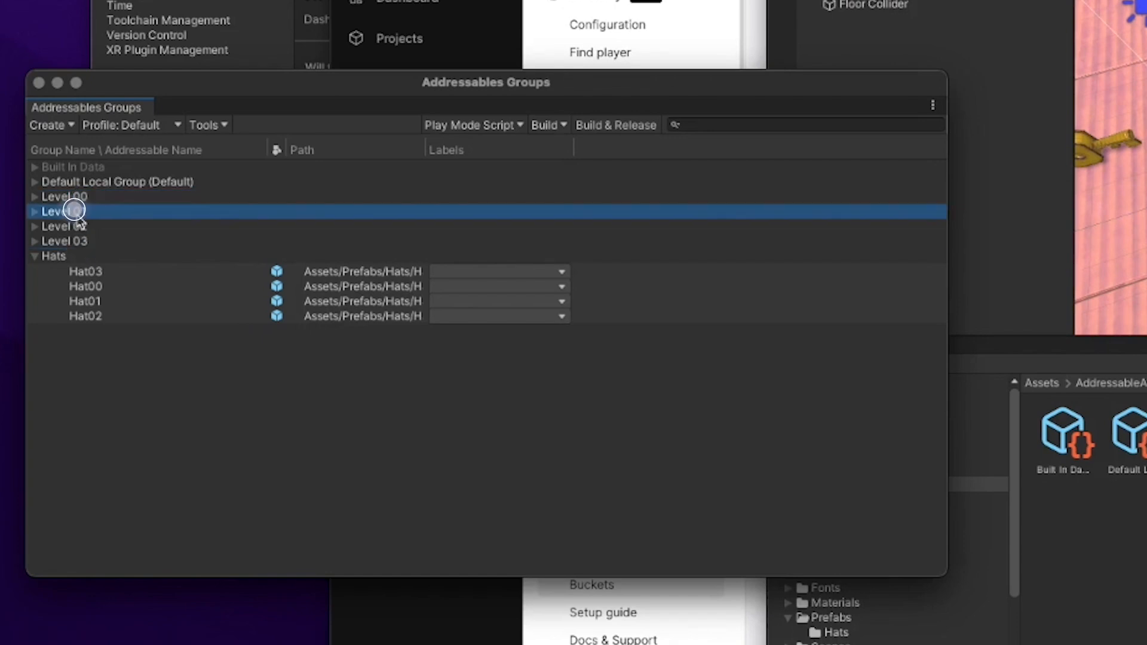
left_click(52, 255)
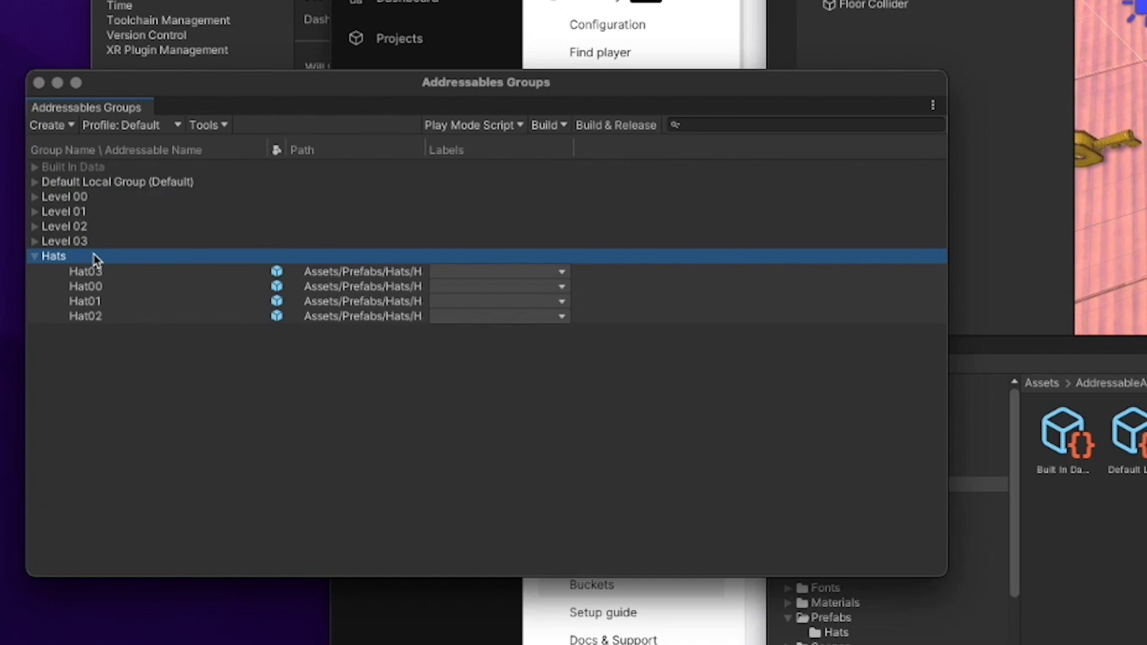
mouse_move(115, 252)
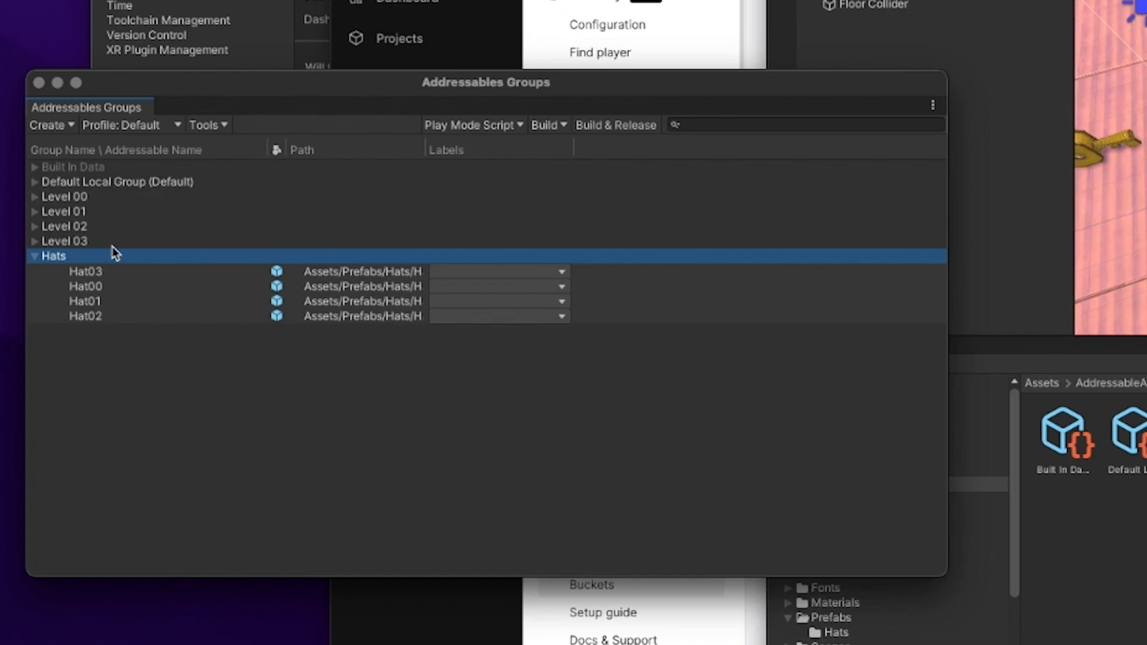
mouse_move(144, 261)
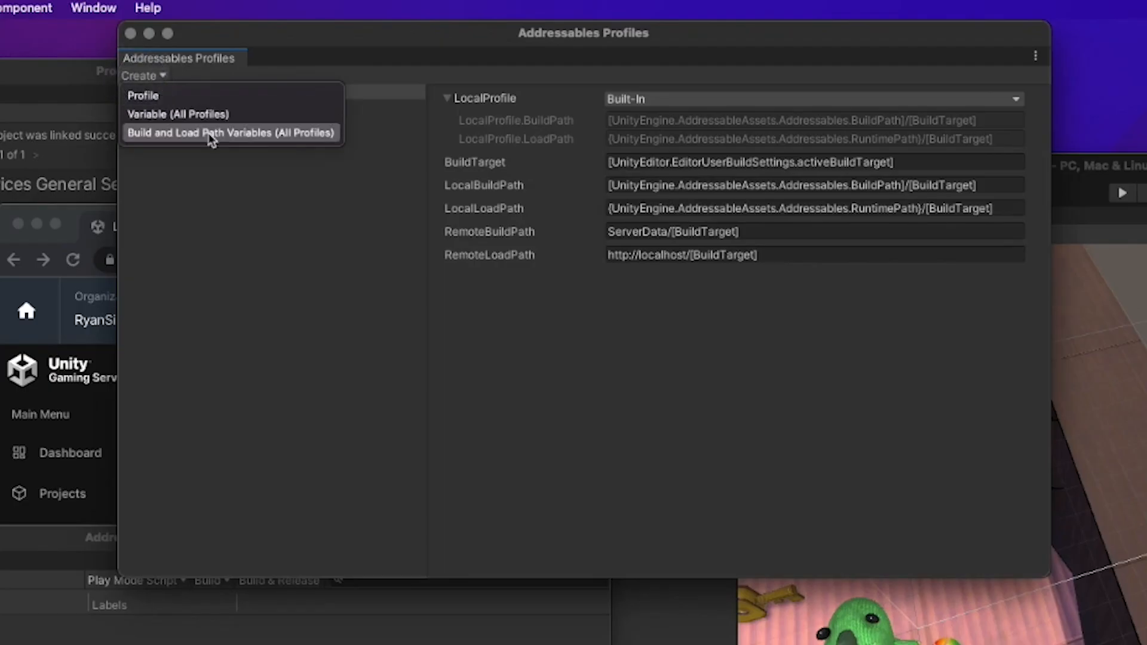
Create a new build and load path variable named CCDRemote.
left_click(230, 132)
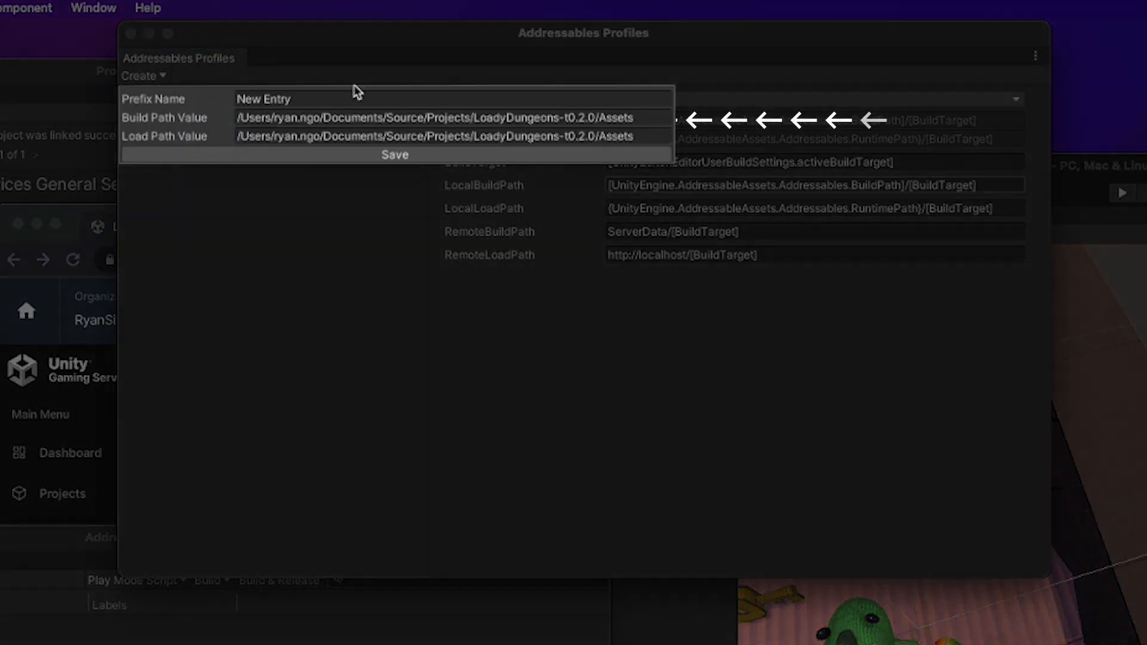
type("C")
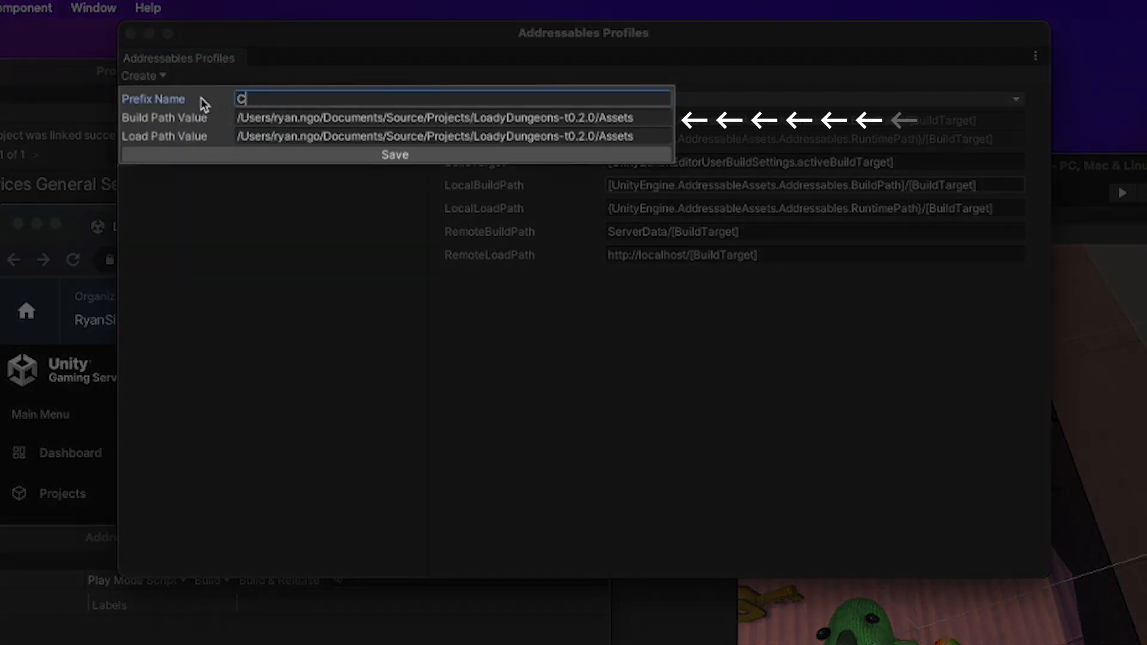
type("CDRemote")
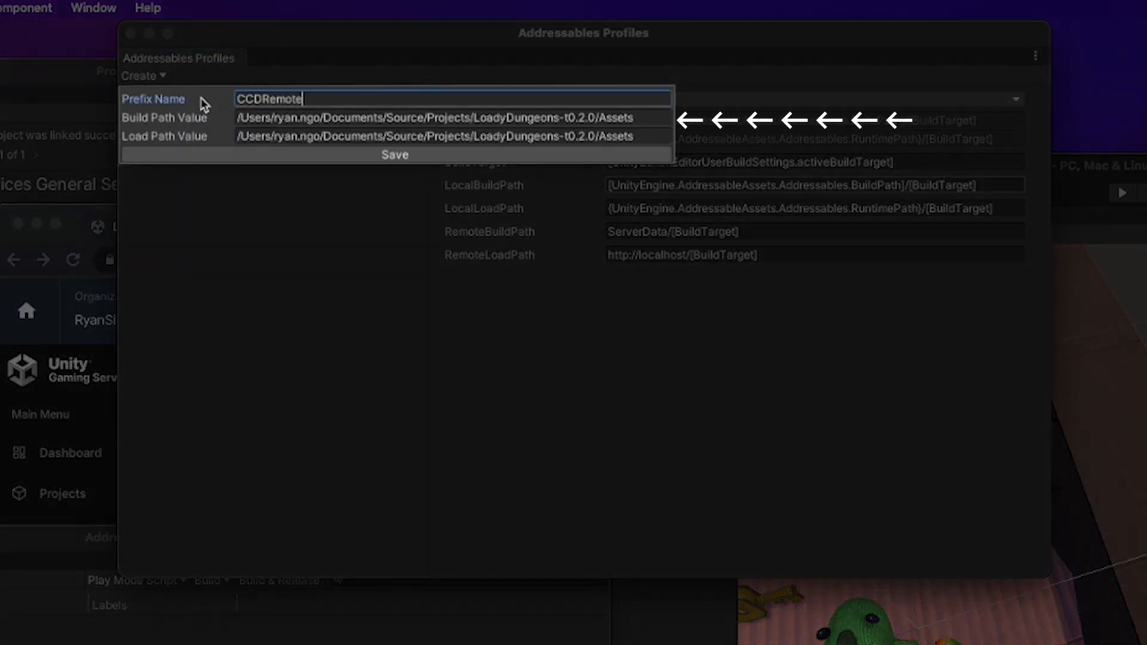
left_click(393, 154)
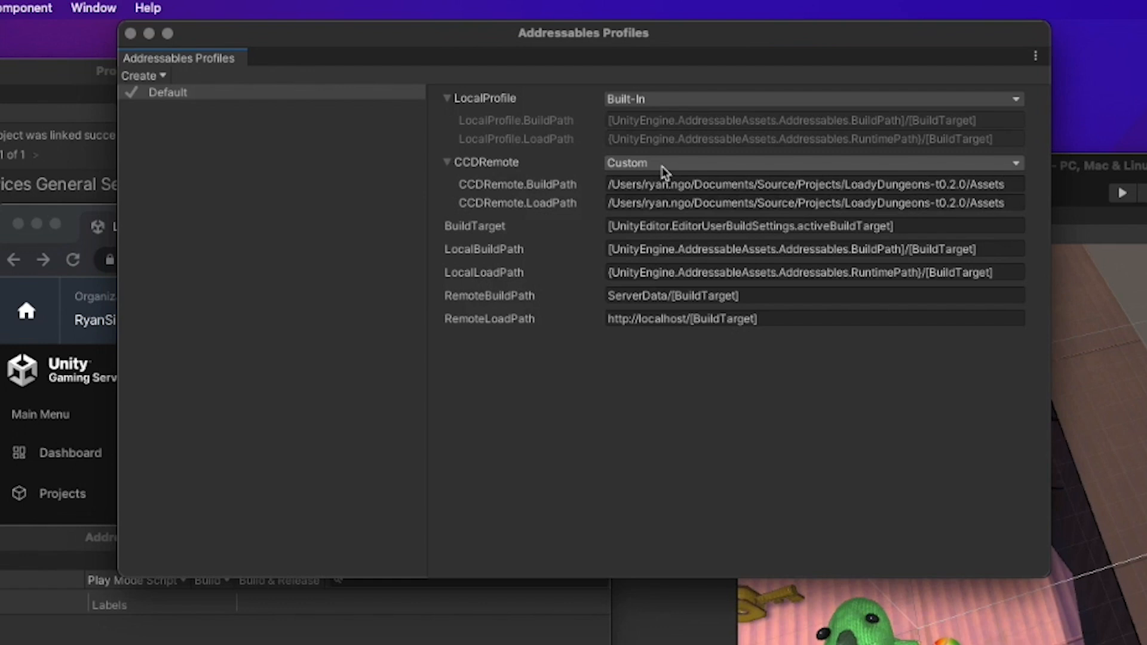
Point CCDRemote at Cloud Content Delivery, LoadyDungeonsDev bucket, latest badge.
left_click(809, 162)
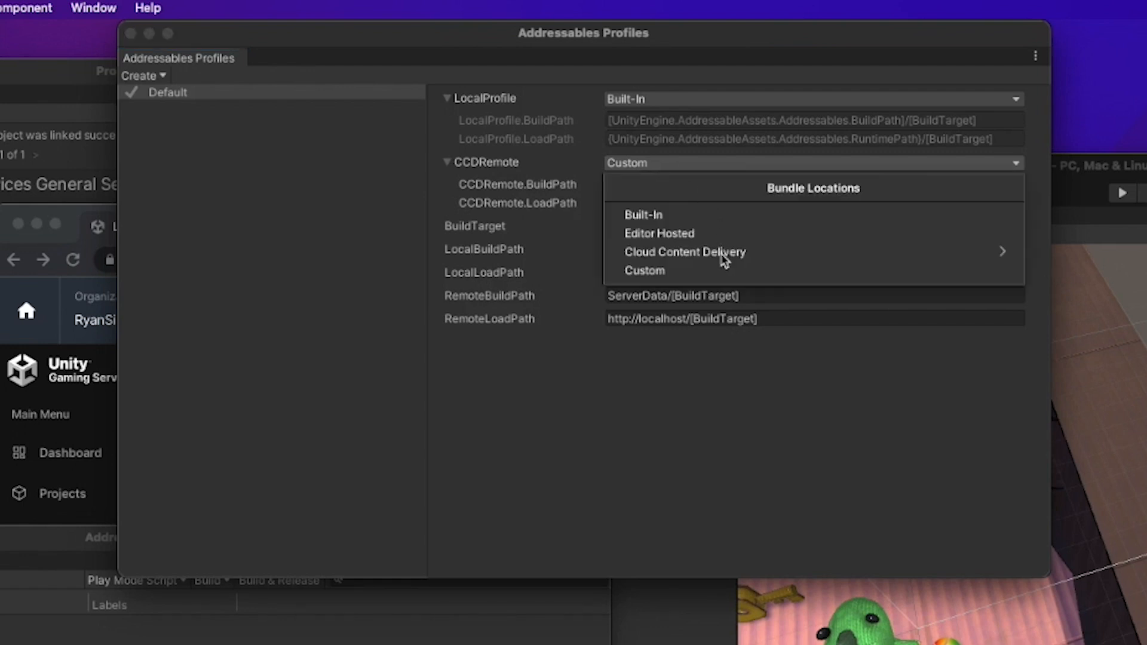
left_click(686, 252)
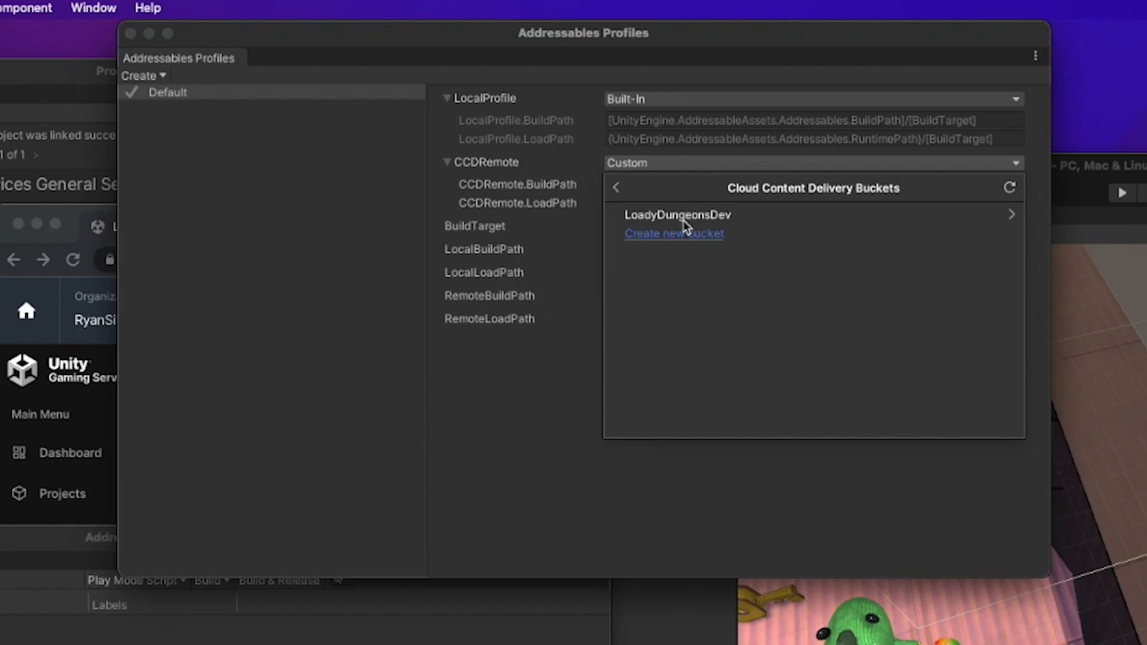
mouse_move(613, 229)
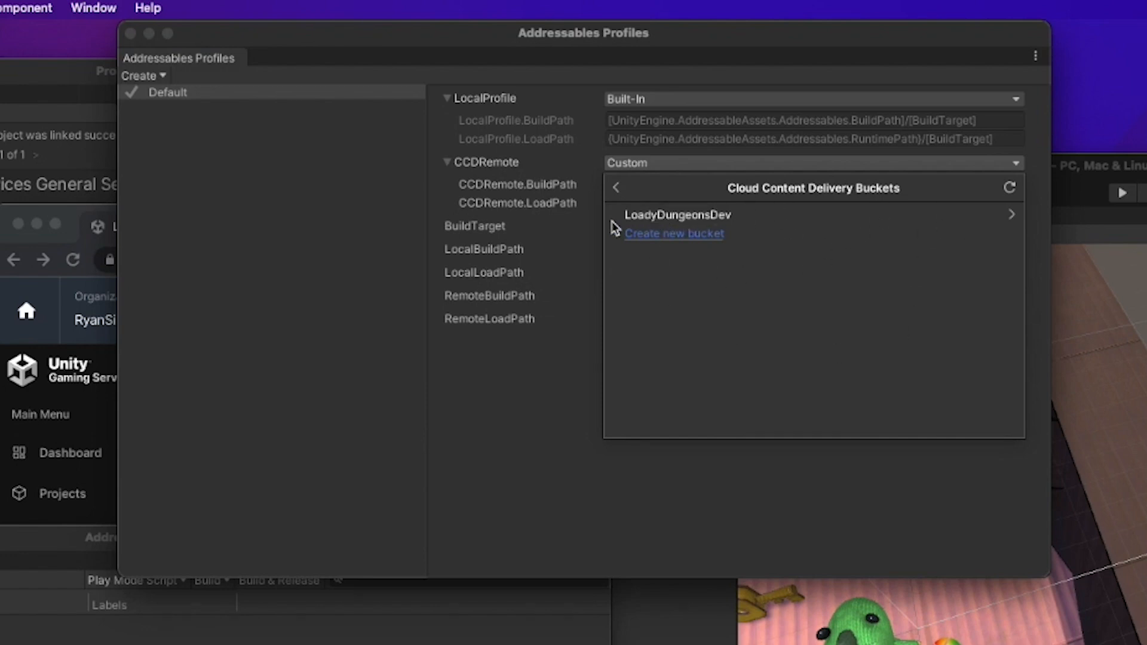
left_click(676, 214)
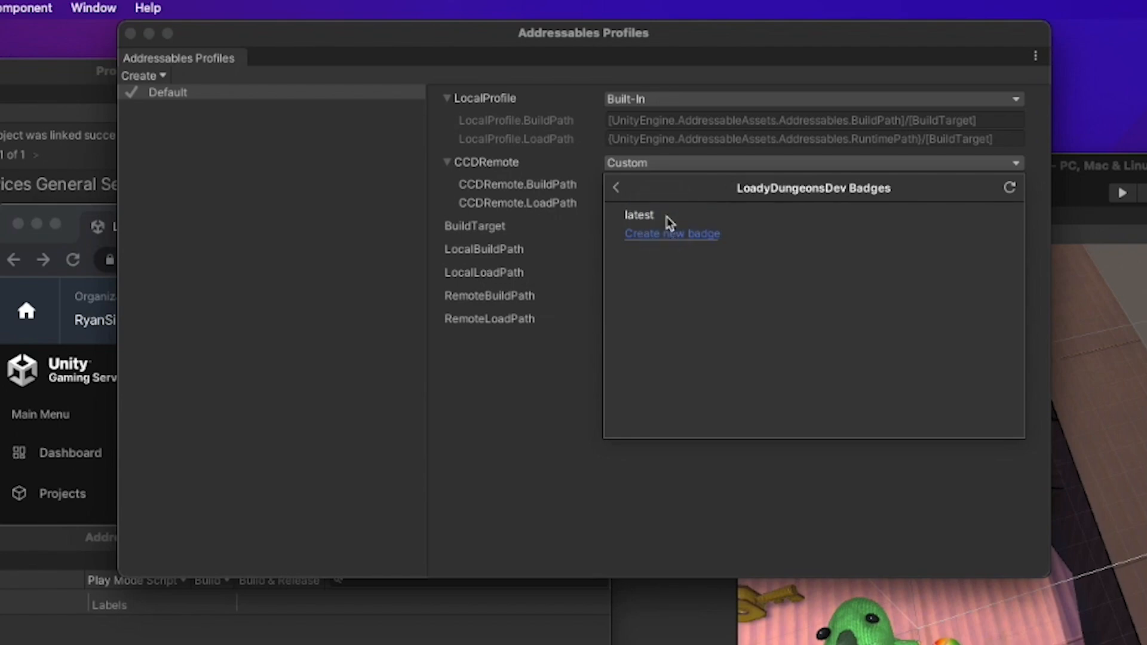
left_click(638, 214)
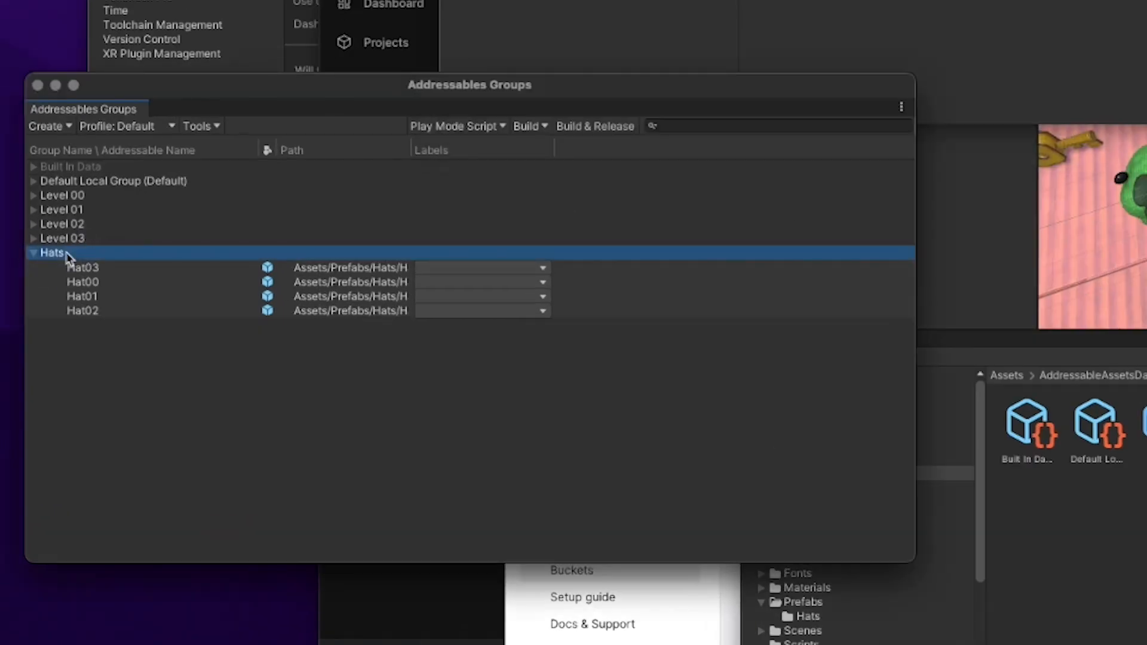
Set the Hats group's Build & Load Paths to CCDRemote.
left_click(335, 324)
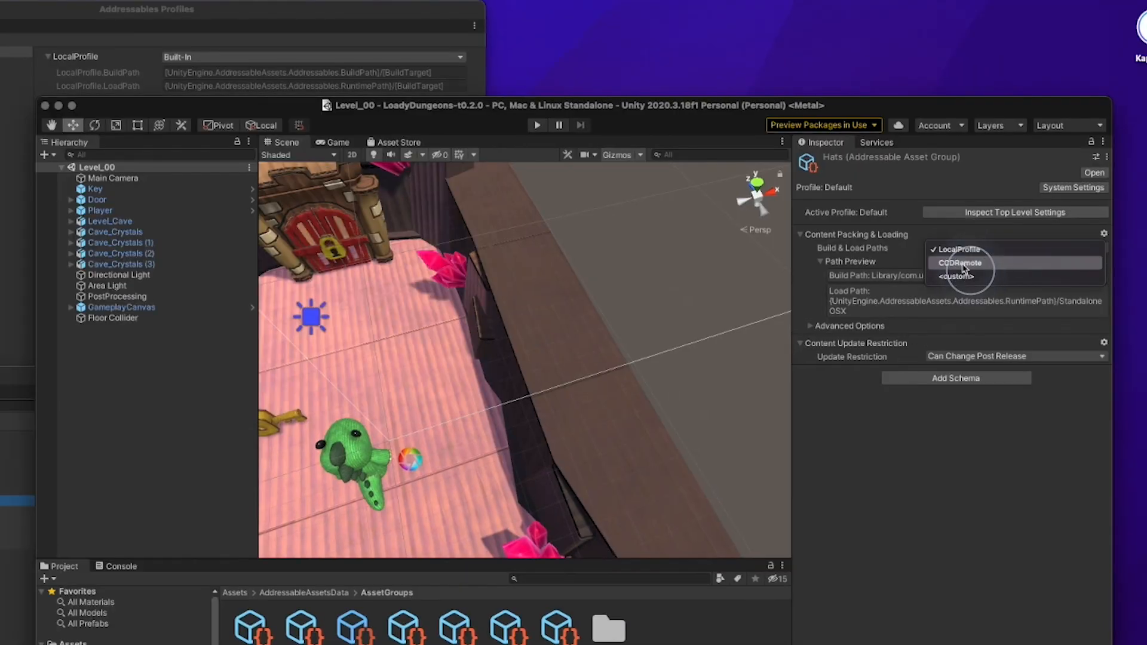
left_click(959, 263)
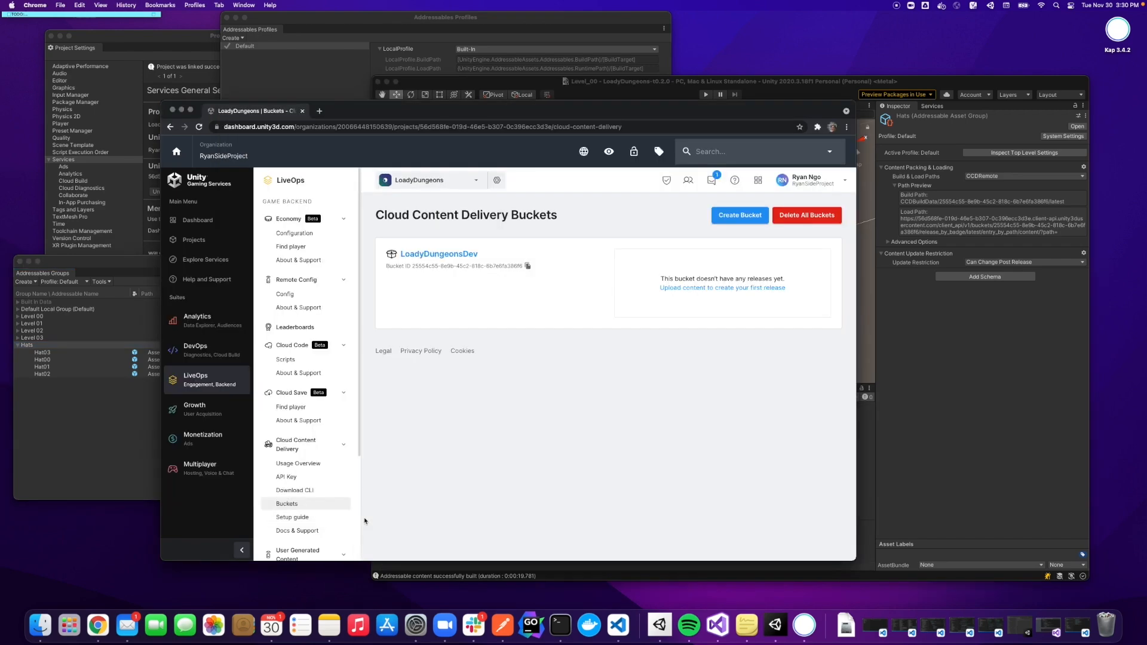
mouse_move(612, 275)
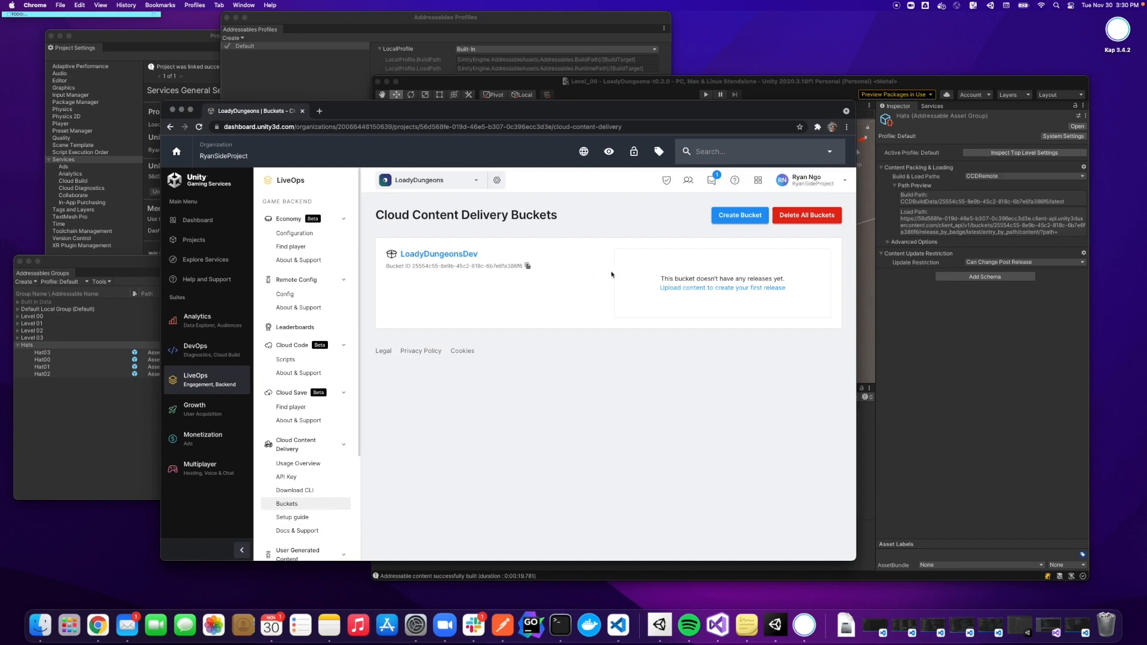
Open the LoadyDungeonsDev bucket and find hats_assets_all.bundle among Release 1's entries.
left_click(438, 253)
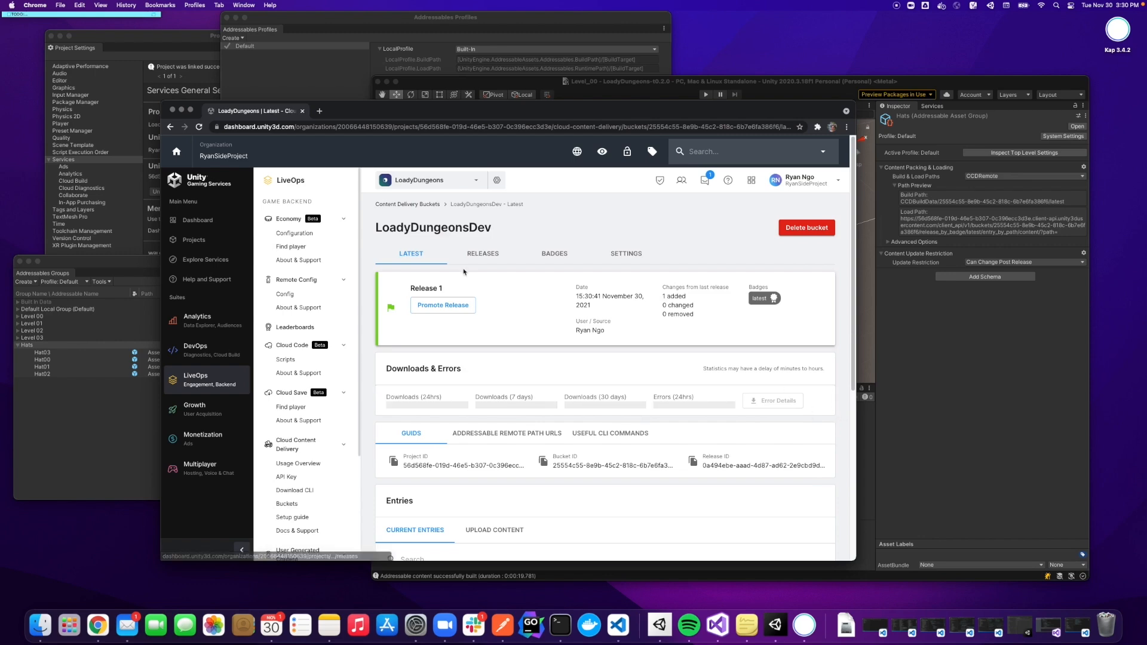
scroll("down", 3)
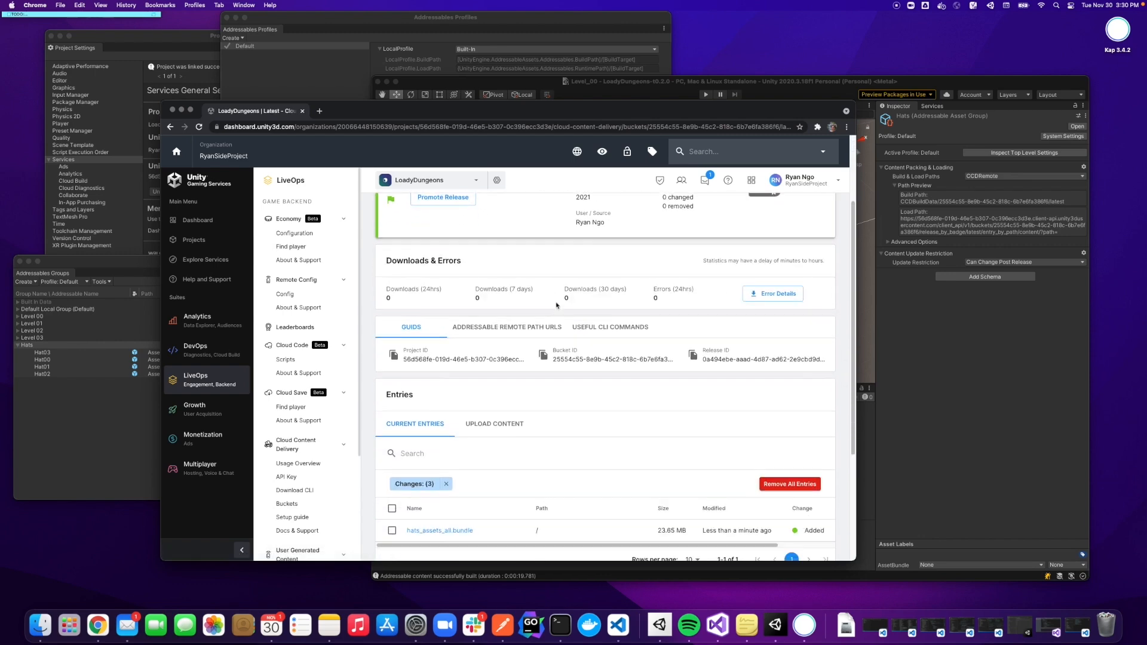
scroll("down", 3)
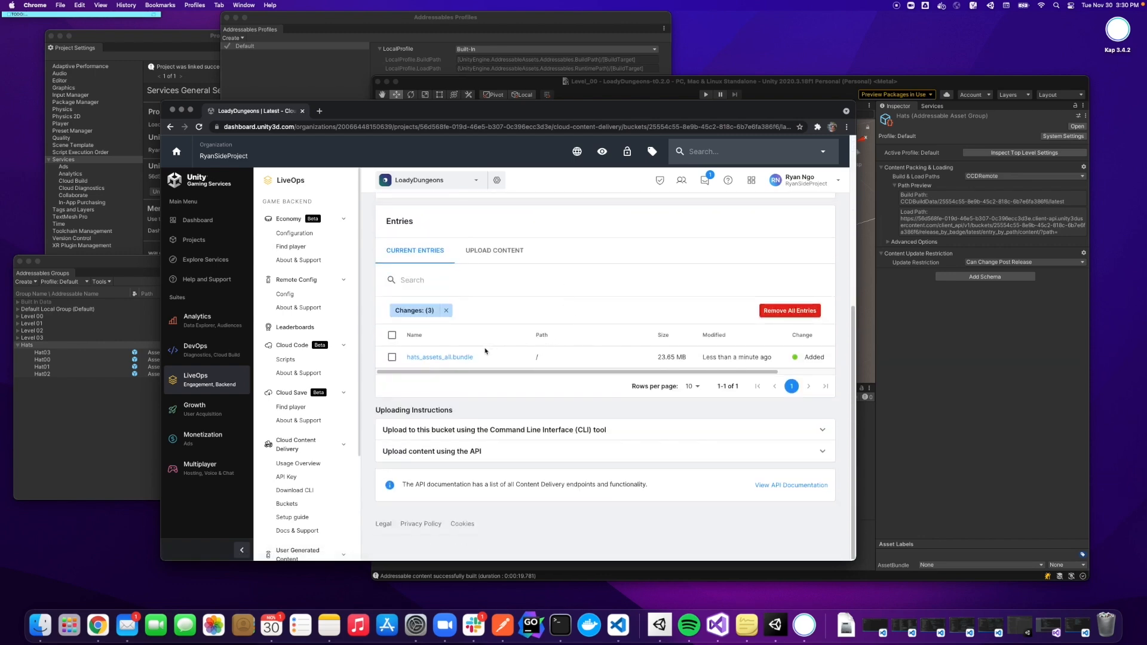
left_click(621, 80)
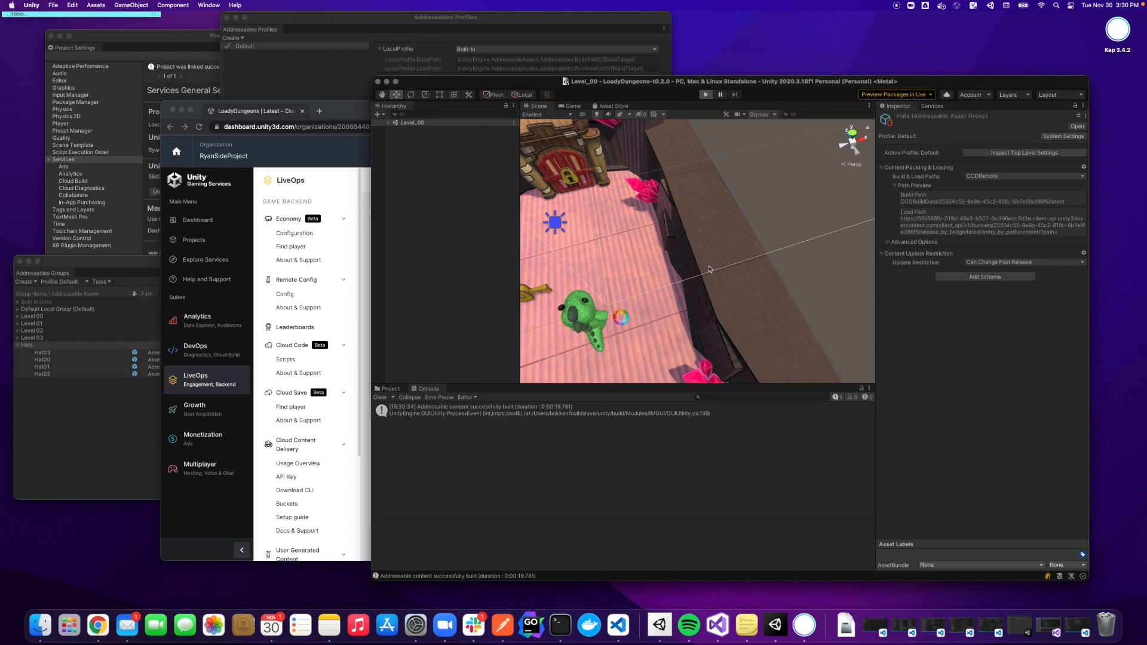
Run the level in Play mode to confirm a hat instantiates from the remote bundle.
left_click(705, 95)
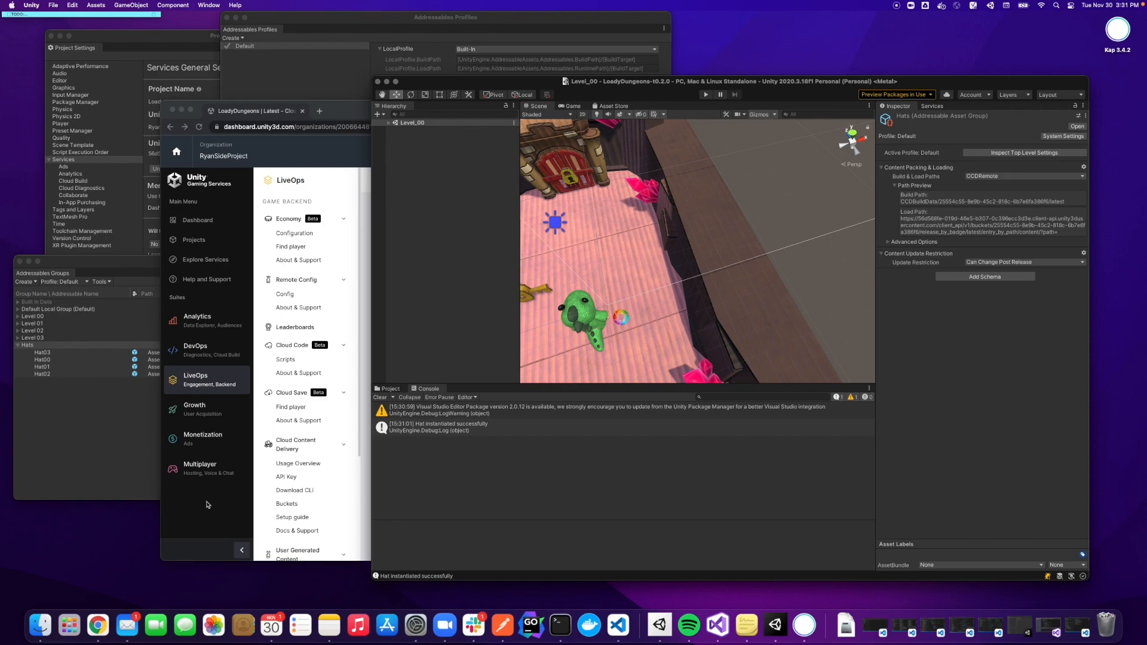
mouse_move(254, 499)
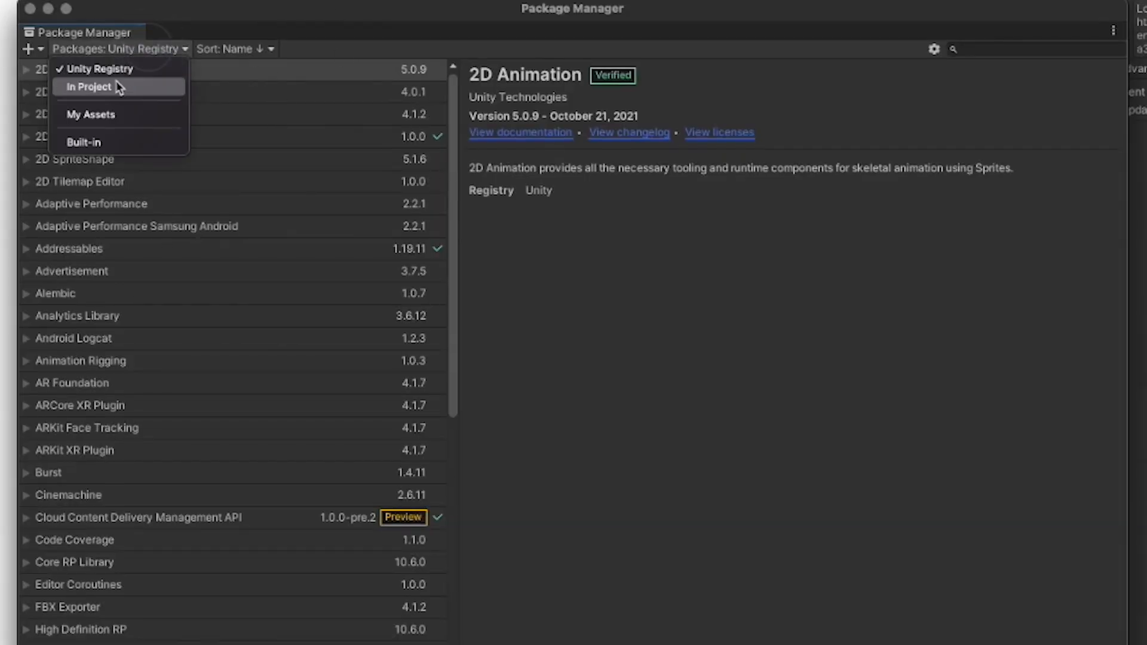
List in-project packages and view Addressables and Cloud Content Delivery Management API details.
left_click(89, 86)
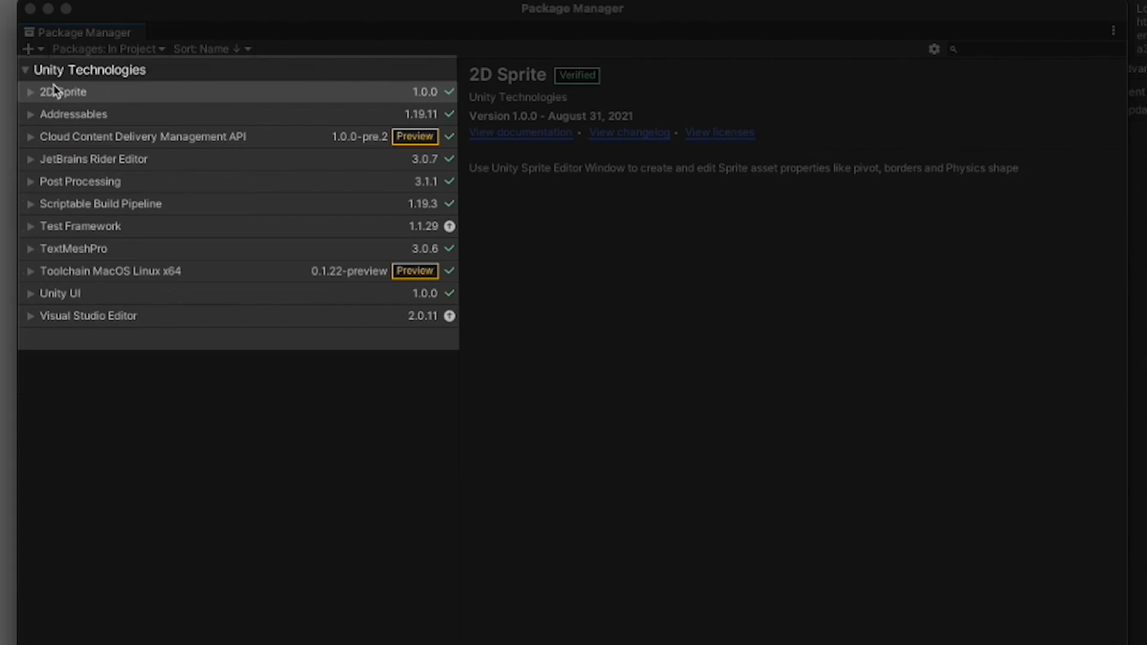
left_click(72, 115)
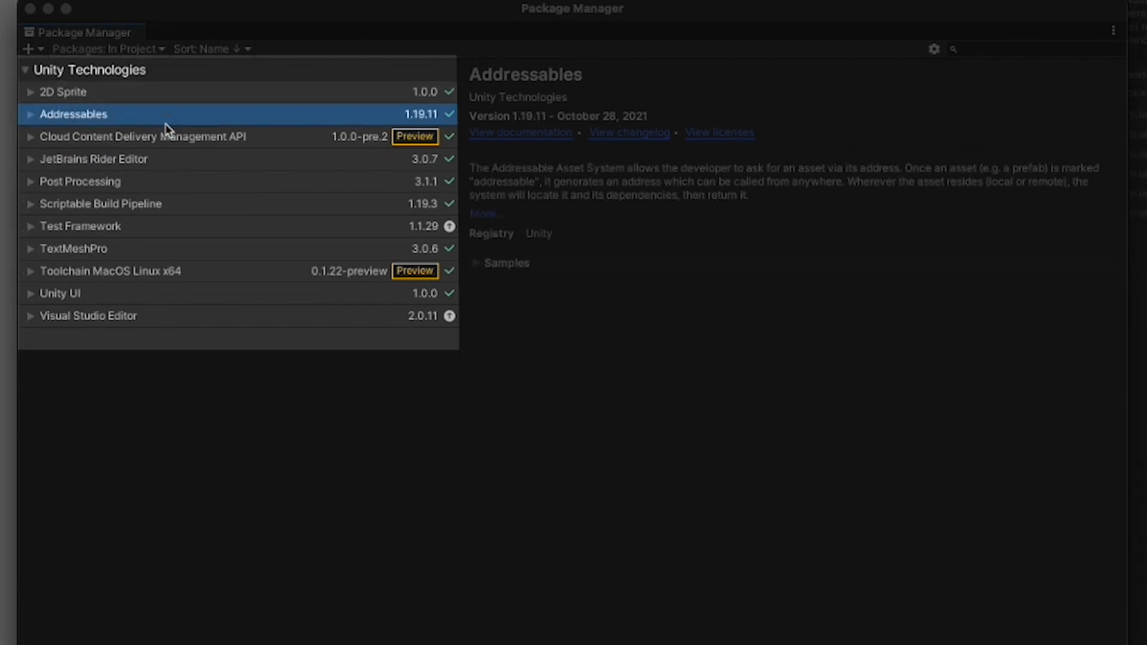
left_click(142, 136)
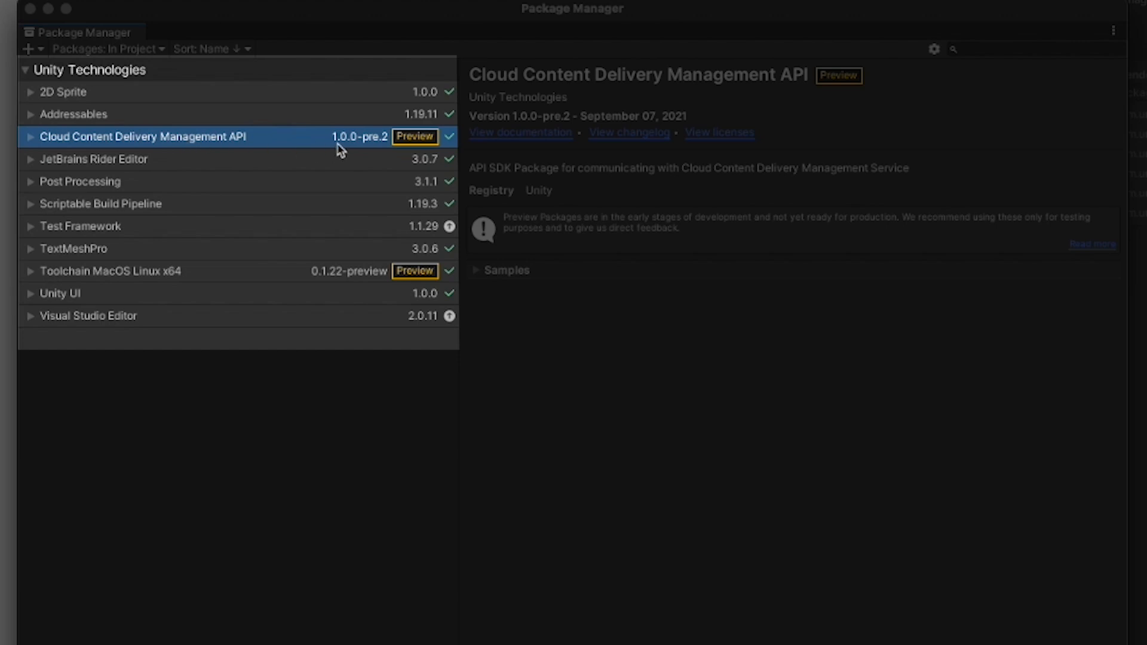
mouse_move(408, 172)
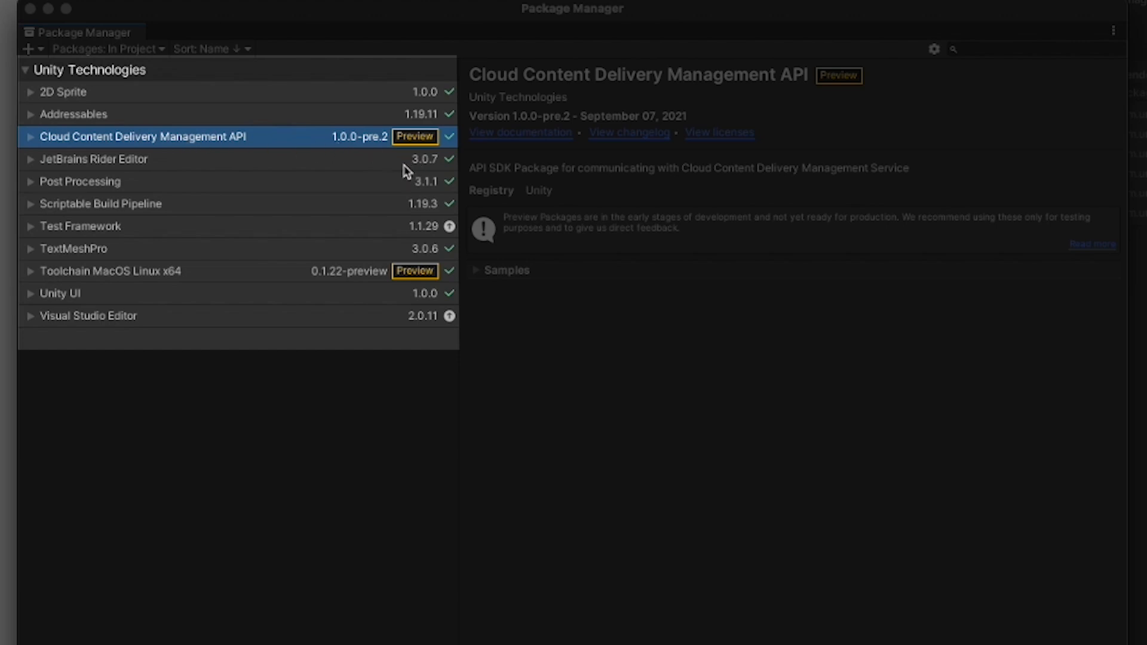